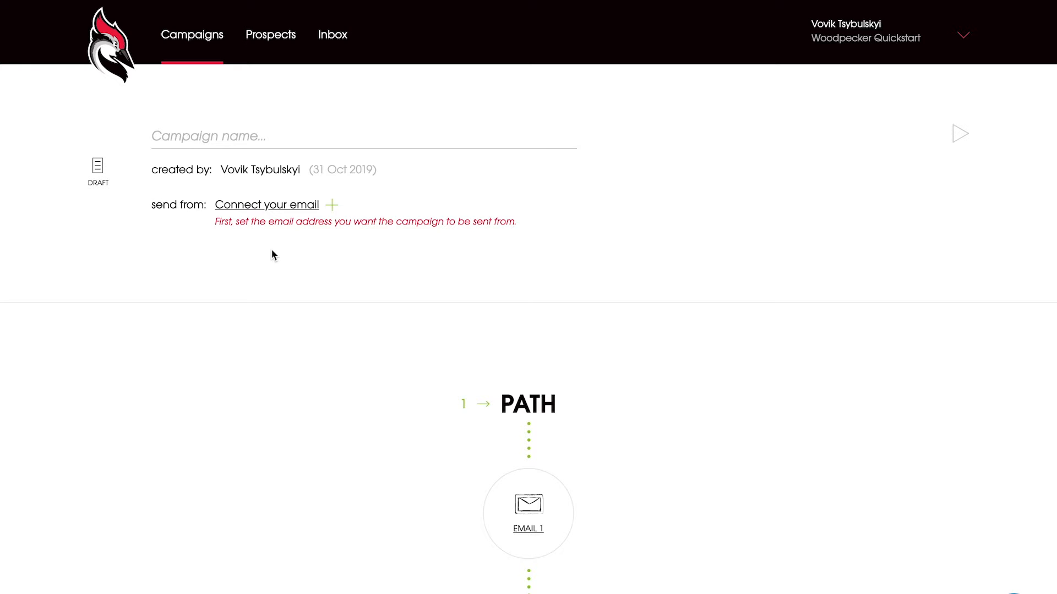
mouse_move(272, 245)
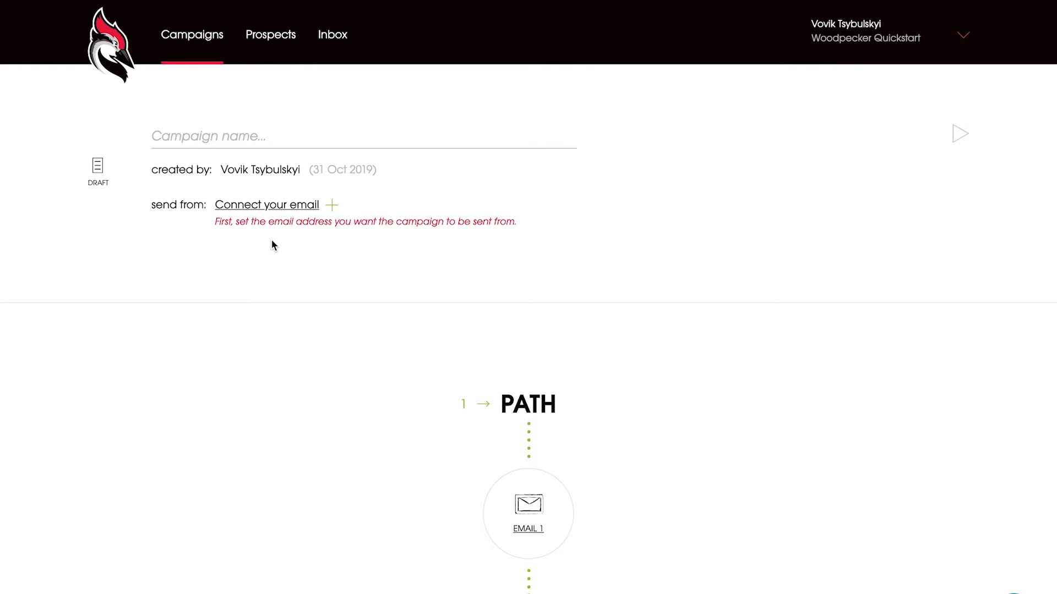
Step: Choose Google as the sending email provider and allow Woodpecker access to the account
left_click(266, 205)
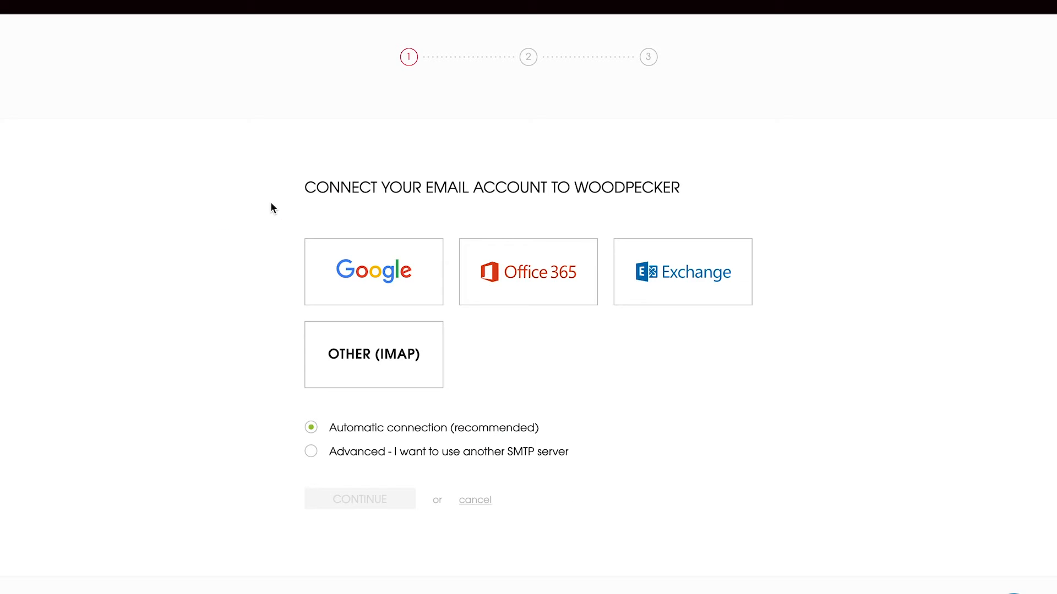
mouse_move(113, 312)
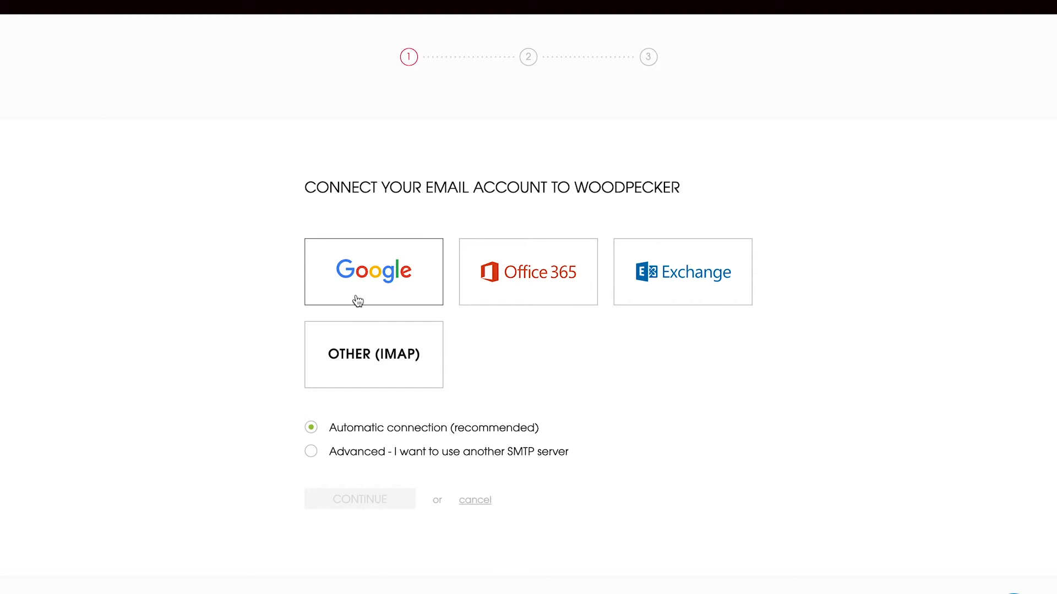
left_click(373, 272)
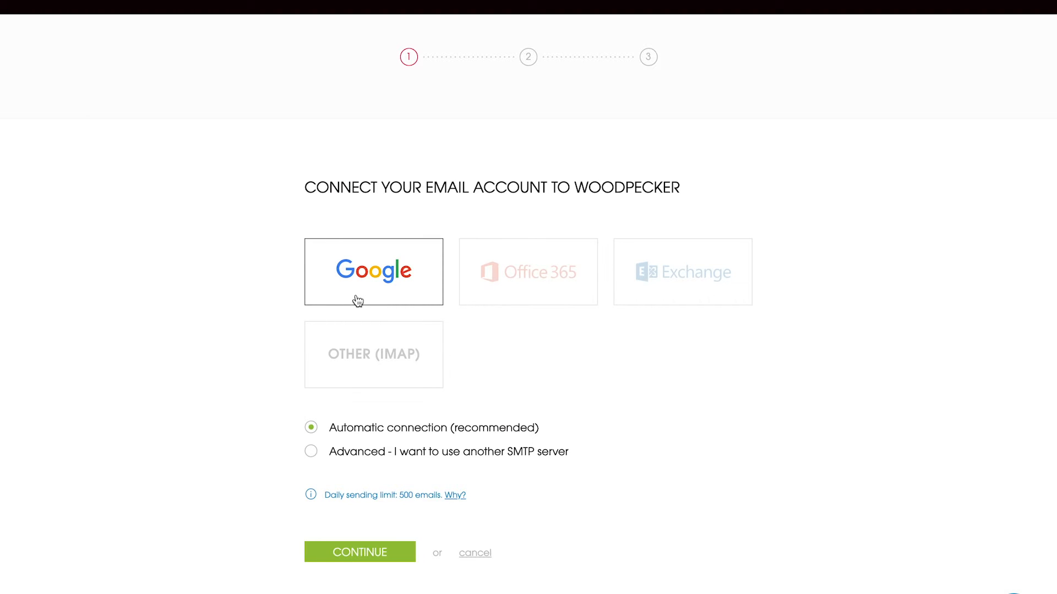
left_click(359, 552)
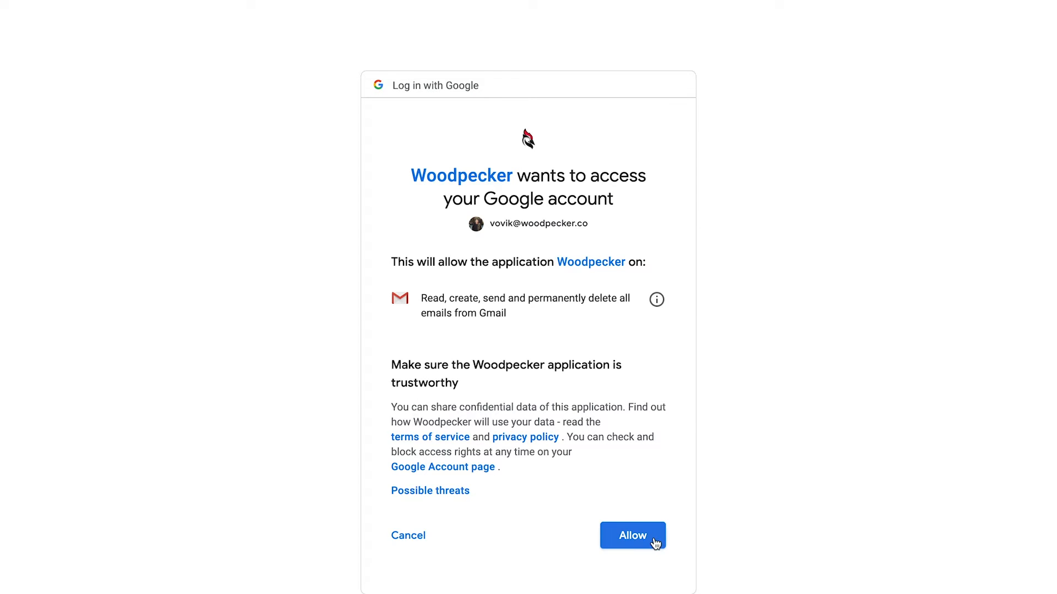
left_click(632, 536)
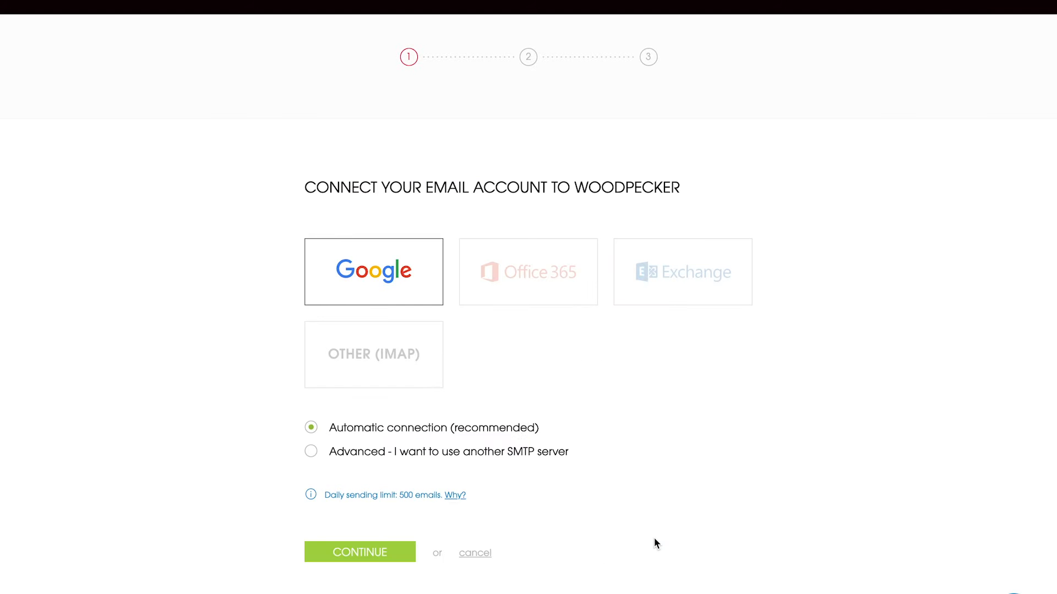
Step: Enter the From name 'Vo', add the signature, and save the sender settings
left_click(359, 552)
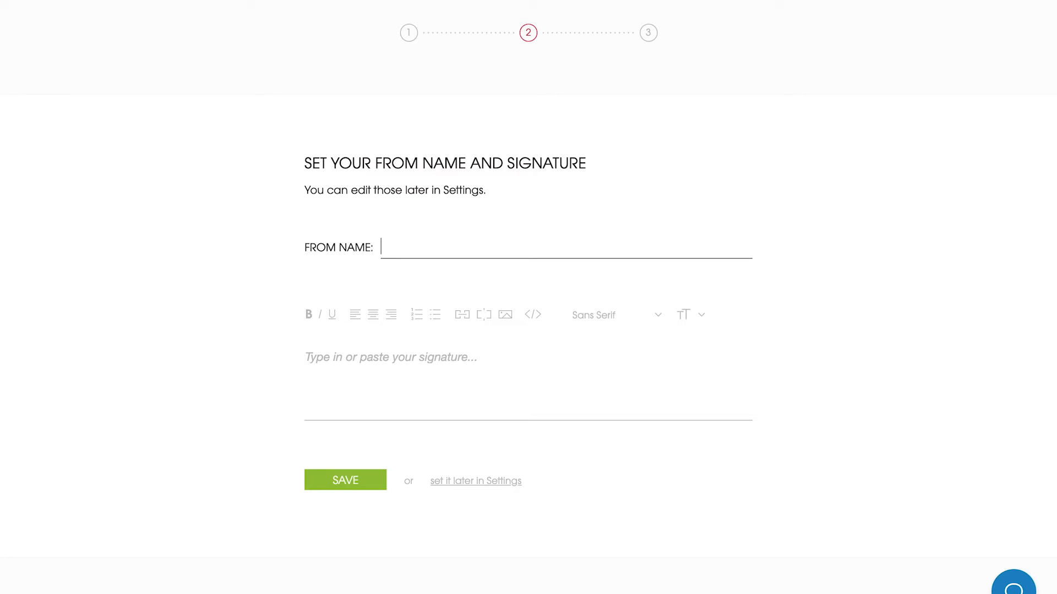
type("Vovik Tsybulskyi")
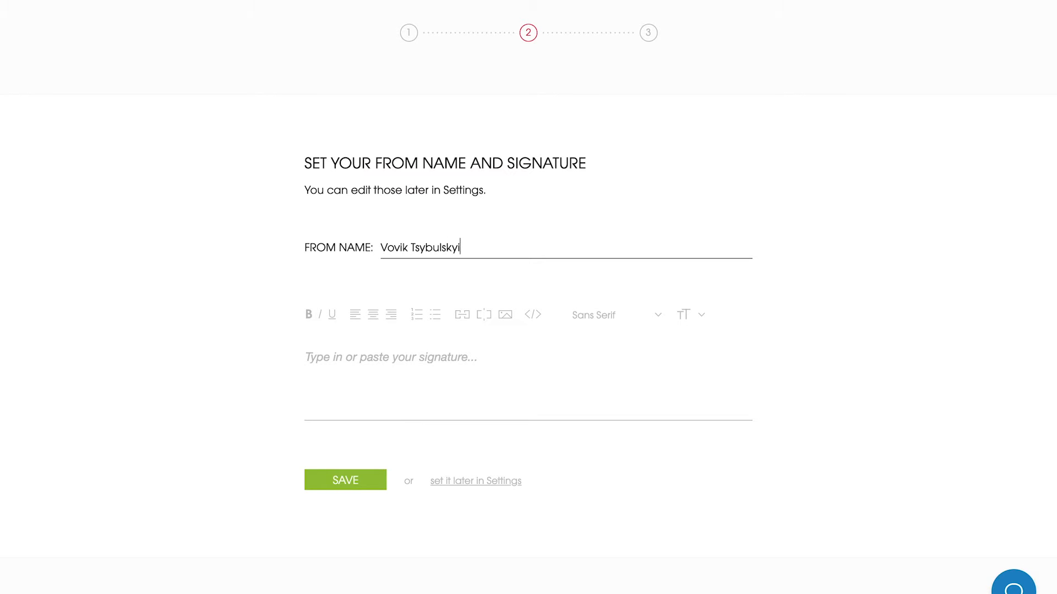
left_click(403, 356)
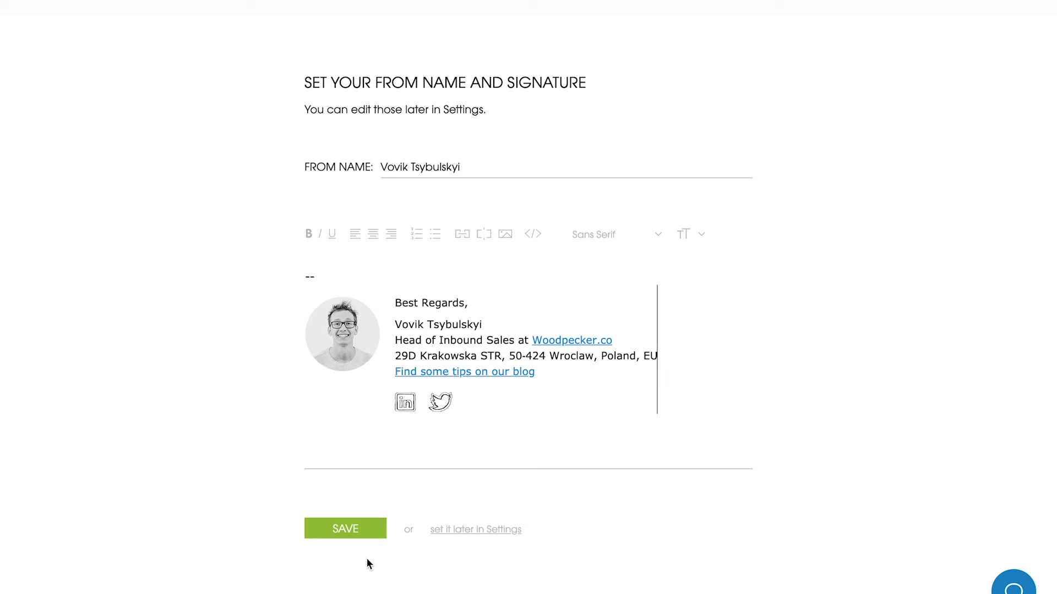
left_click(344, 528)
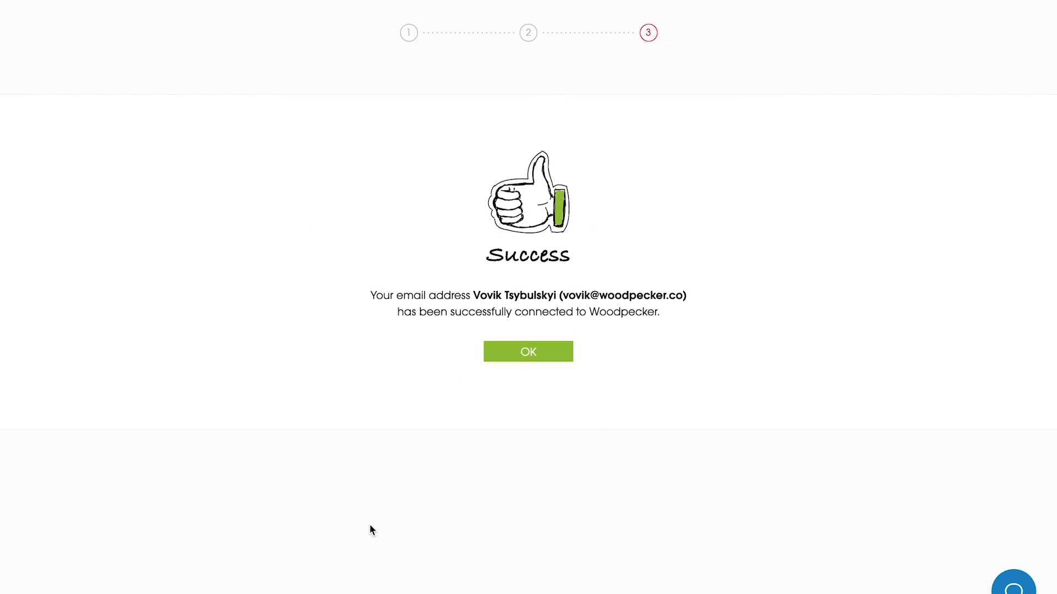
mouse_move(528, 357)
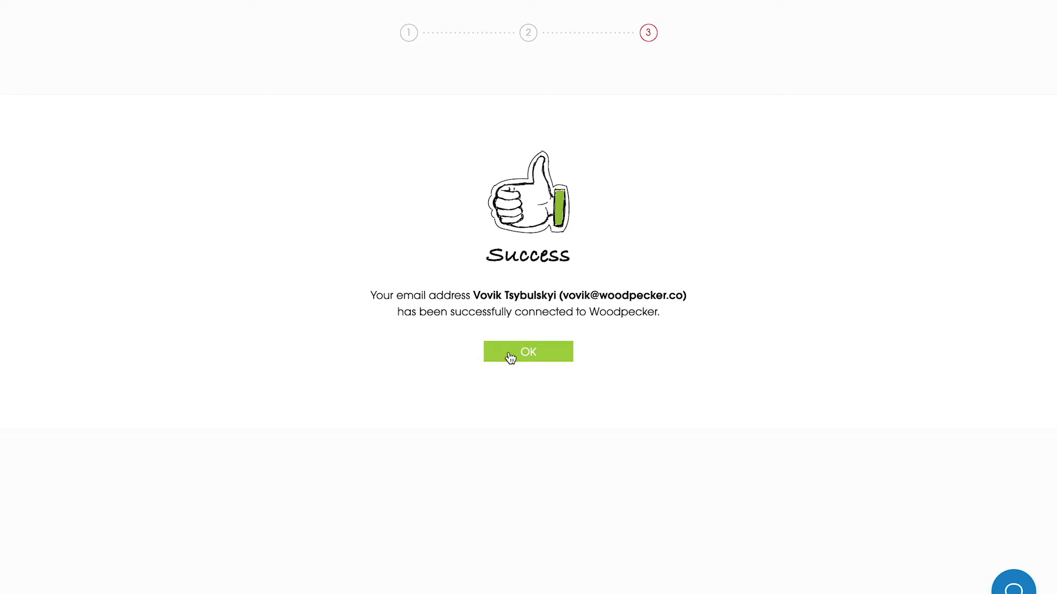
Step: Dismiss the success message and name the draft campaign 'Quickstart Campaign'
left_click(527, 352)
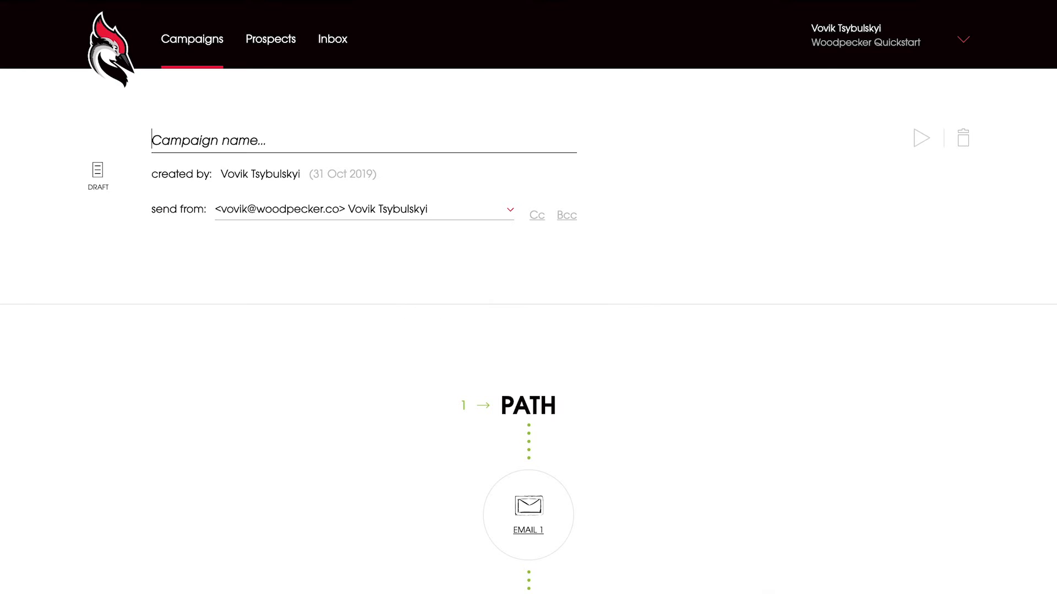
type("Quickstart Campaig")
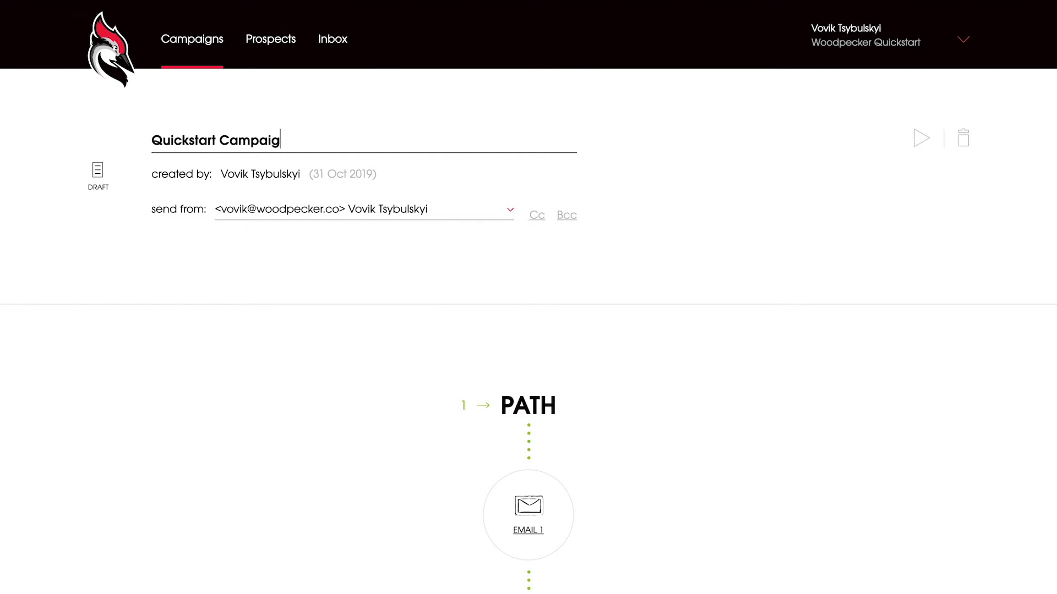
type("n")
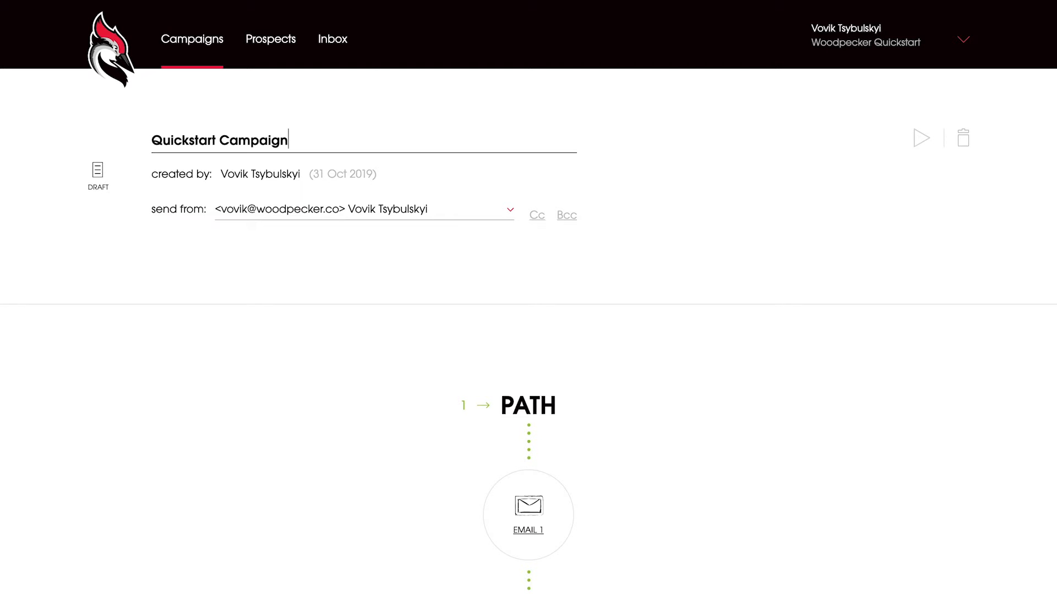
mouse_move(499, 480)
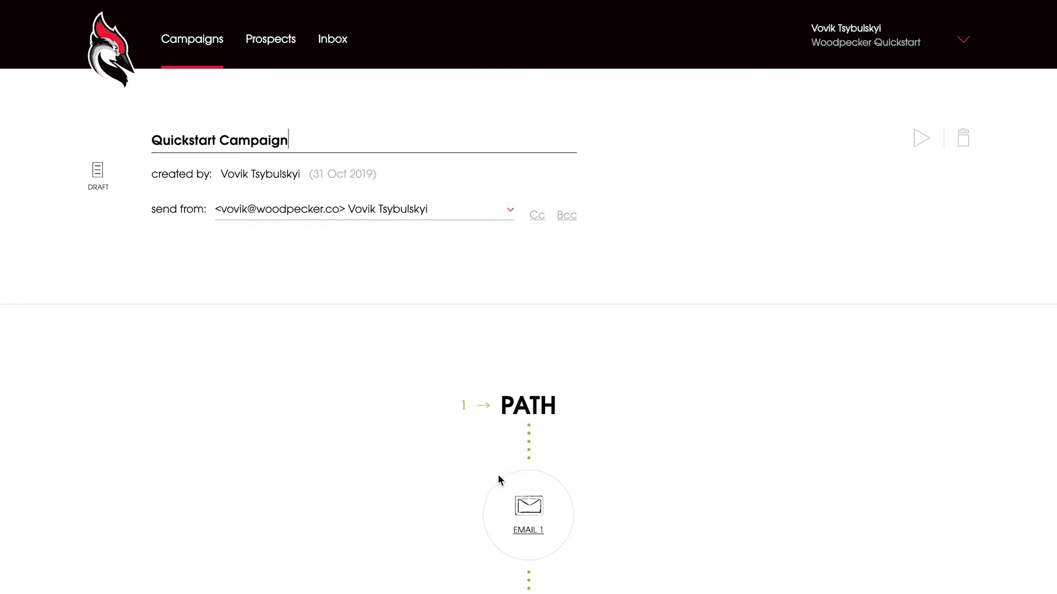
Step: Give Email 1 the subject 'Quick proposal'
left_click(528, 507)
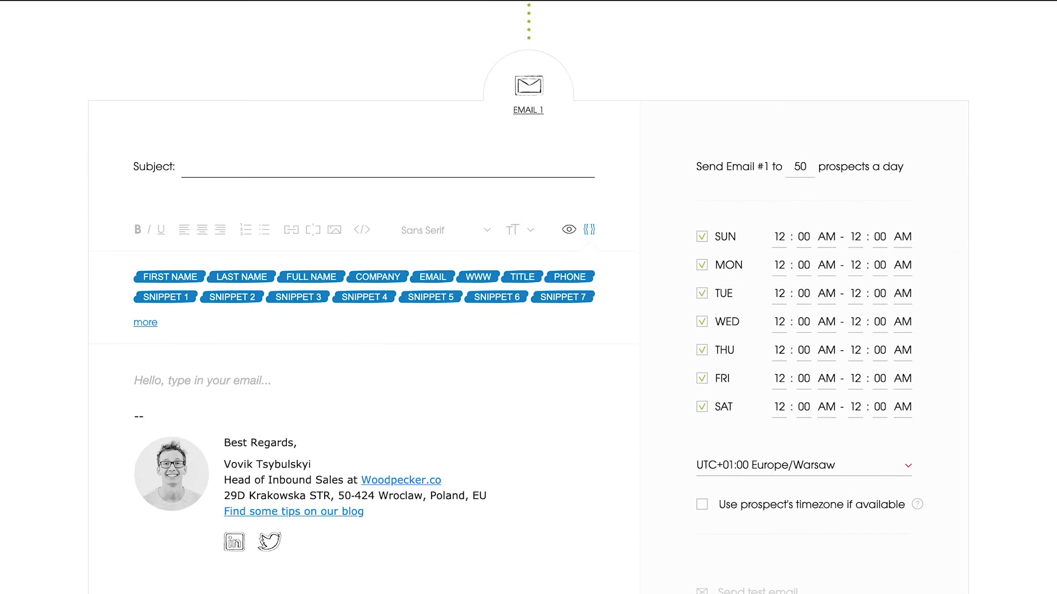
type("Quick prop")
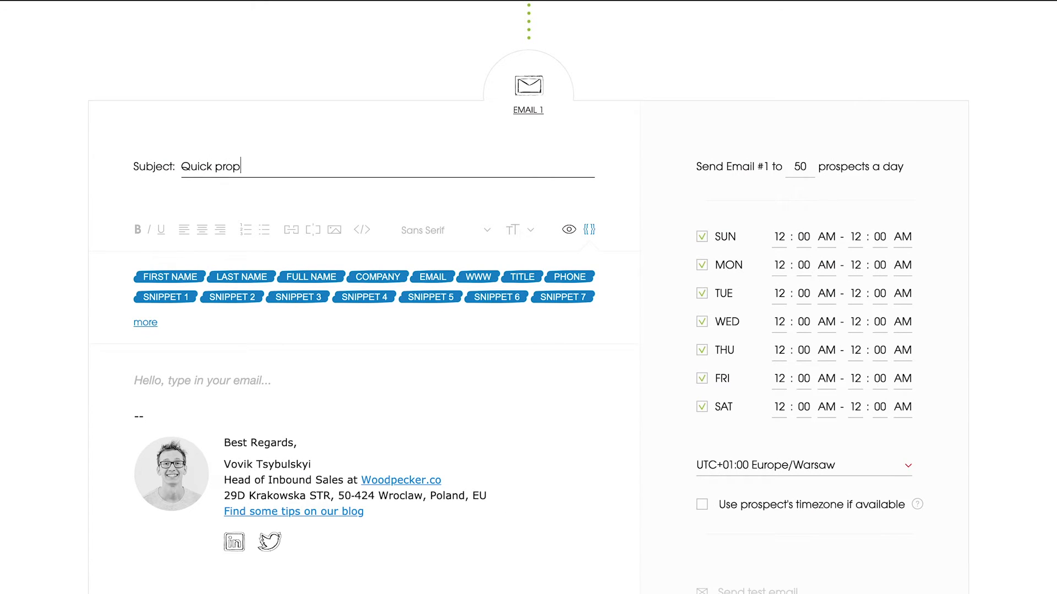
type("osal")
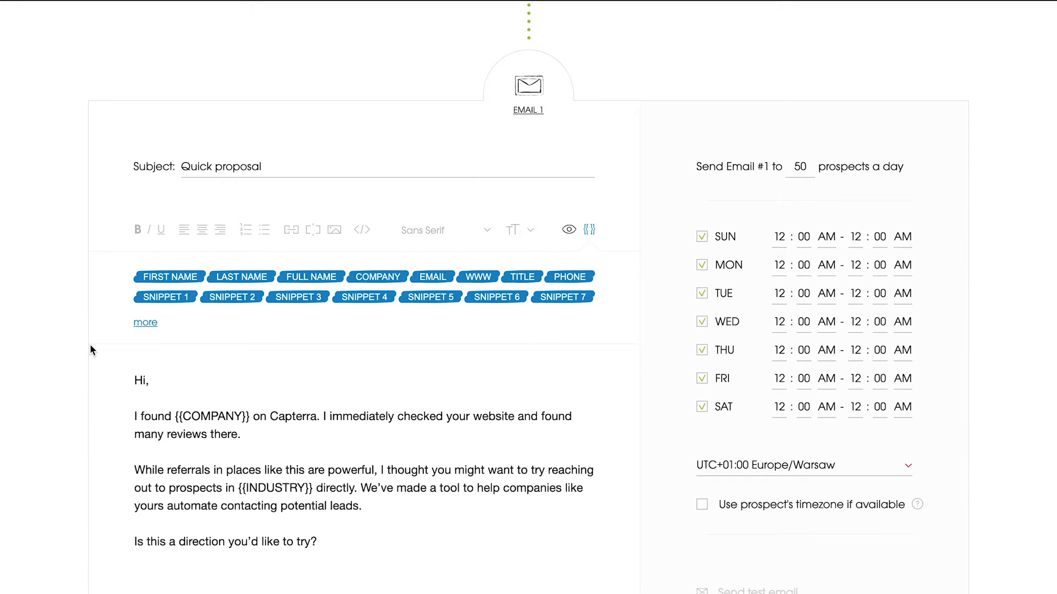
mouse_move(54, 384)
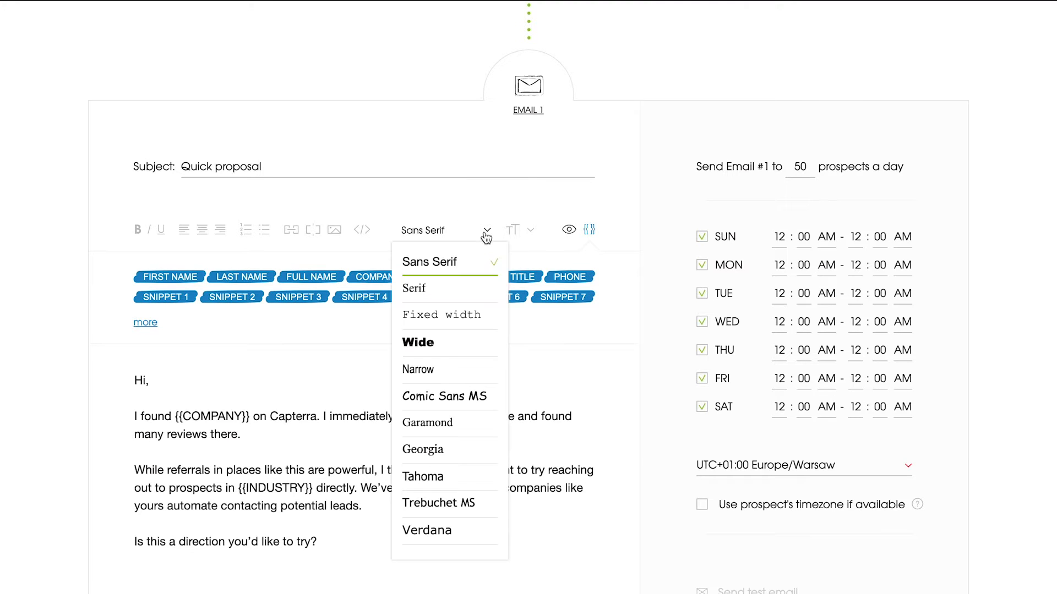
left_click(531, 230)
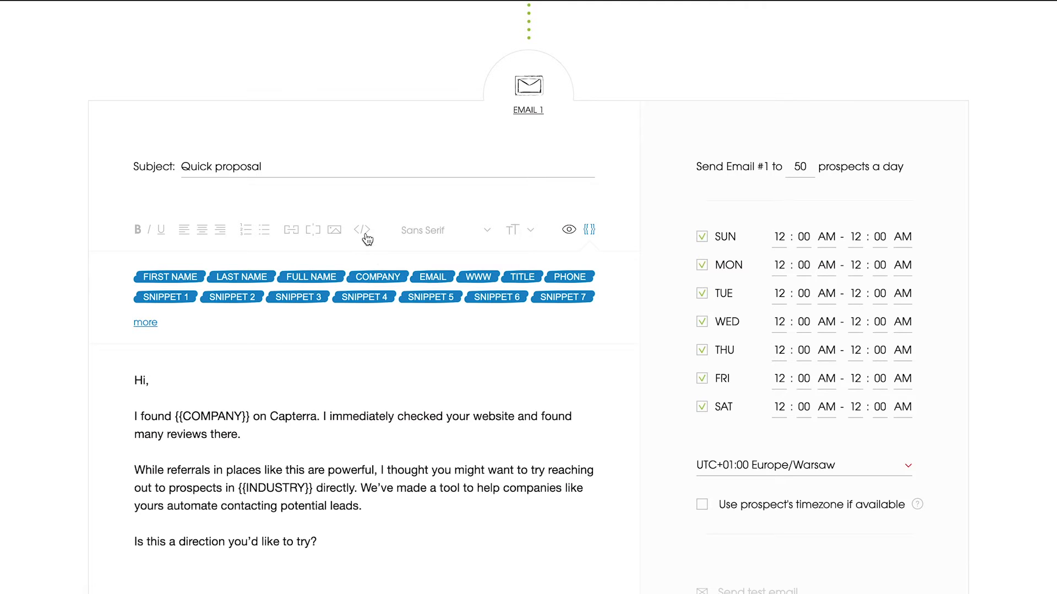
mouse_move(362, 230)
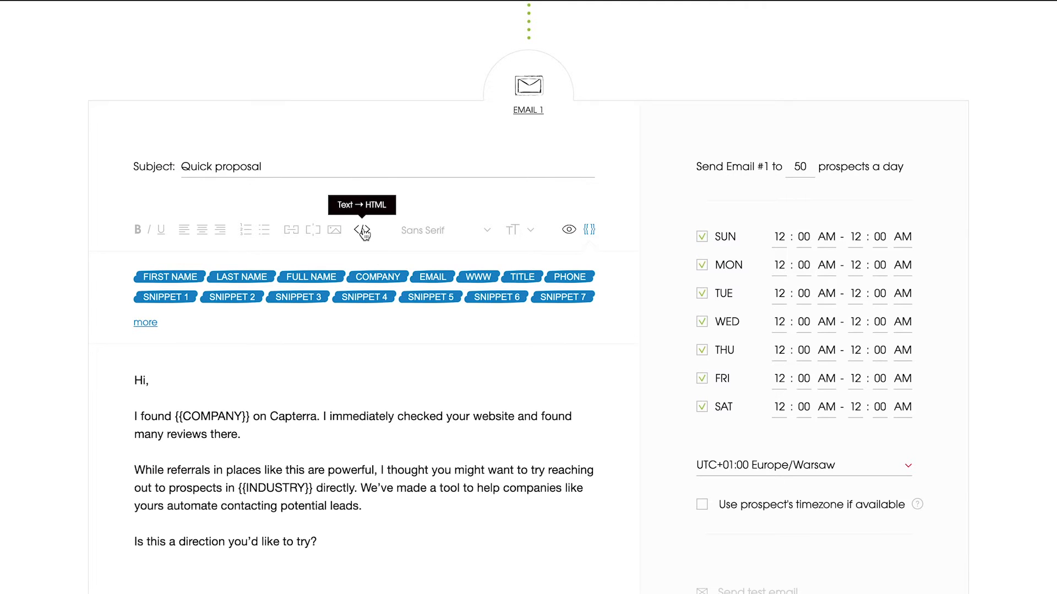
left_click(362, 230)
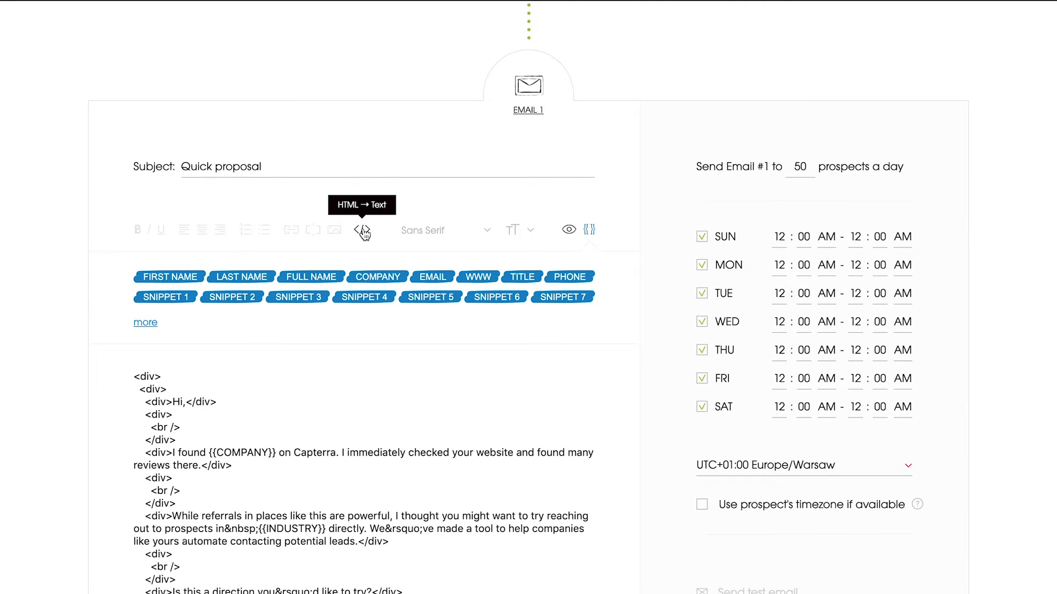
left_click(362, 230)
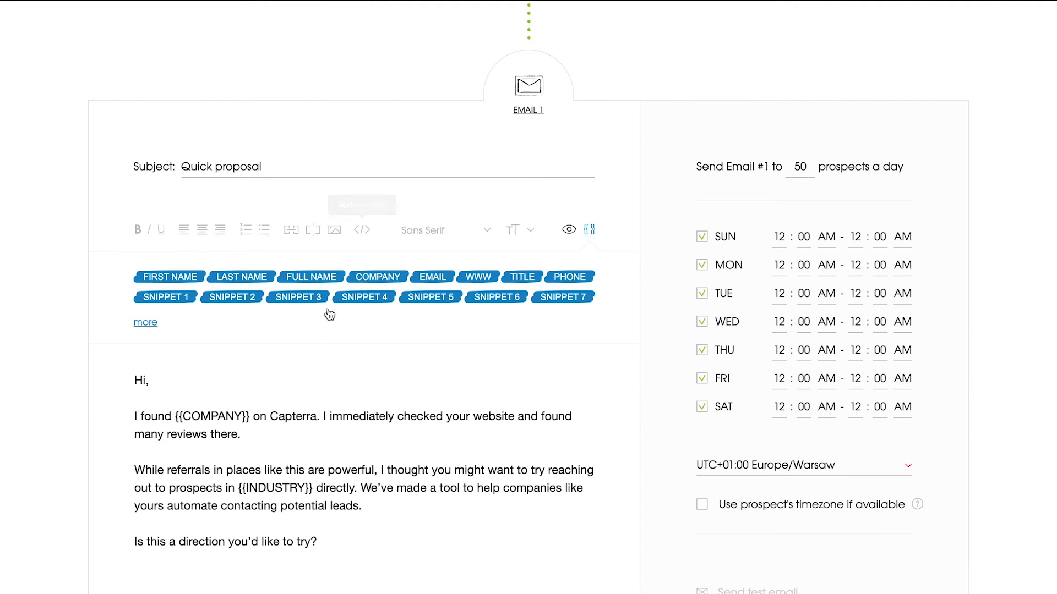
mouse_move(324, 332)
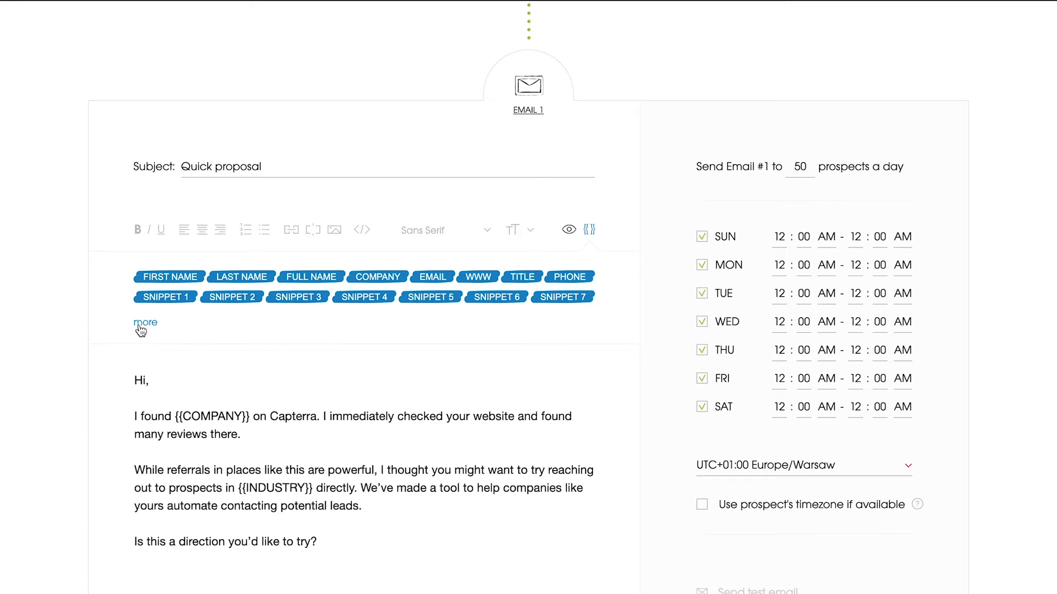
Step: Extend the subject with 'for {{COMPANY}}' and greet the prospect with 'Hi {{FIRST_NAME}}'
left_click(145, 323)
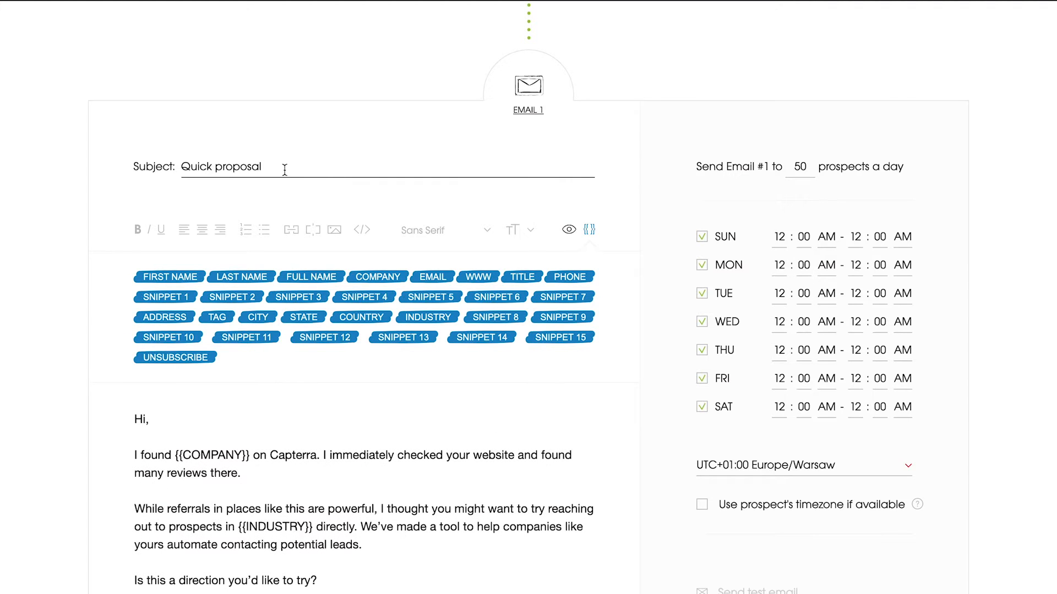
type("for")
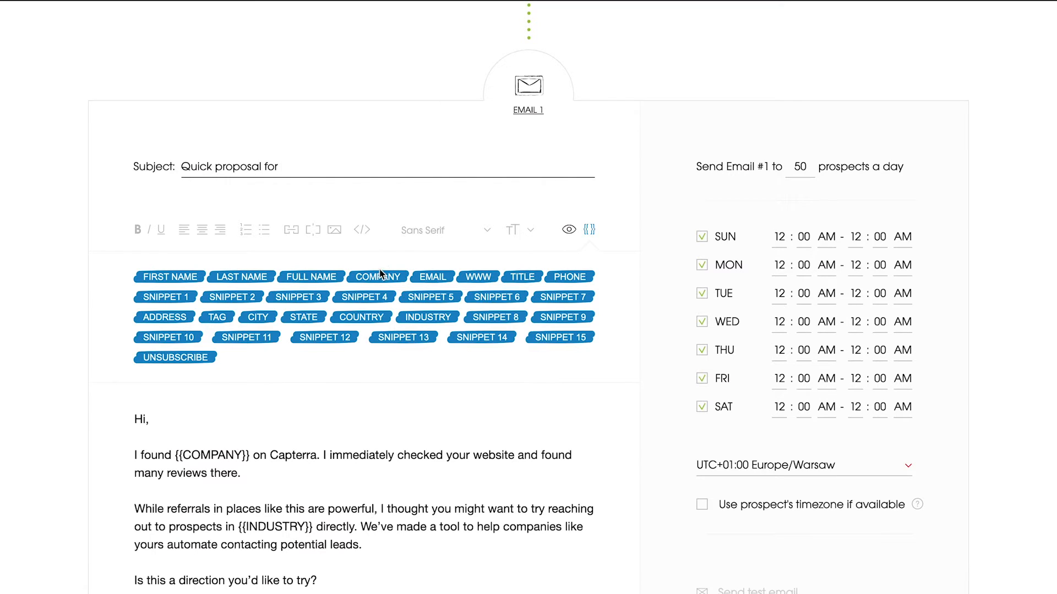
left_click(376, 277)
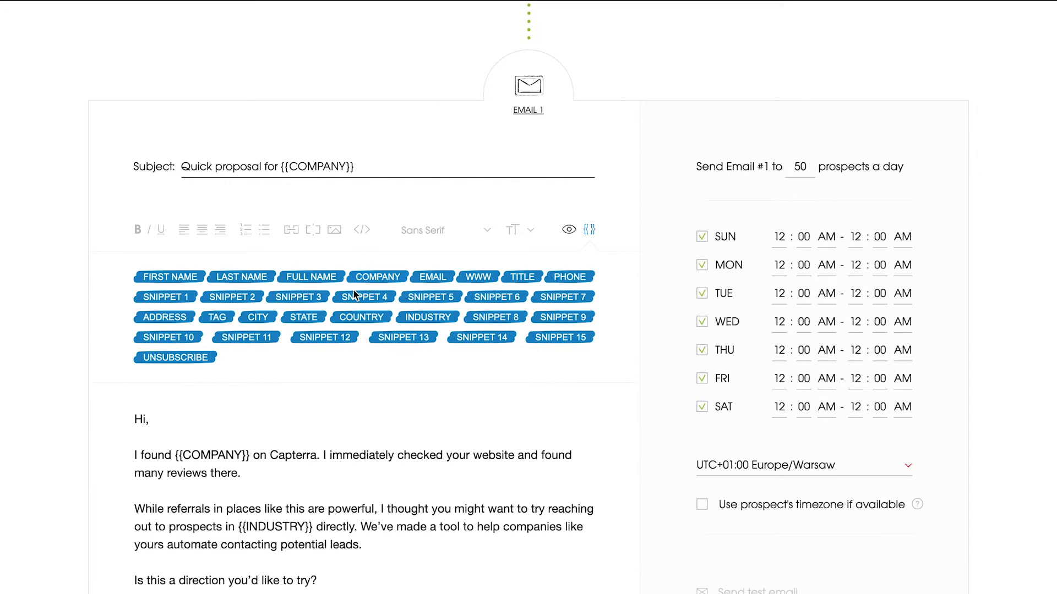
left_click(151, 419)
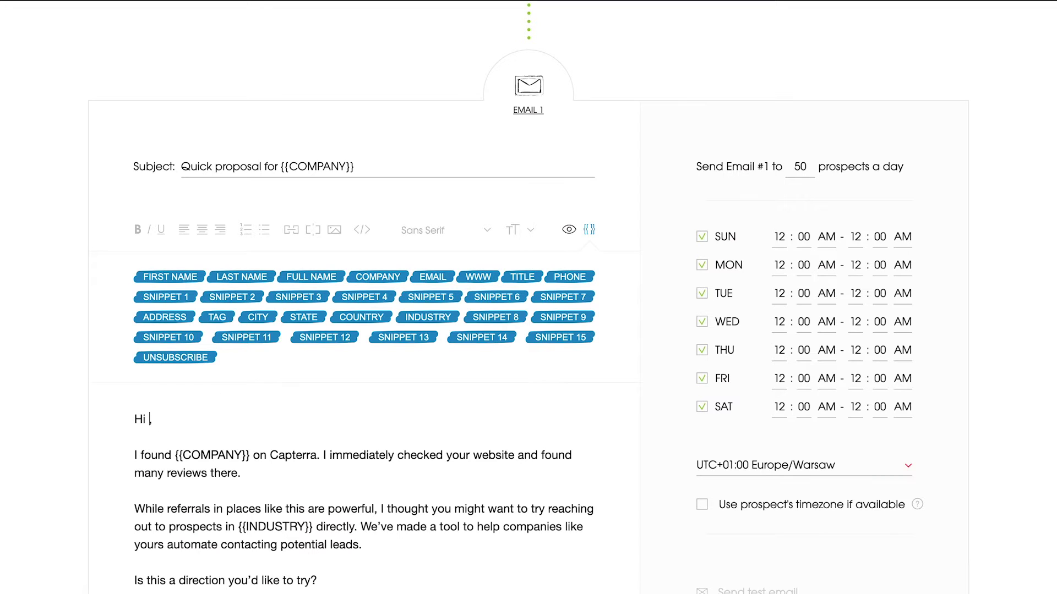
mouse_move(169, 277)
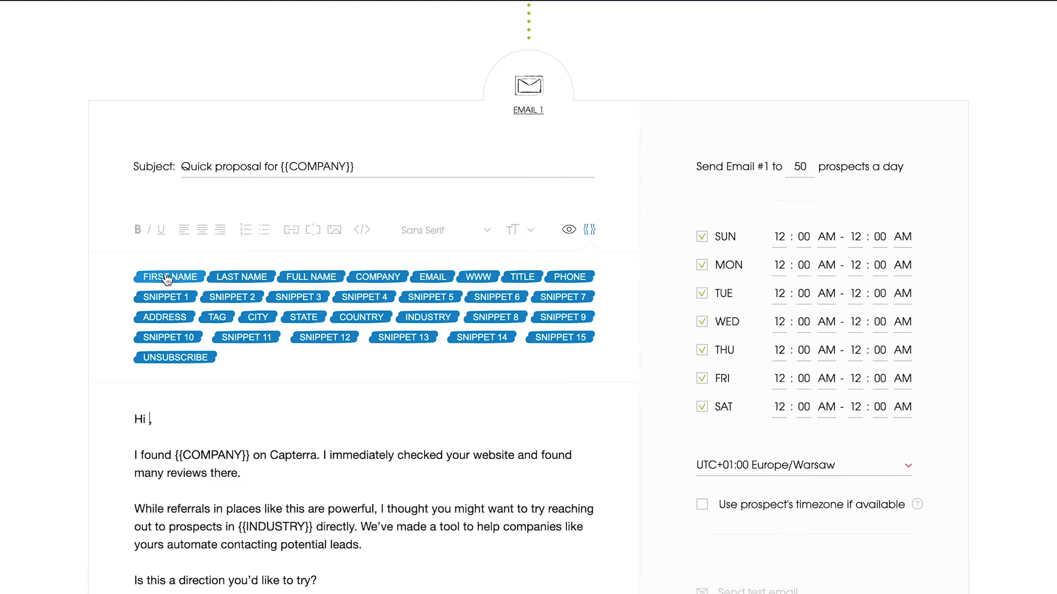
left_click(169, 276)
type("0")
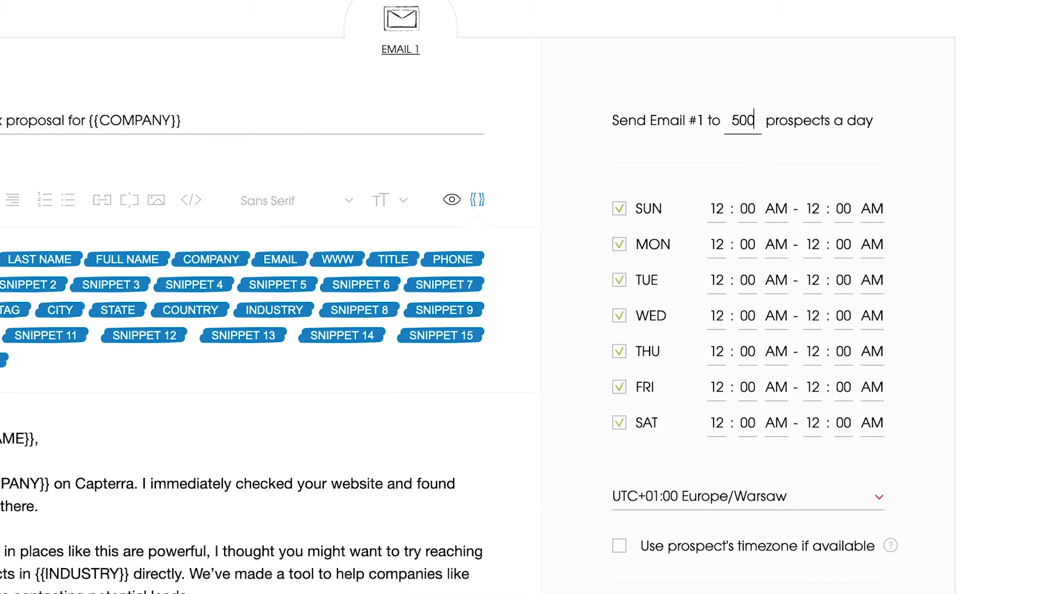
Step: Set the daily limit to 50 prospects and disable sending on Sunday and Saturday
key("Backspace")
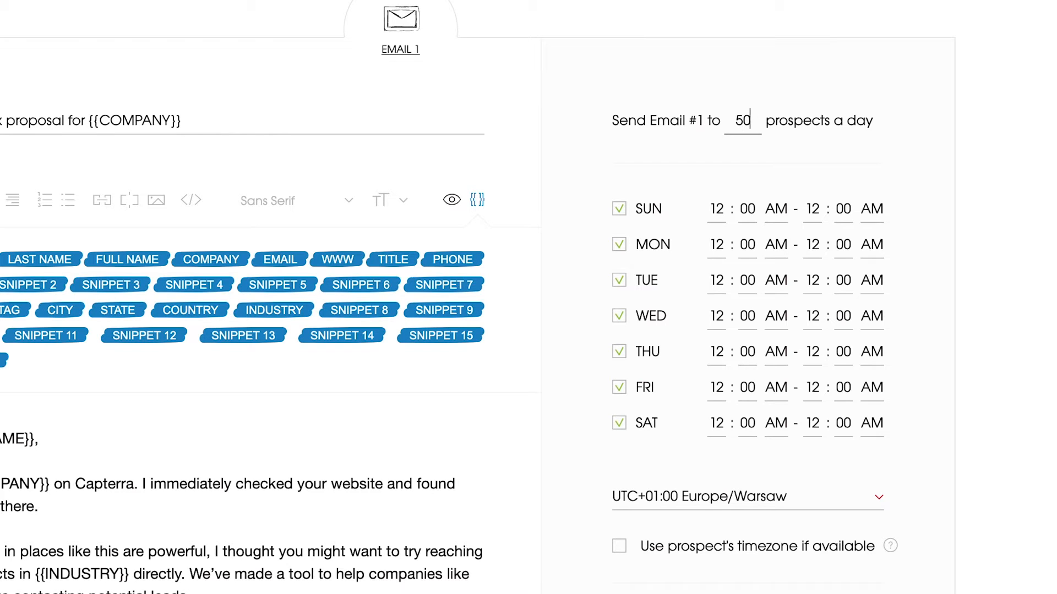
left_click(617, 208)
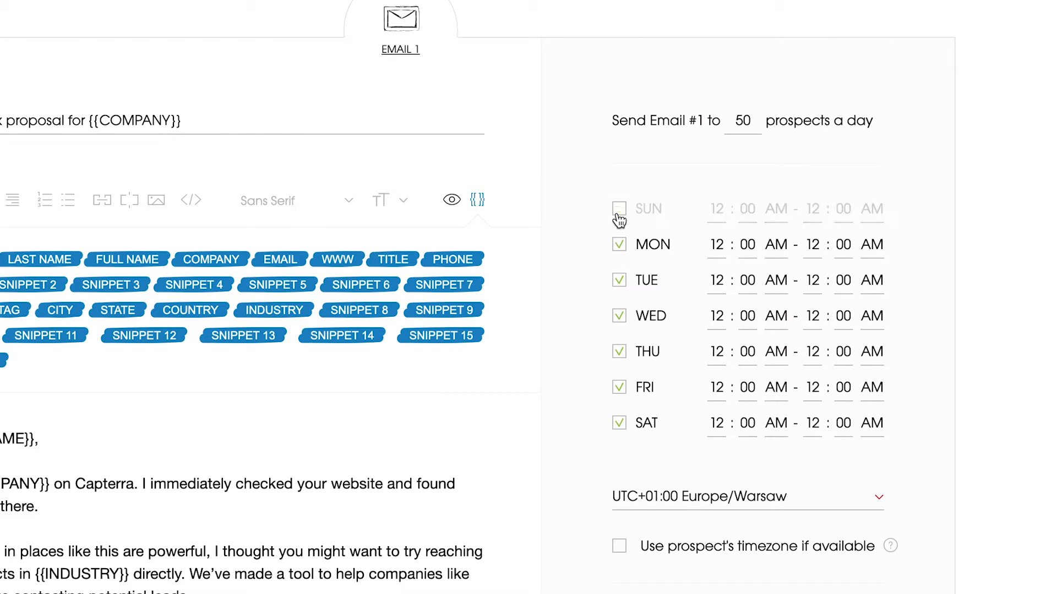
left_click(618, 423)
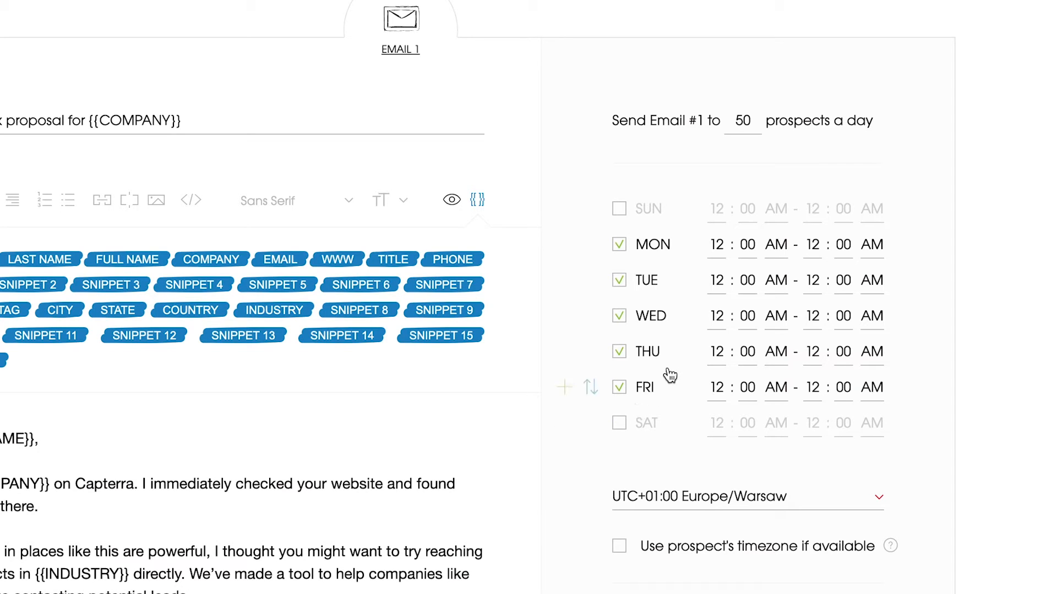
Step: Set Monday's sending window to 12:00 PM–04:00 PM and copy it to all days
left_click(775, 244)
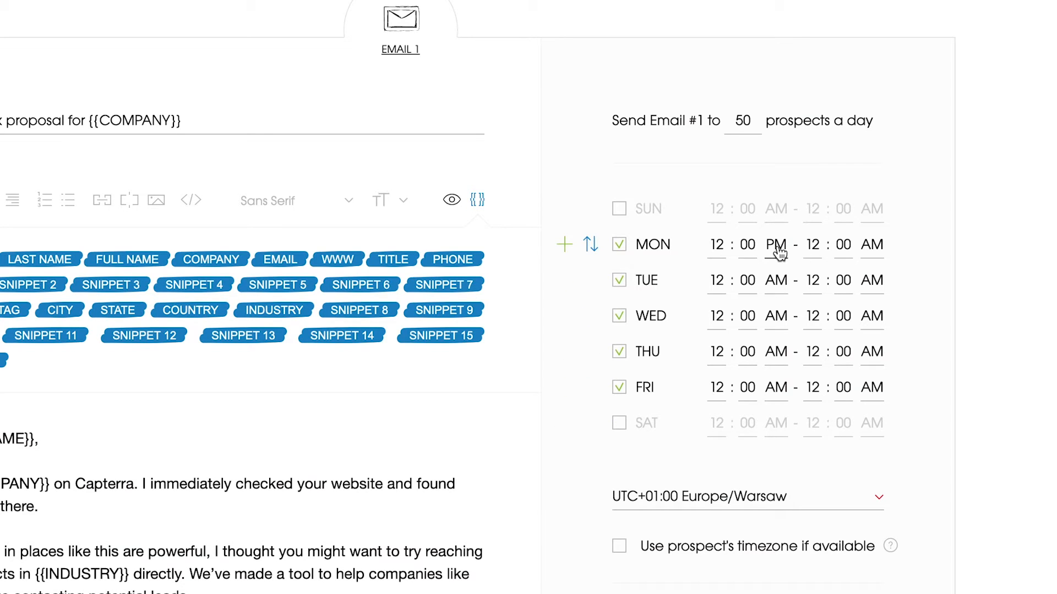
left_click(811, 245)
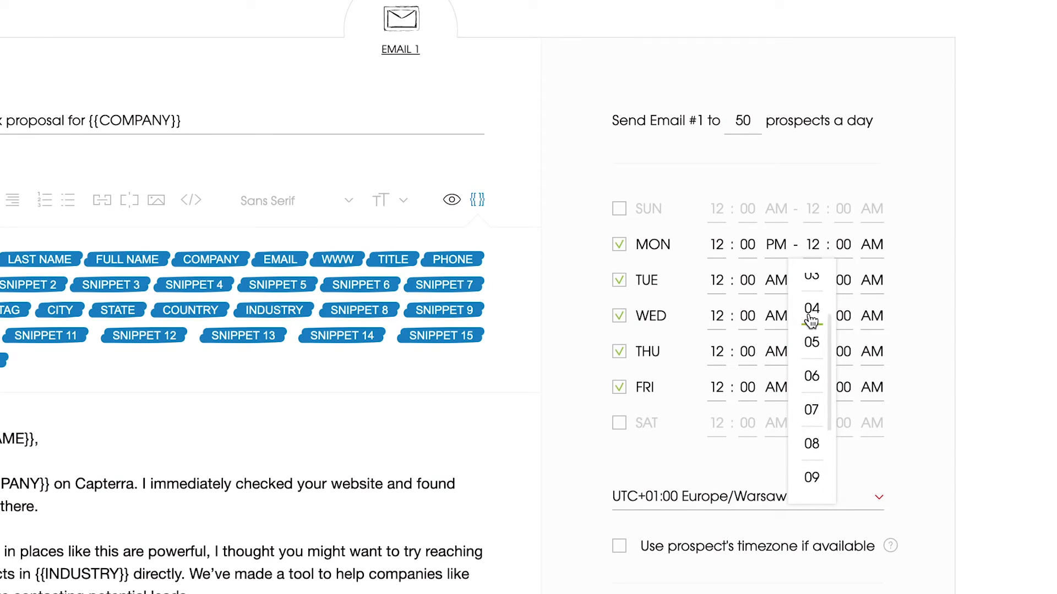
left_click(811, 308)
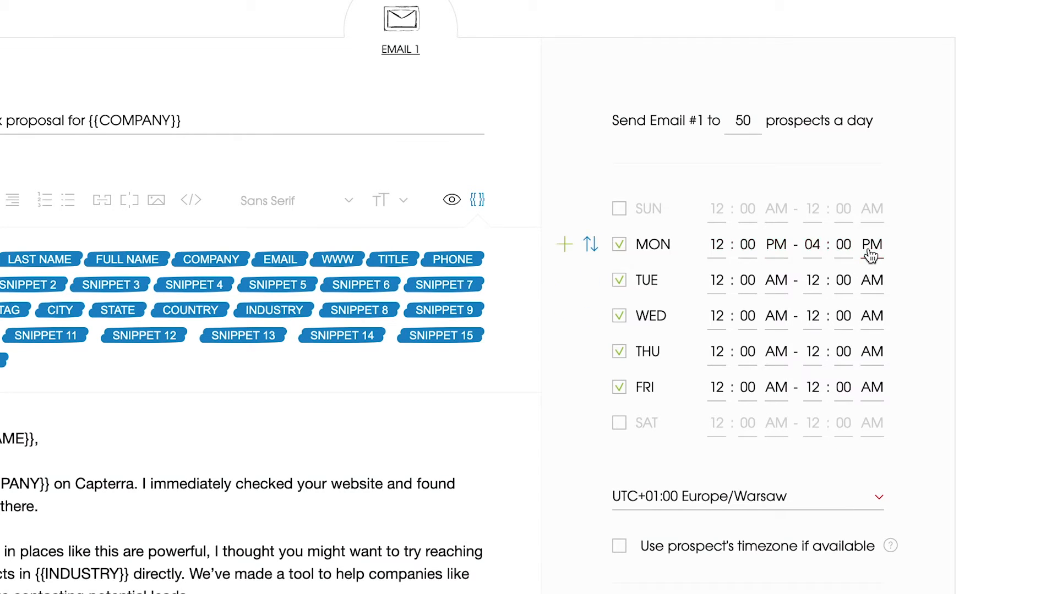
mouse_move(590, 244)
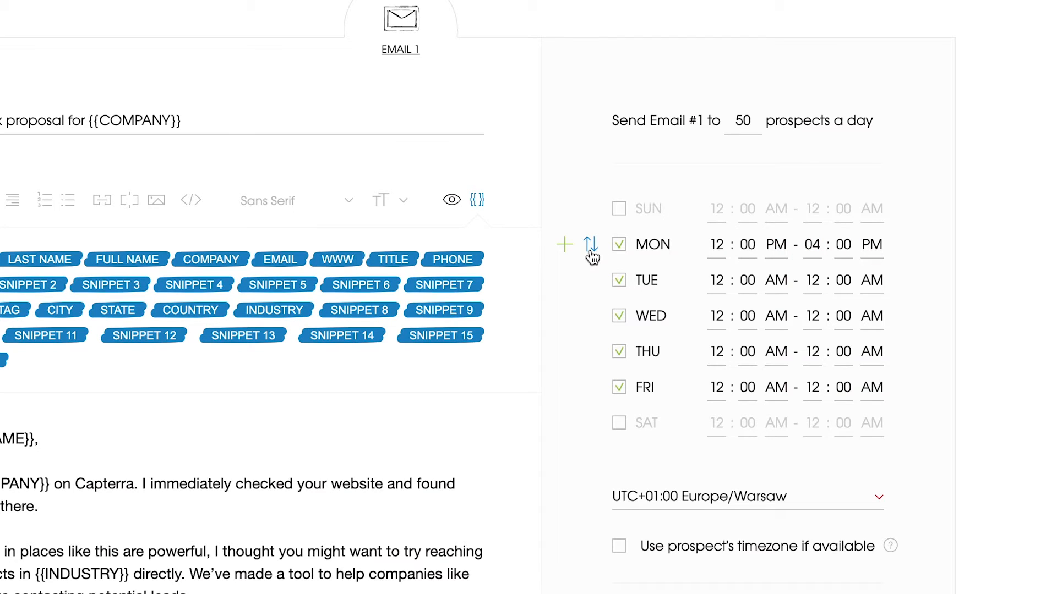
left_click(591, 244)
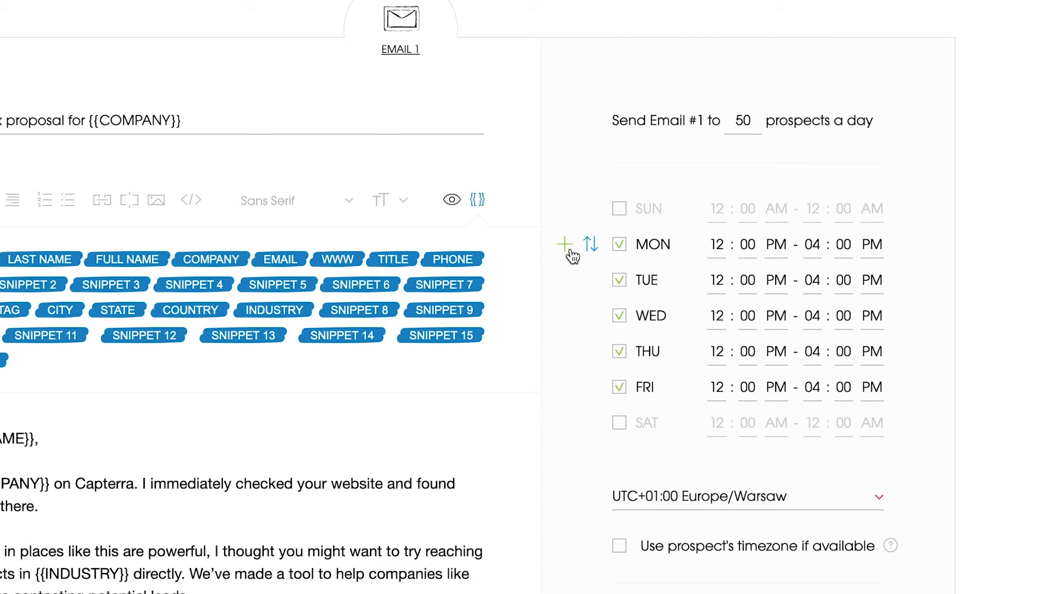
mouse_move(565, 245)
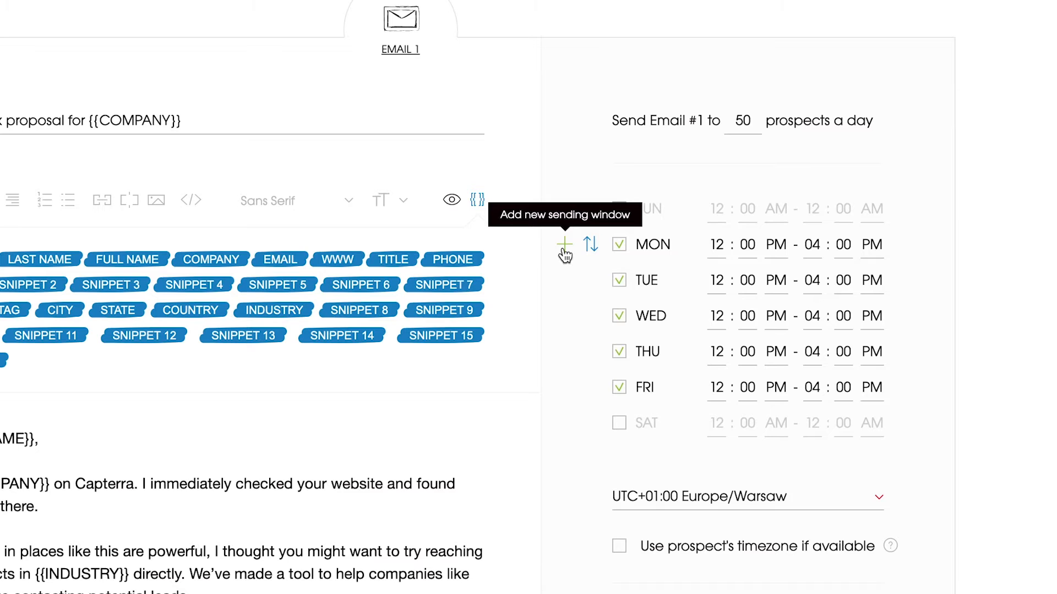
left_click(563, 244)
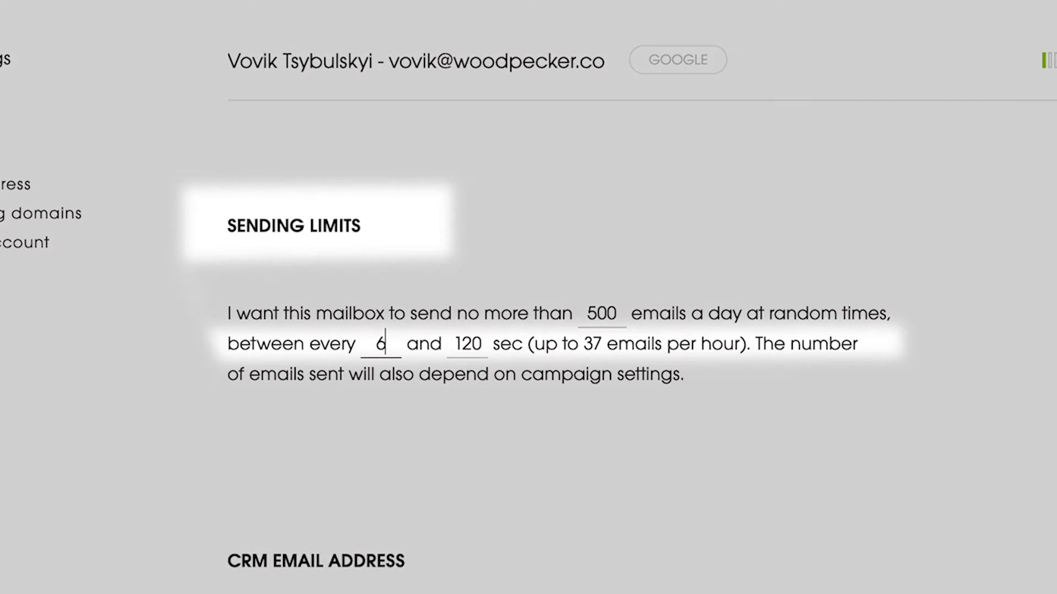
Step: Set the mailbox gap between emails to 30–60 seconds
type("30")
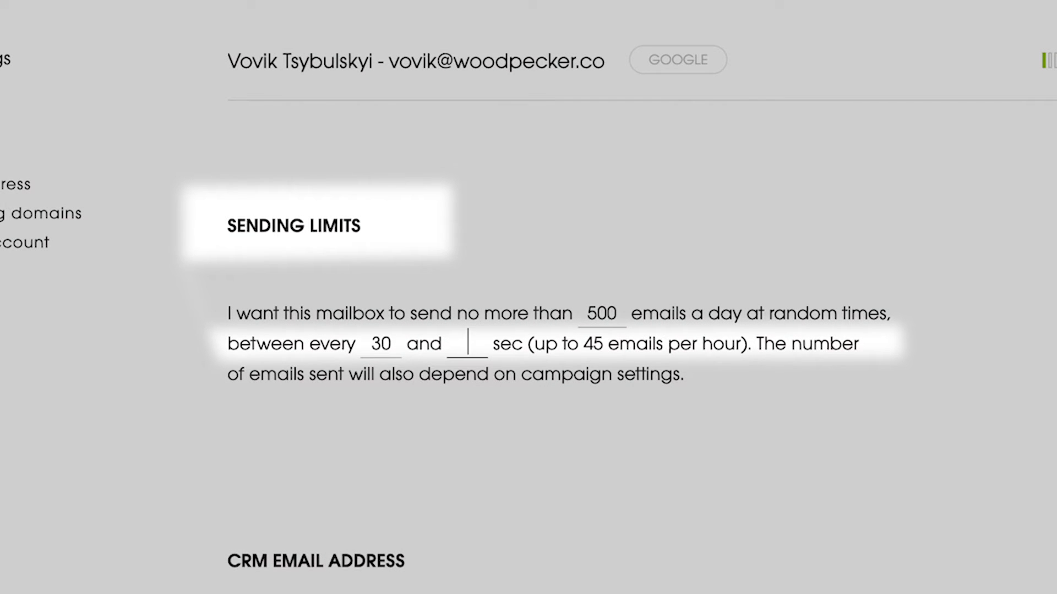
type("60")
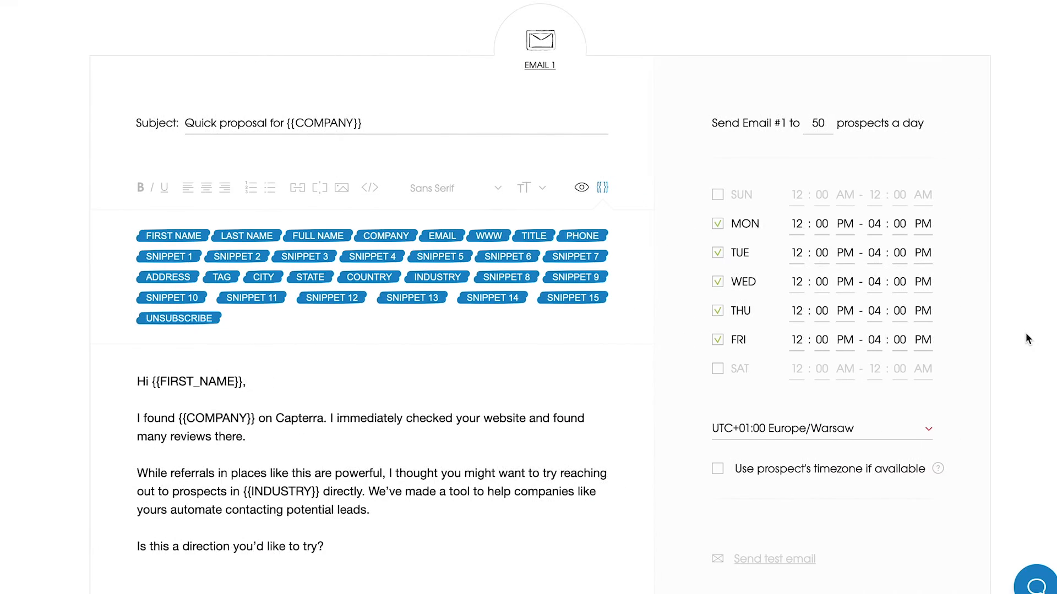
left_click(821, 428)
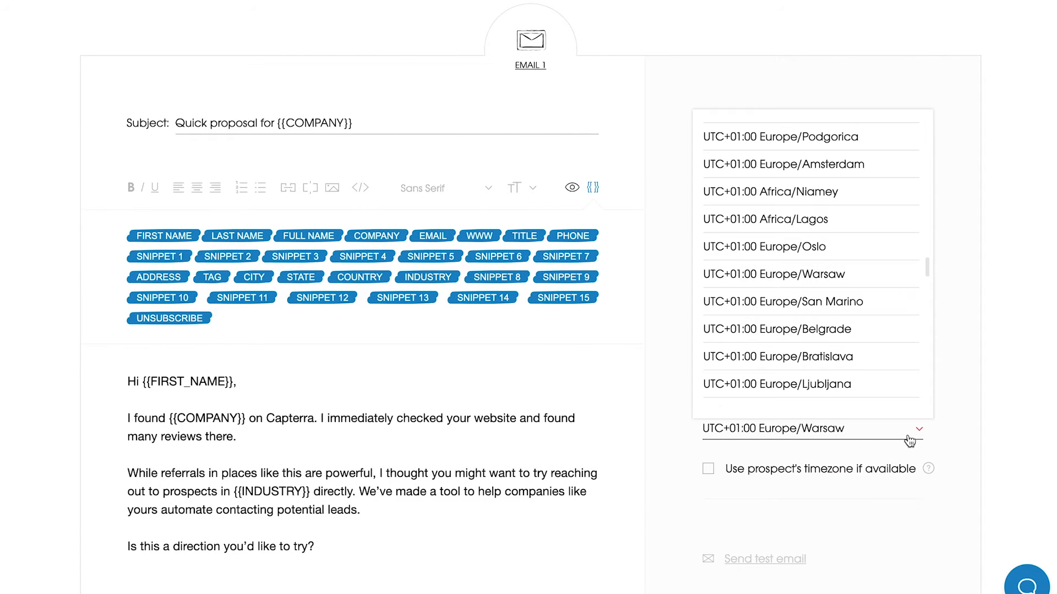
left_click(811, 428)
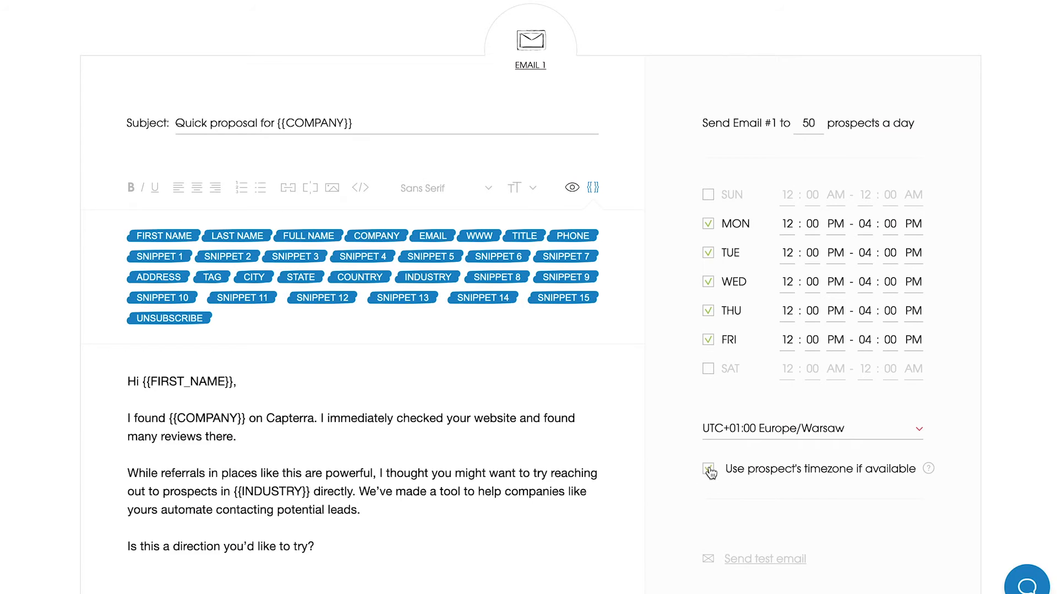
Step: Add a follow-up Email 2 after a 3-day wait, keeping the delay unit in days
scroll("down", 3)
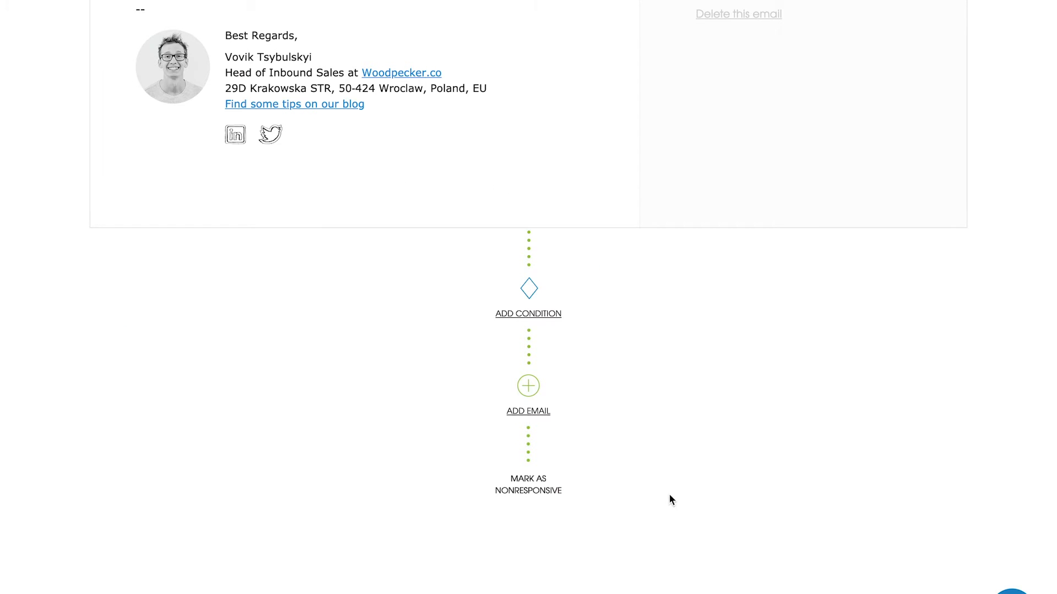
mouse_move(575, 427)
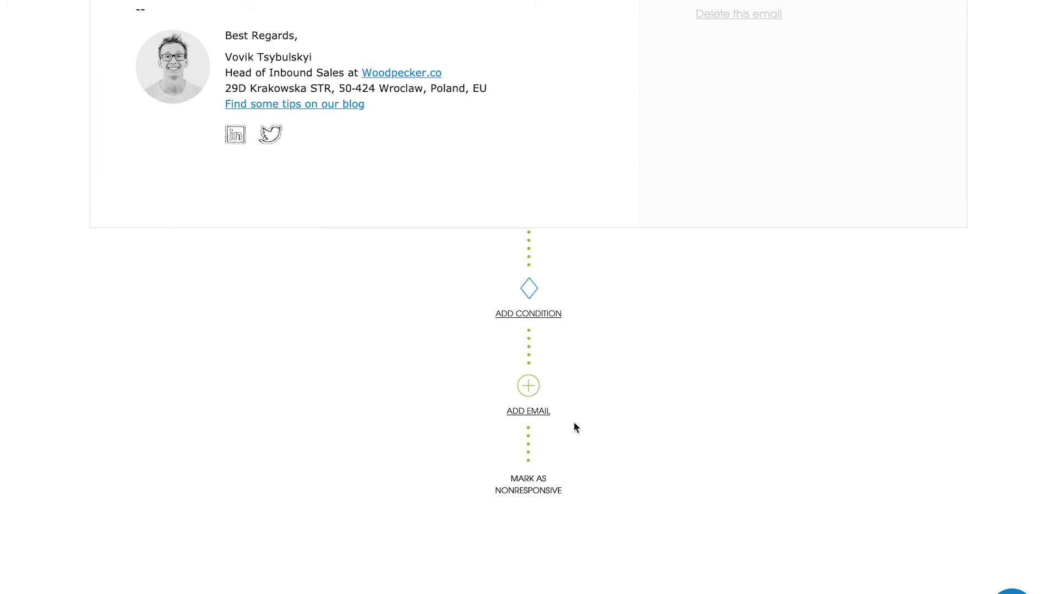
mouse_move(529, 410)
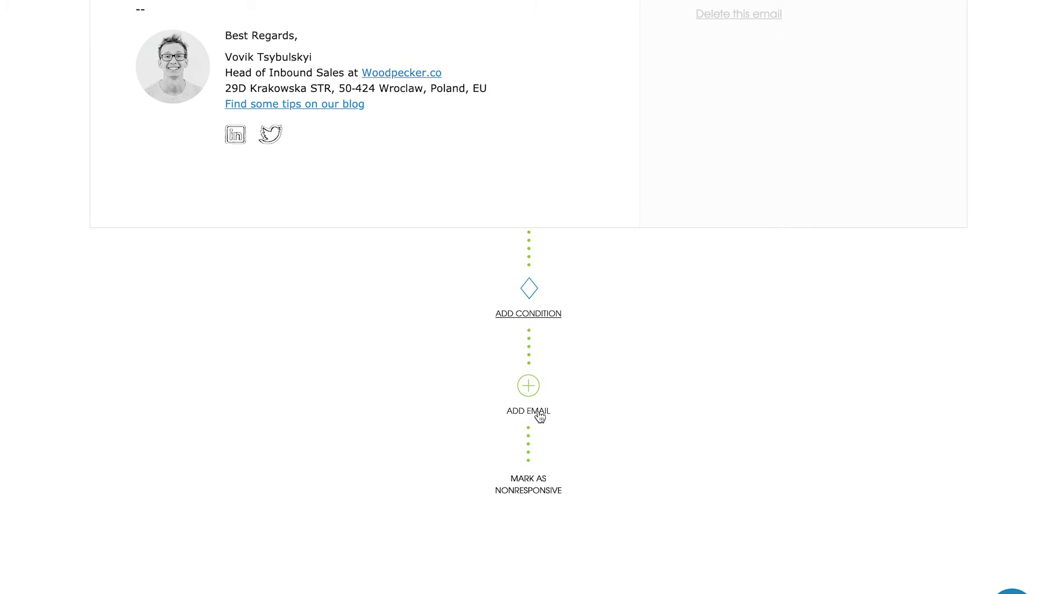
left_click(527, 385)
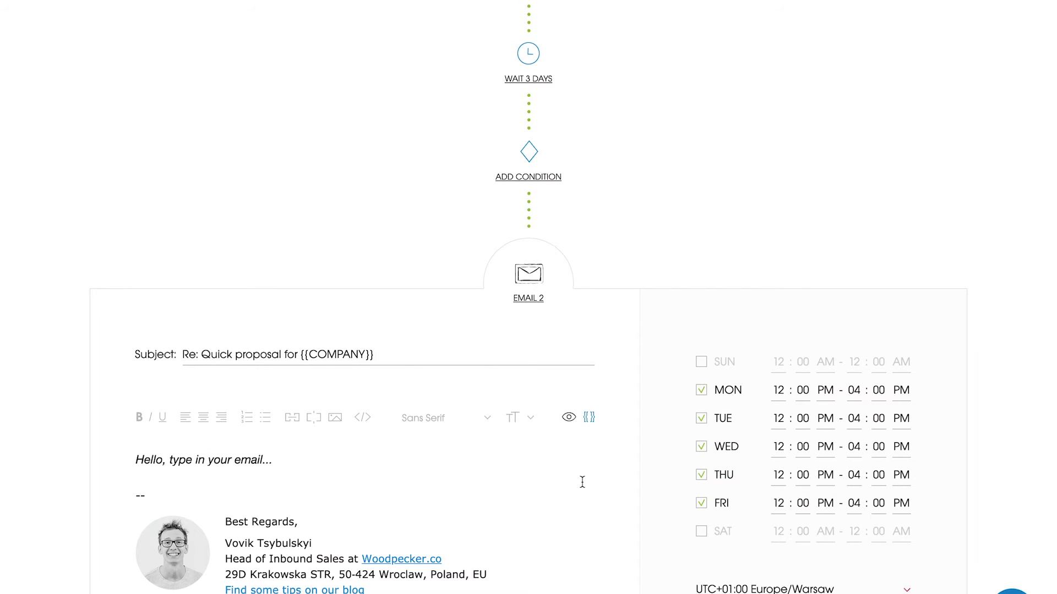
mouse_move(662, 196)
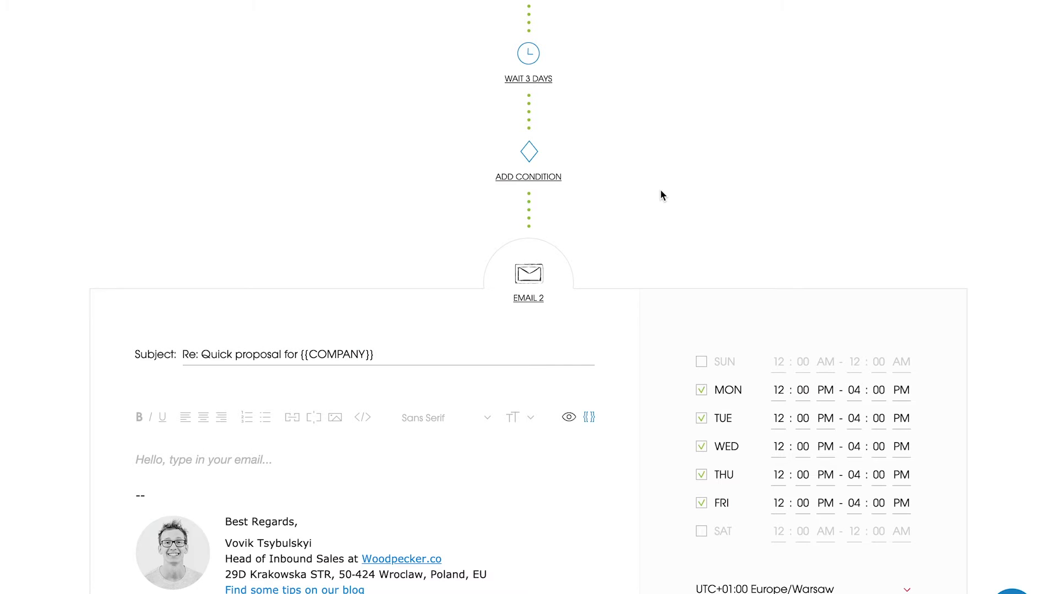
mouse_move(553, 81)
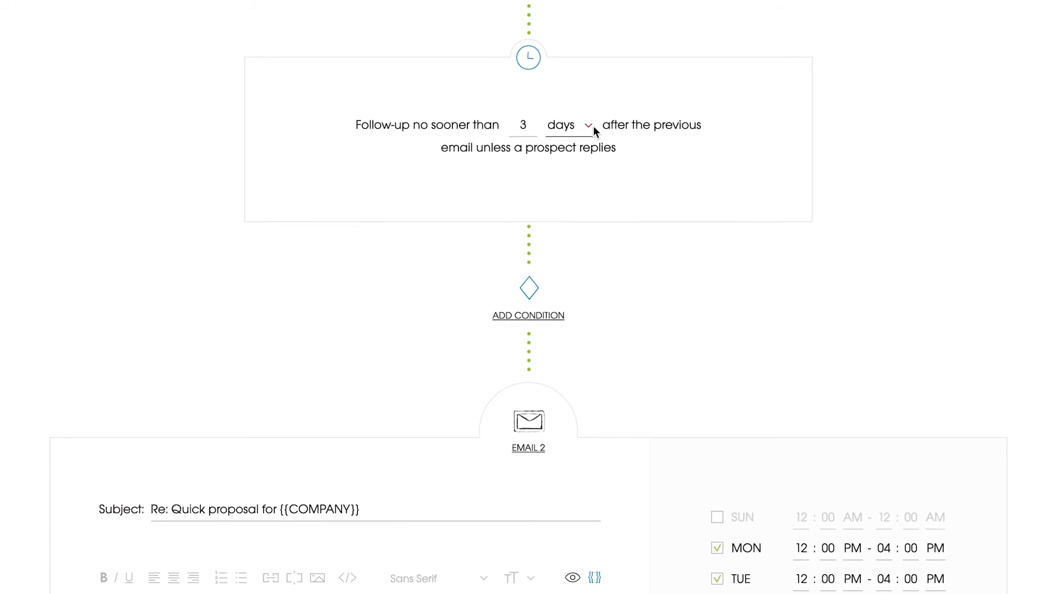
left_click(569, 124)
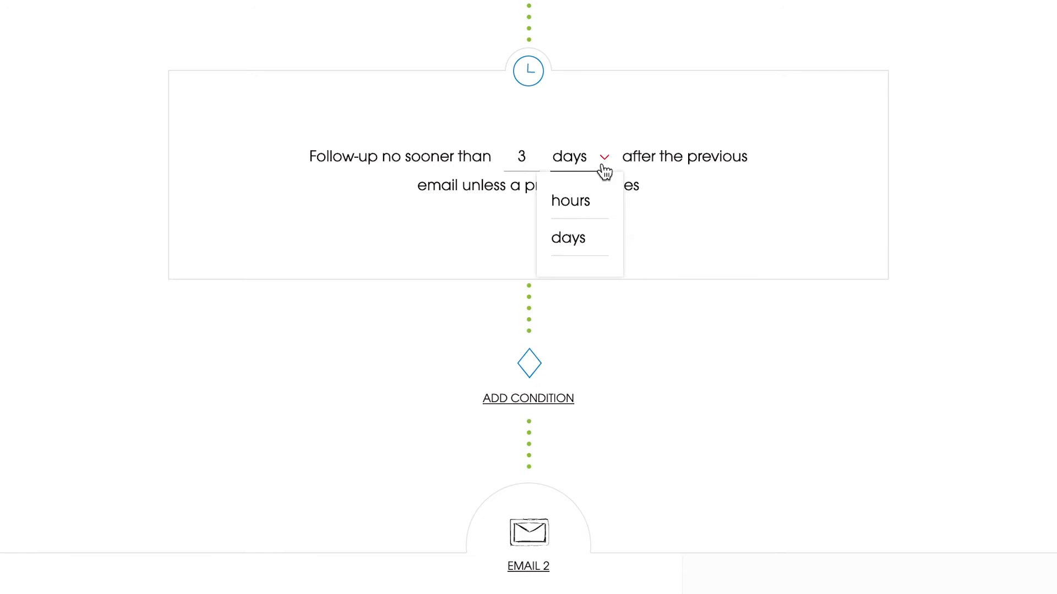
left_click(568, 238)
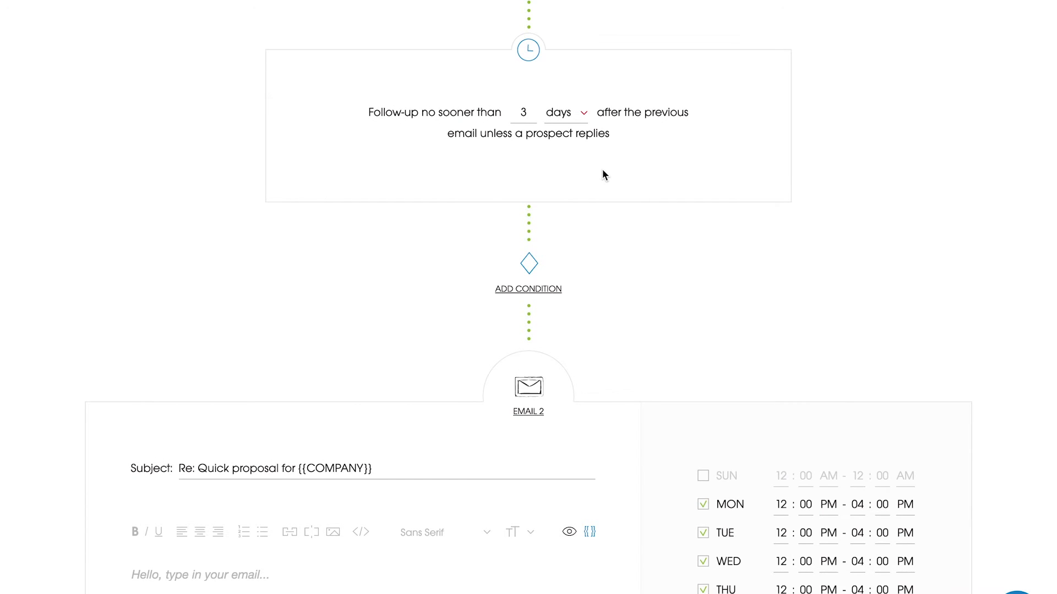
mouse_move(528, 289)
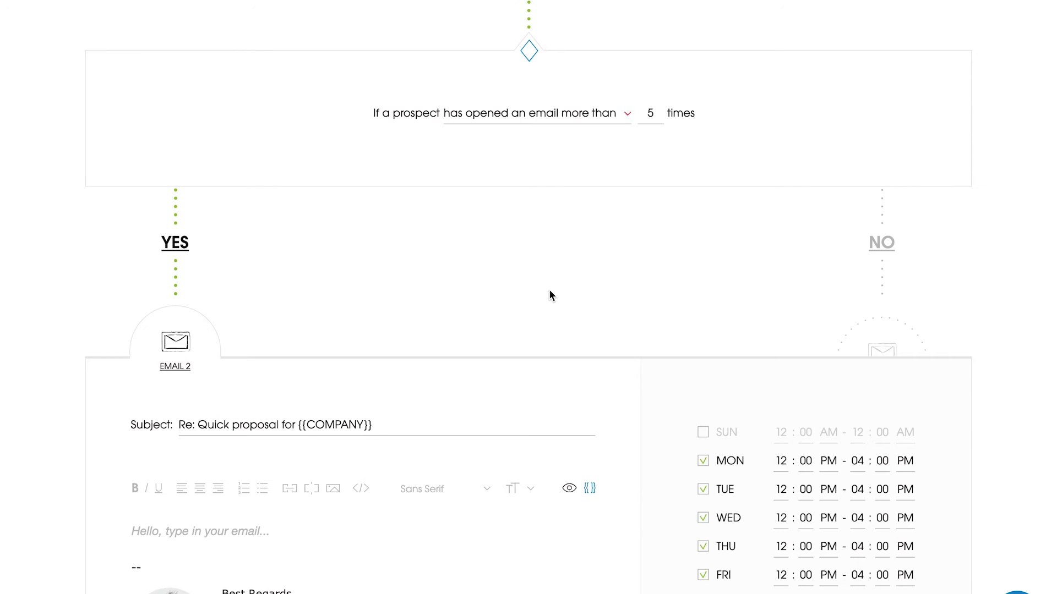
Step: Set the condition to 'has opened an email more than 3 times' and confirm it
left_click(649, 113)
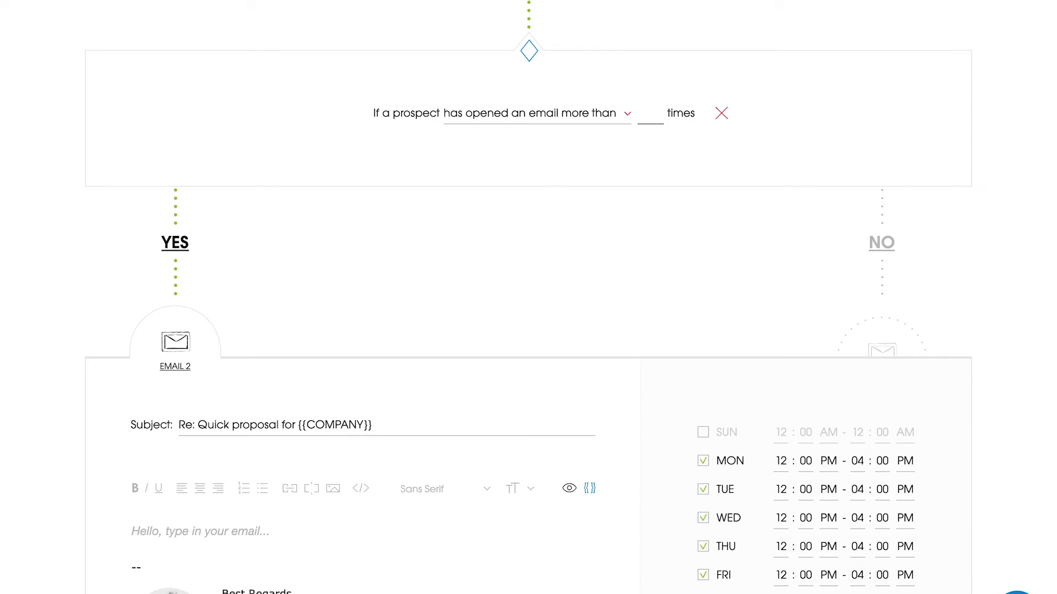
type("3")
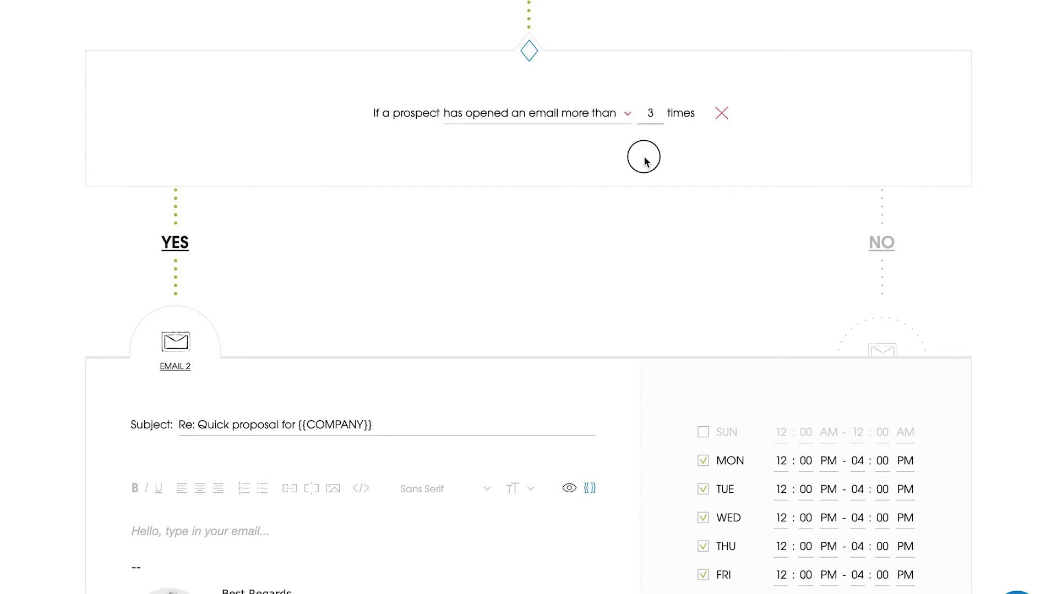
left_click(643, 156)
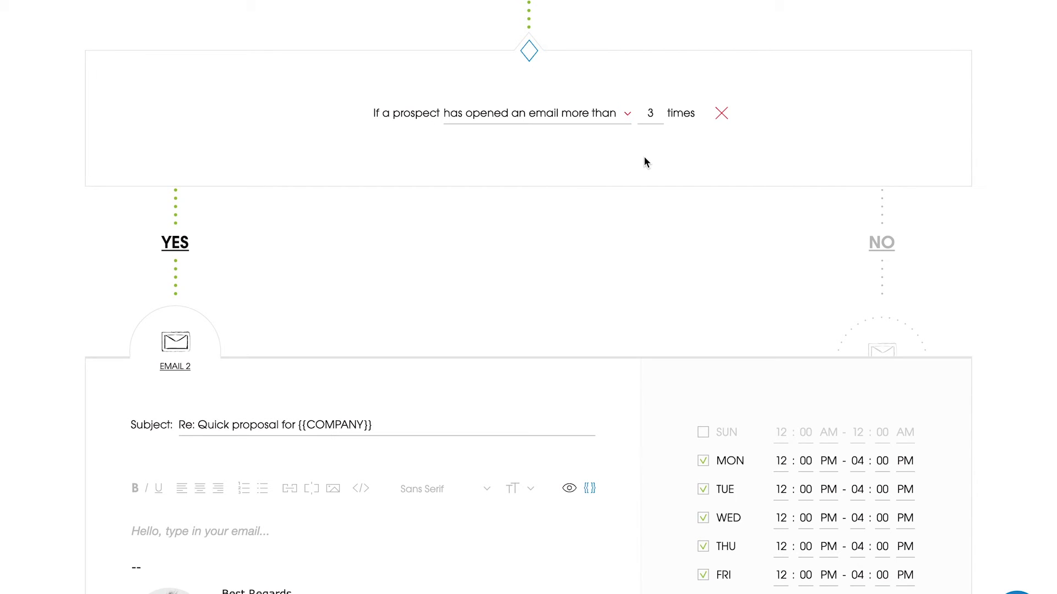
Step: Review the NO path email, narrow follow-up sending to Wednesday–Friday, and return to the YES path
scroll("down", 3)
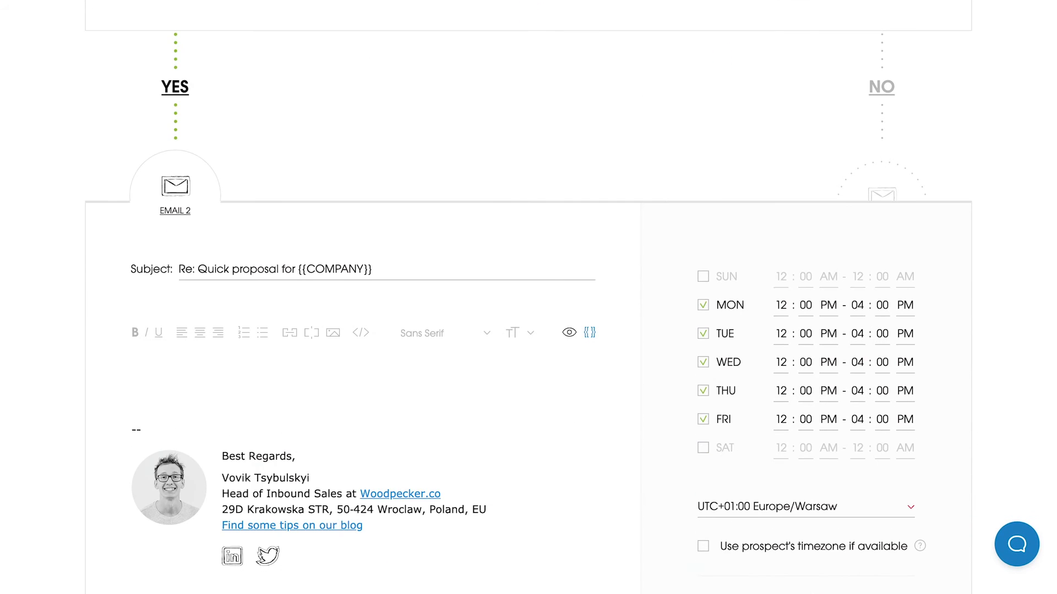
left_click(337, 376)
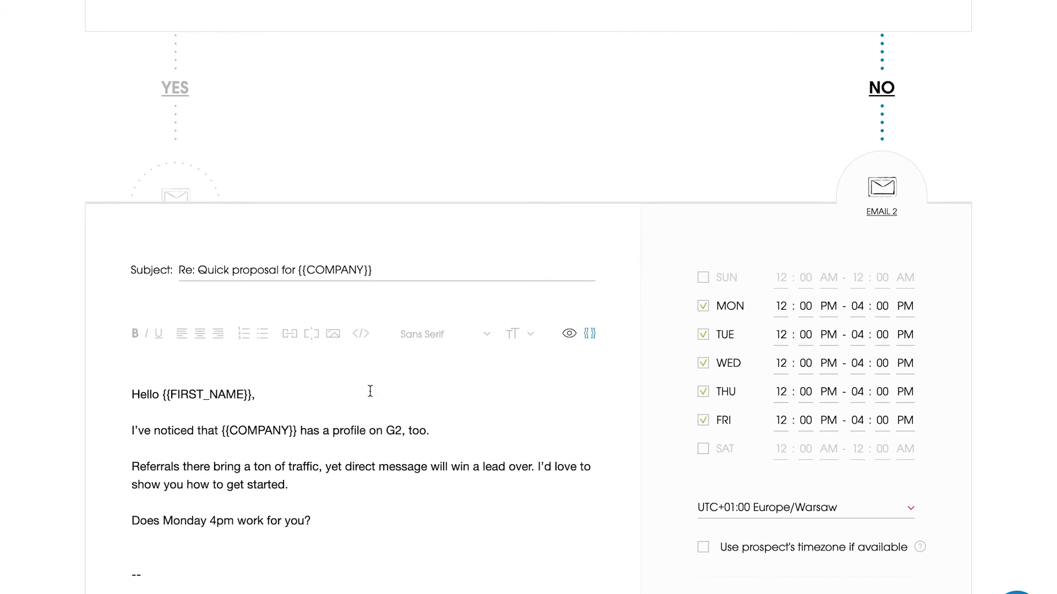
mouse_move(331, 392)
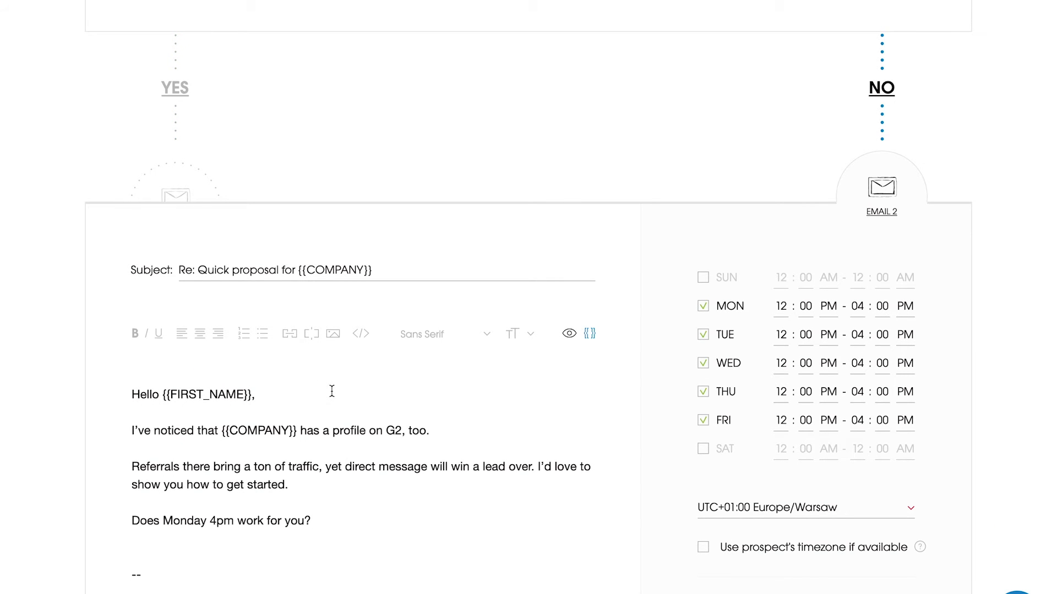
mouse_move(882, 92)
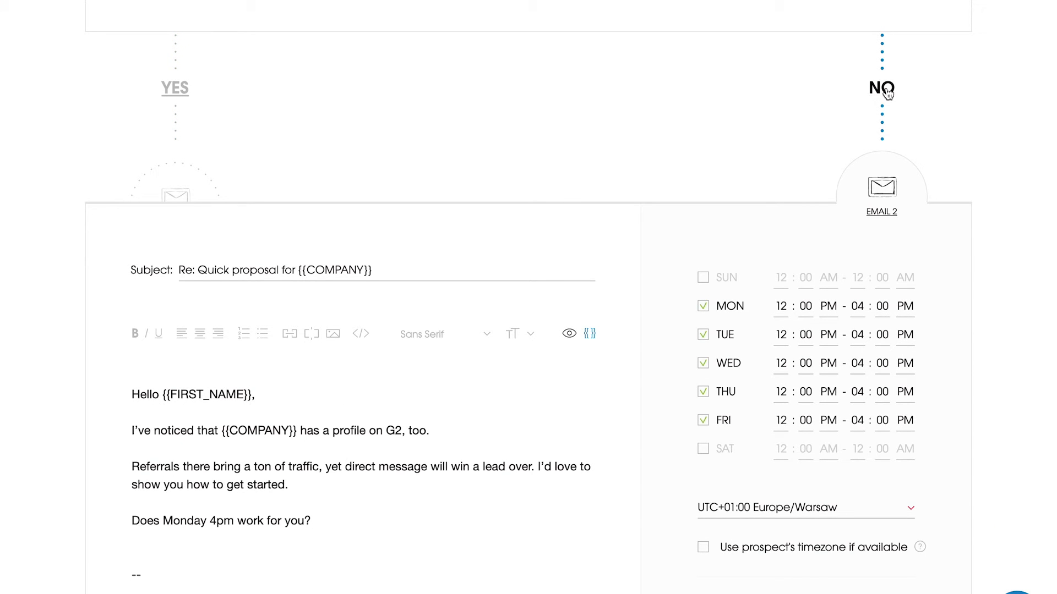
mouse_move(704, 316)
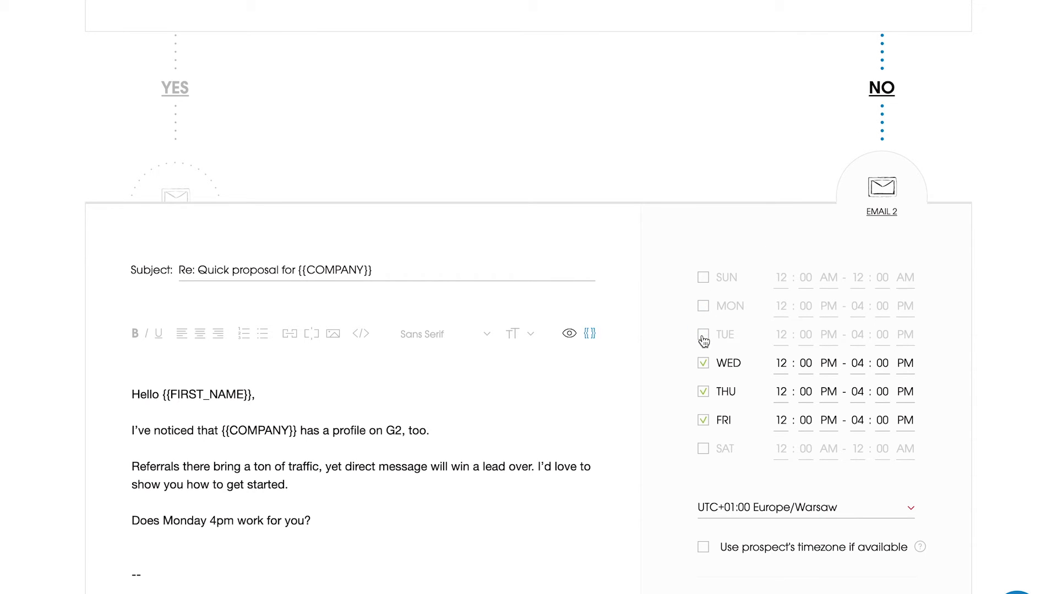
left_click(704, 335)
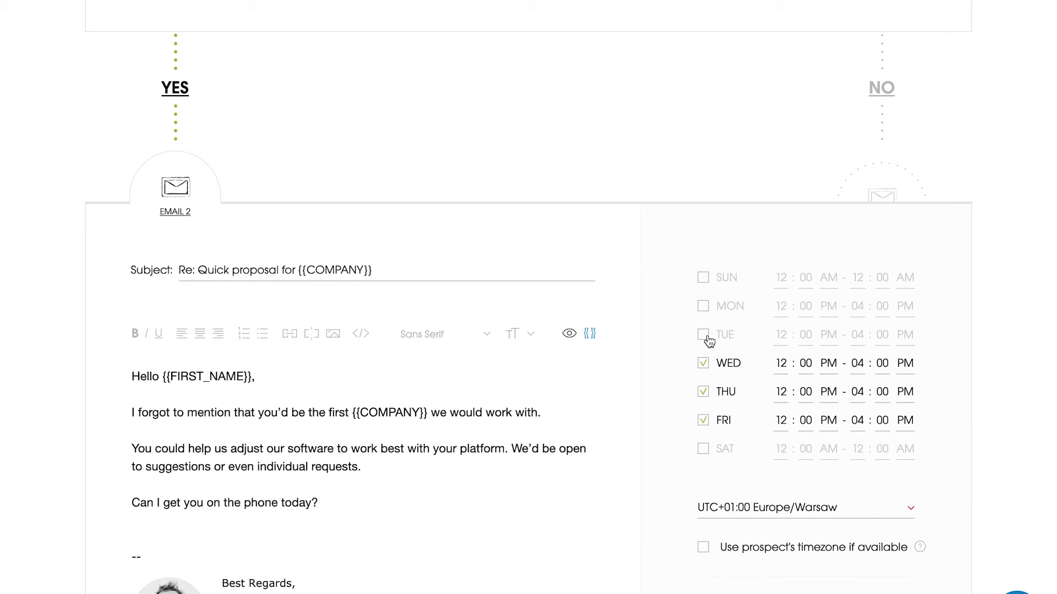
left_click(704, 334)
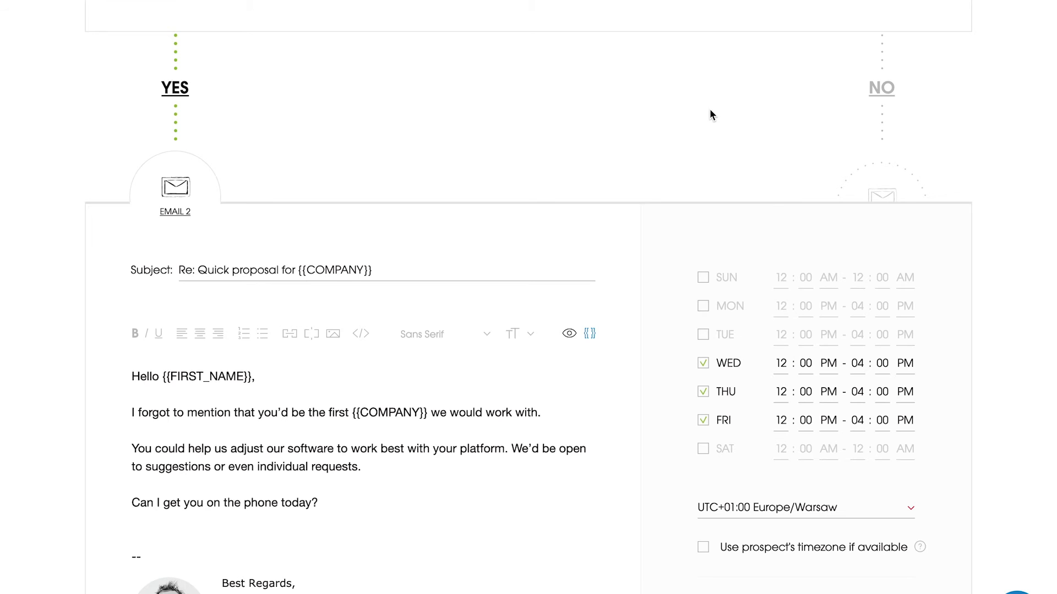
mouse_move(652, 509)
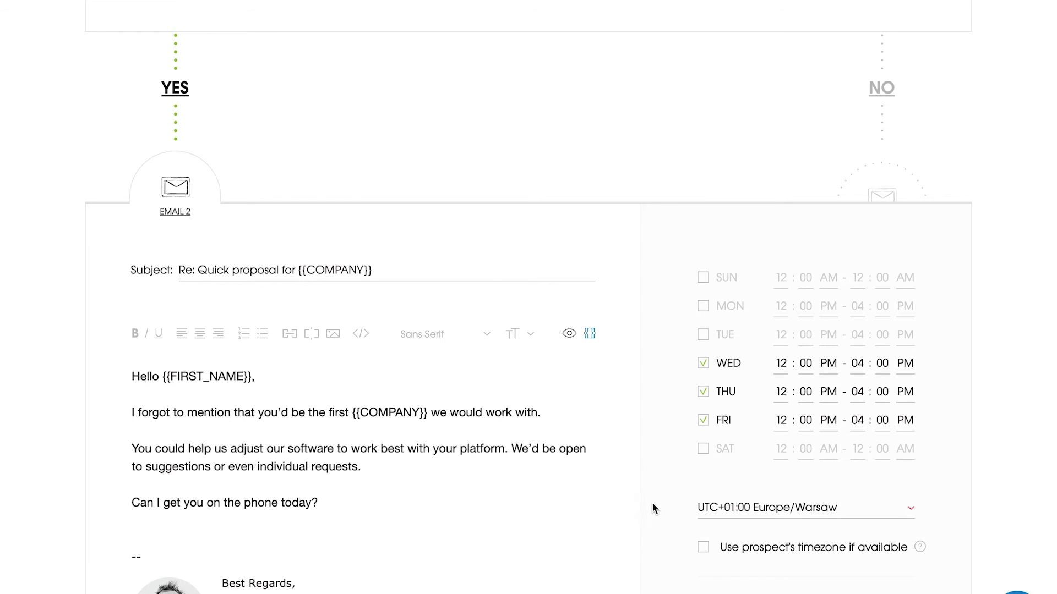
mouse_move(640, 521)
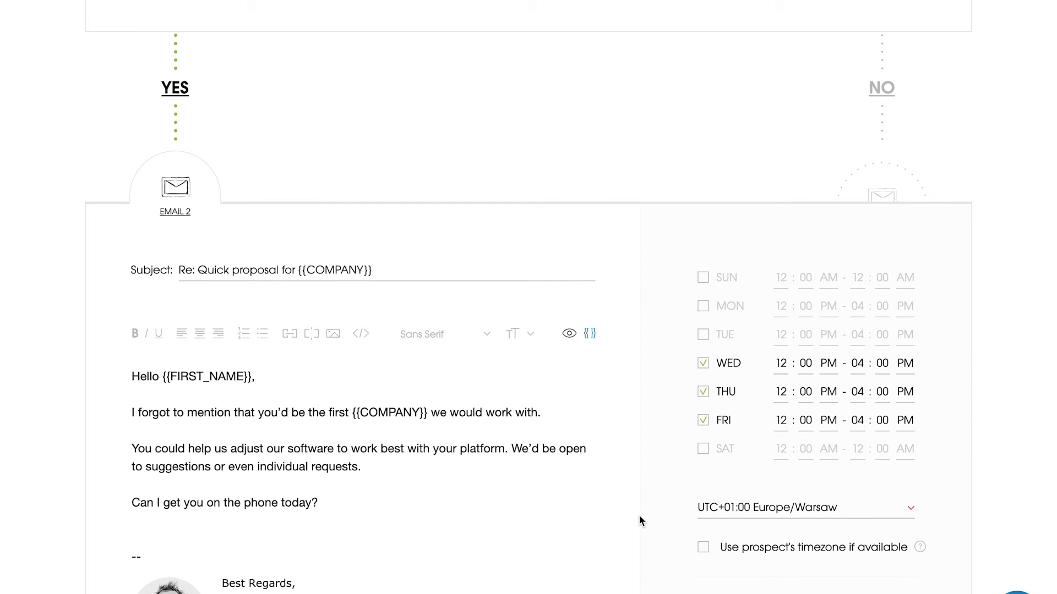
Step: Reach the Prospects section and reveal the add-prospects menu (Import, Manually, From database)
scroll("down", 3)
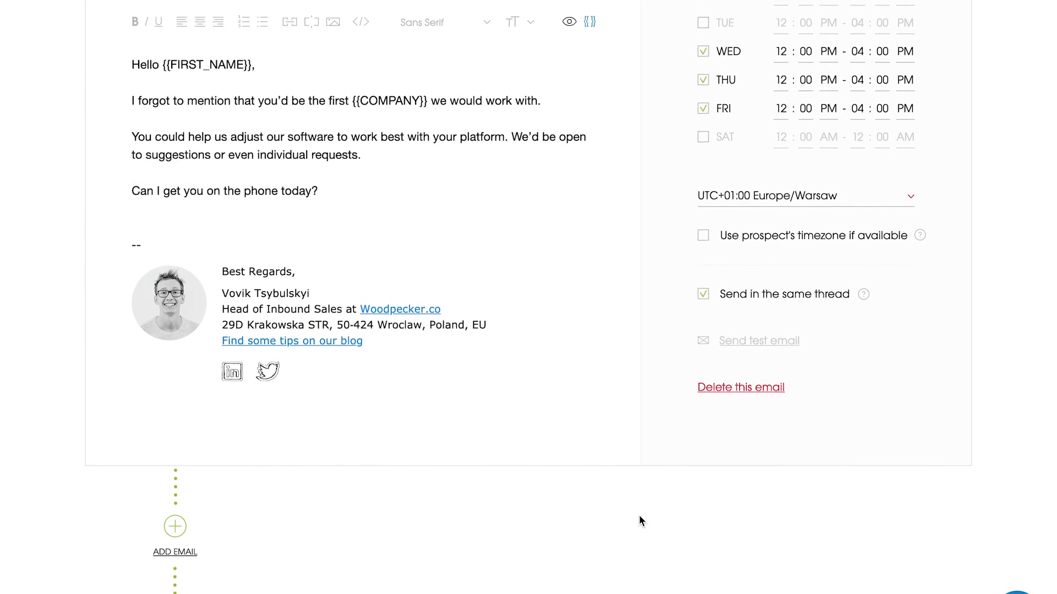
scroll("down", 3)
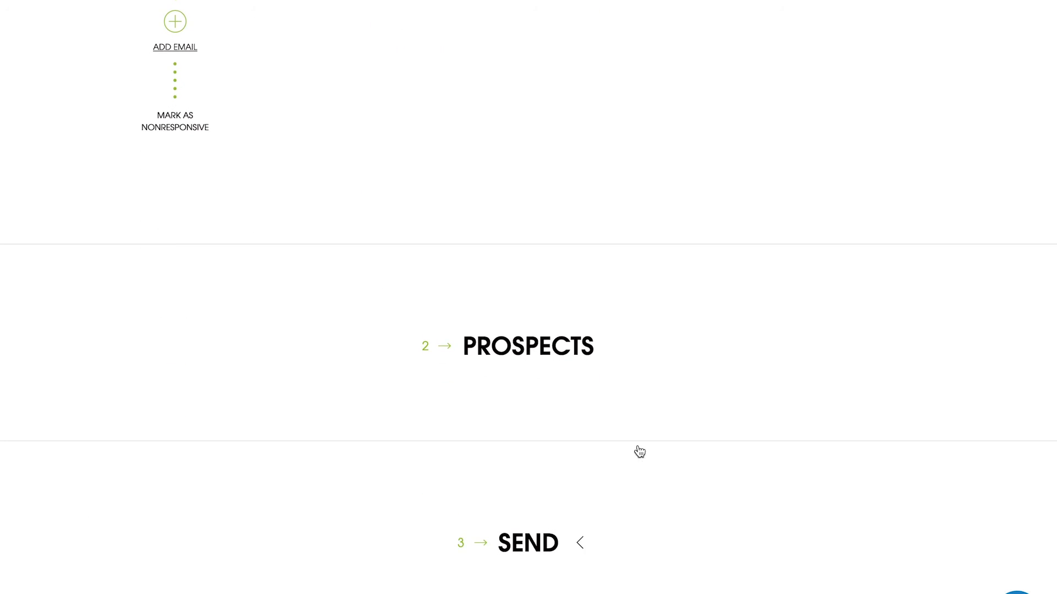
scroll("down", 3)
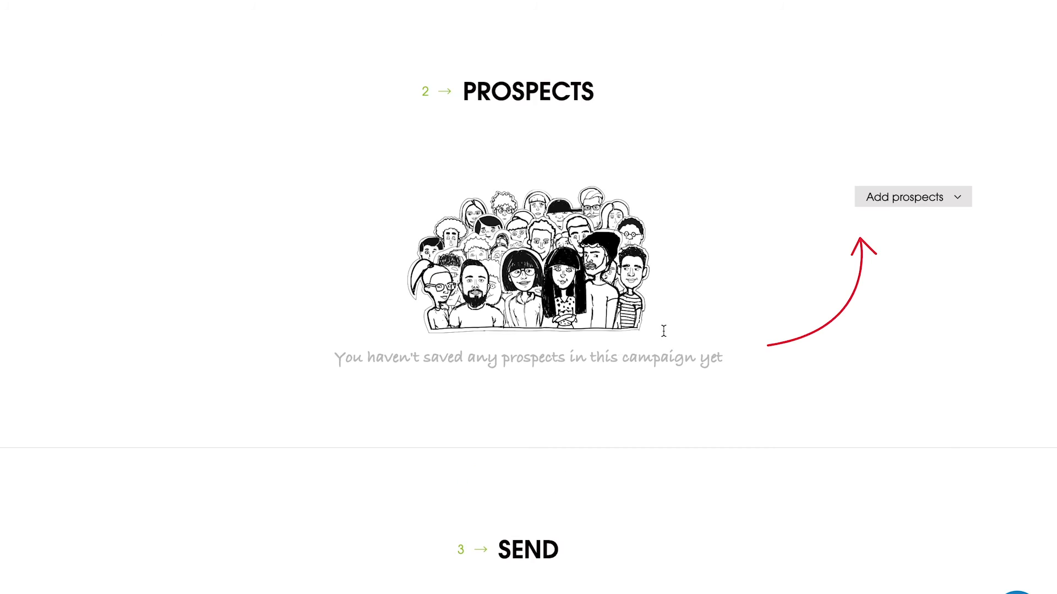
left_click(906, 196)
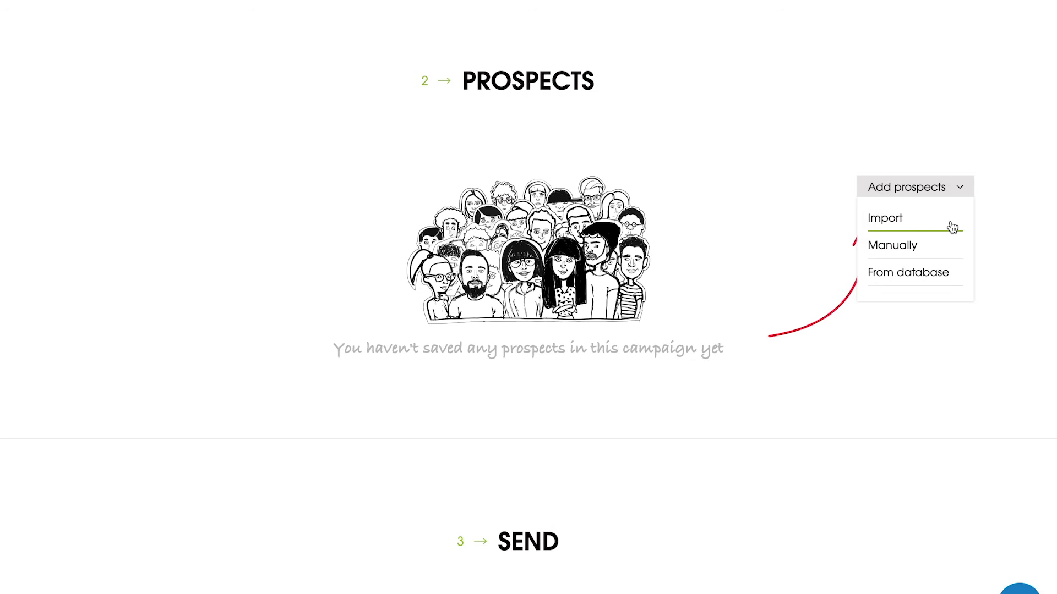
Step: Choose Import and select Quickstart File - Sheet1.csv from the computer as the prospects file
left_click(884, 218)
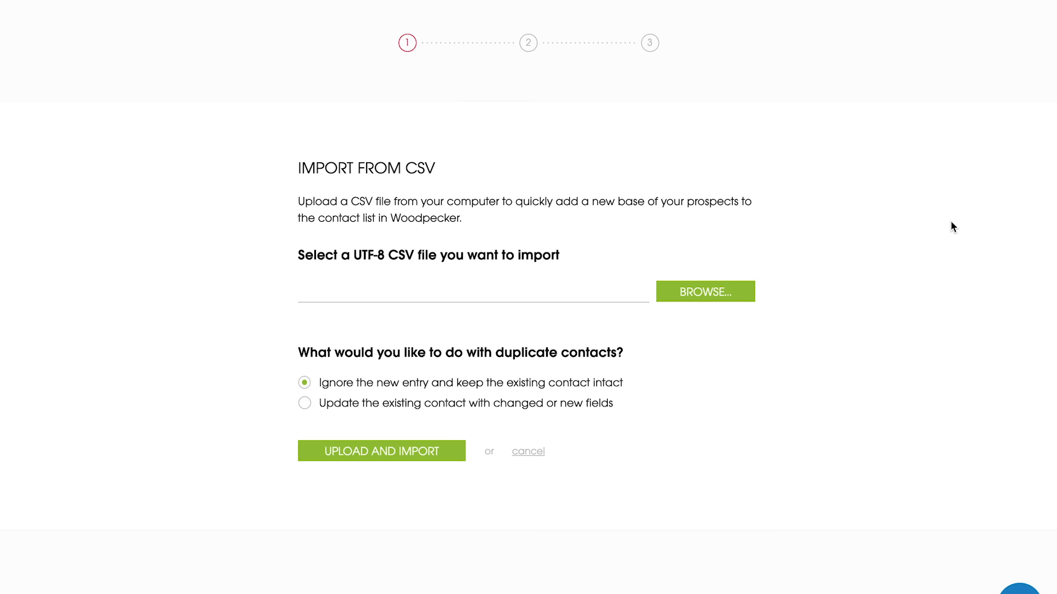
mouse_move(728, 296)
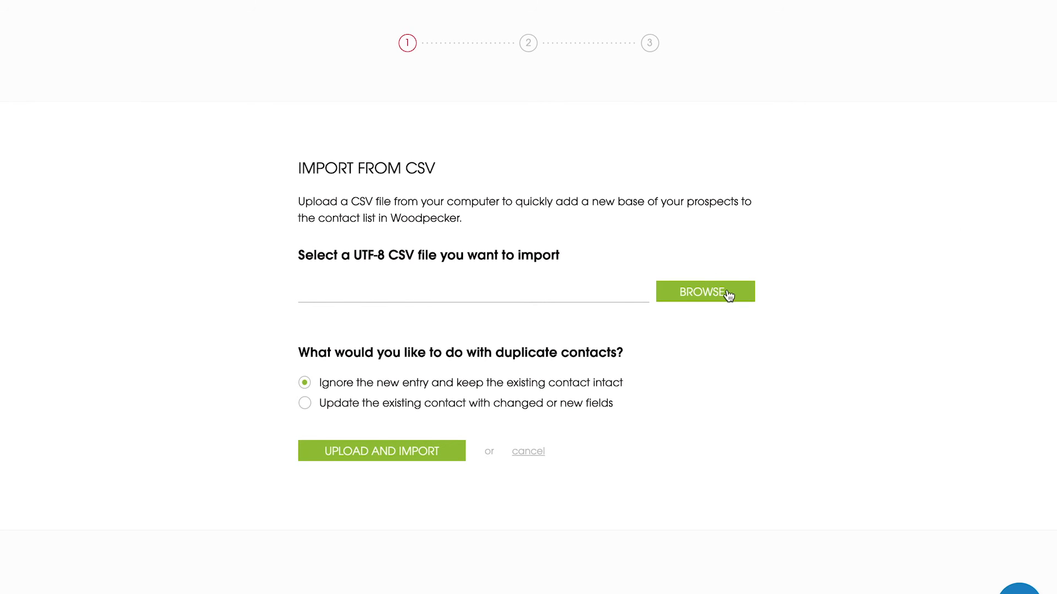
left_click(704, 291)
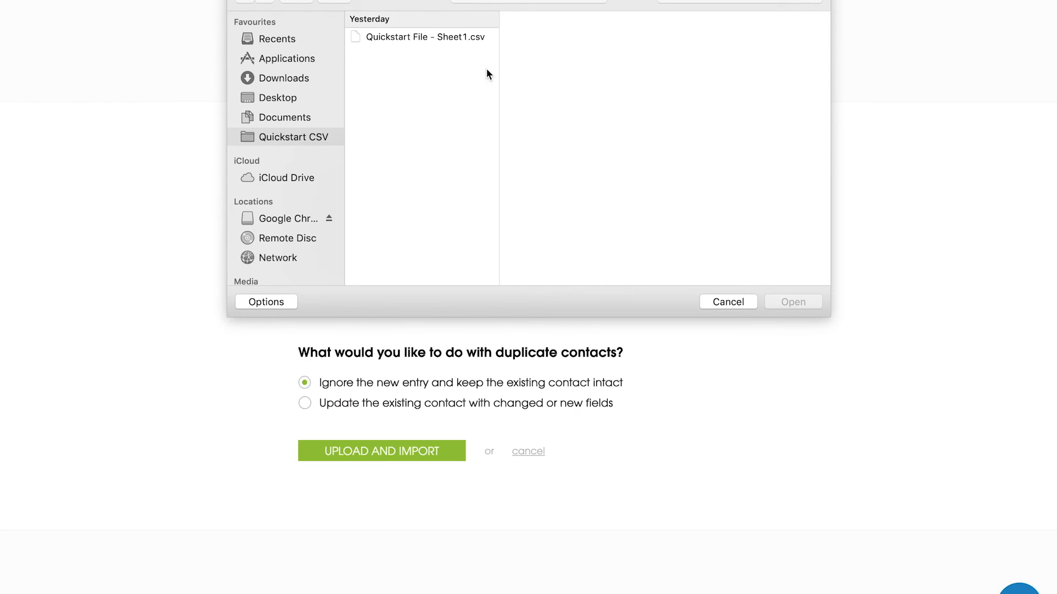
left_click(423, 37)
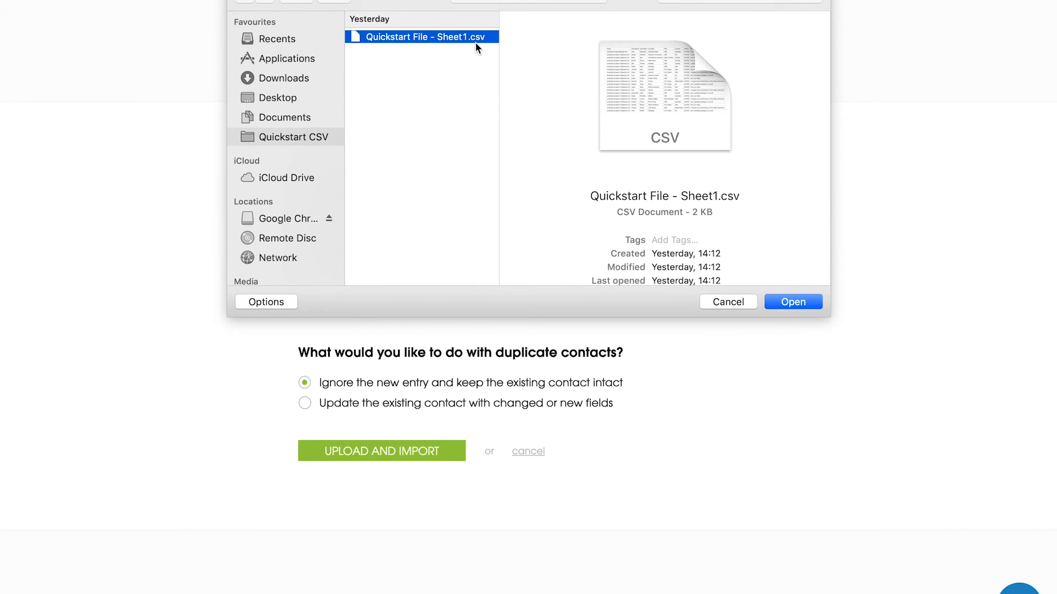
left_click(793, 301)
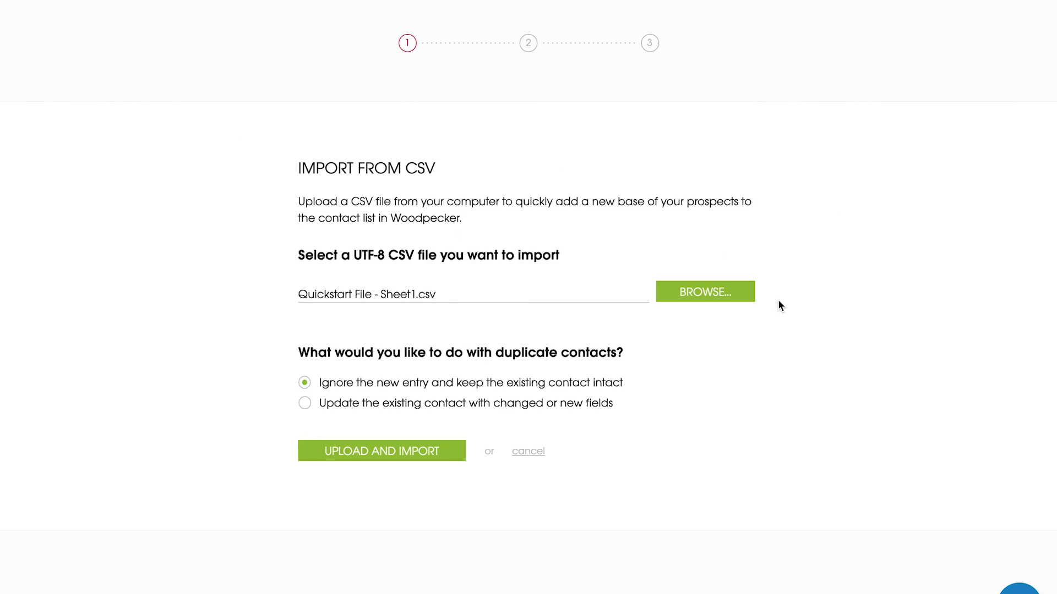
mouse_move(480, 490)
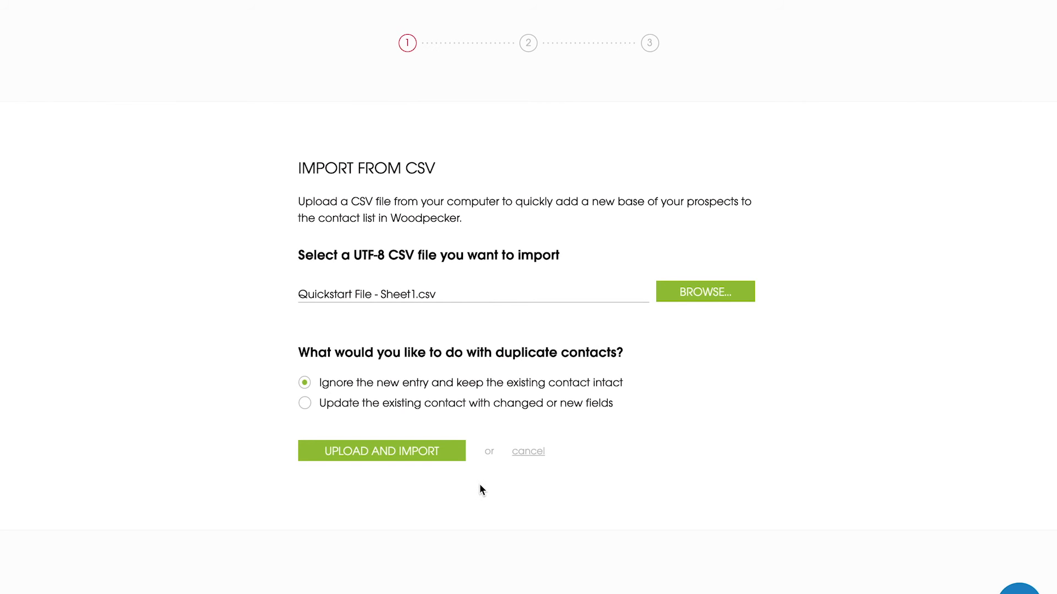
Step: Upload the CSV, verify First Name and Email column mappings, and tick 'Ignore the first row when importing'
left_click(381, 451)
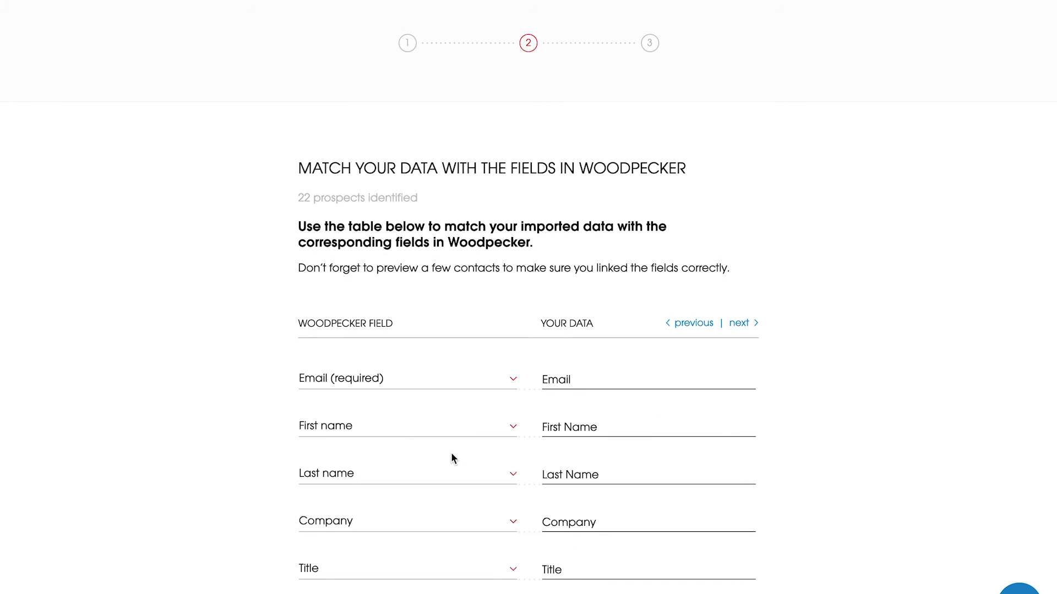
scroll("down", 3)
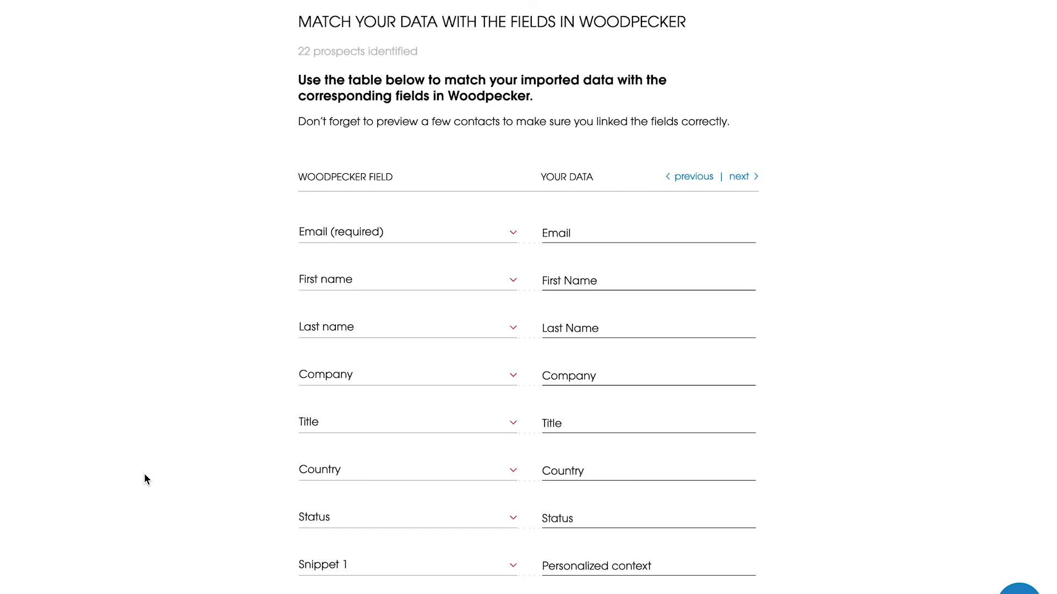
mouse_move(449, 287)
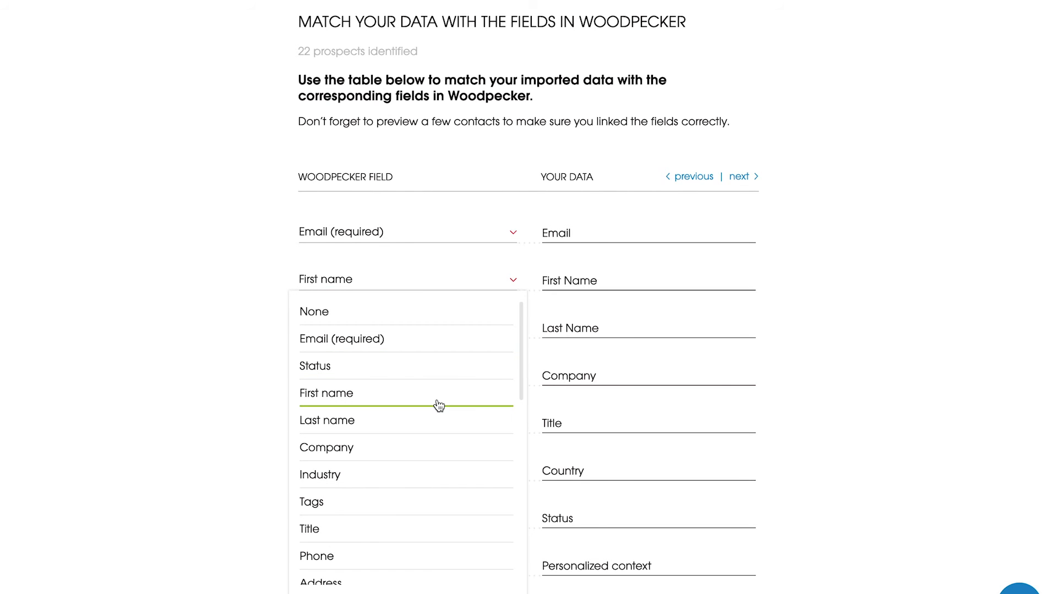
left_click(326, 393)
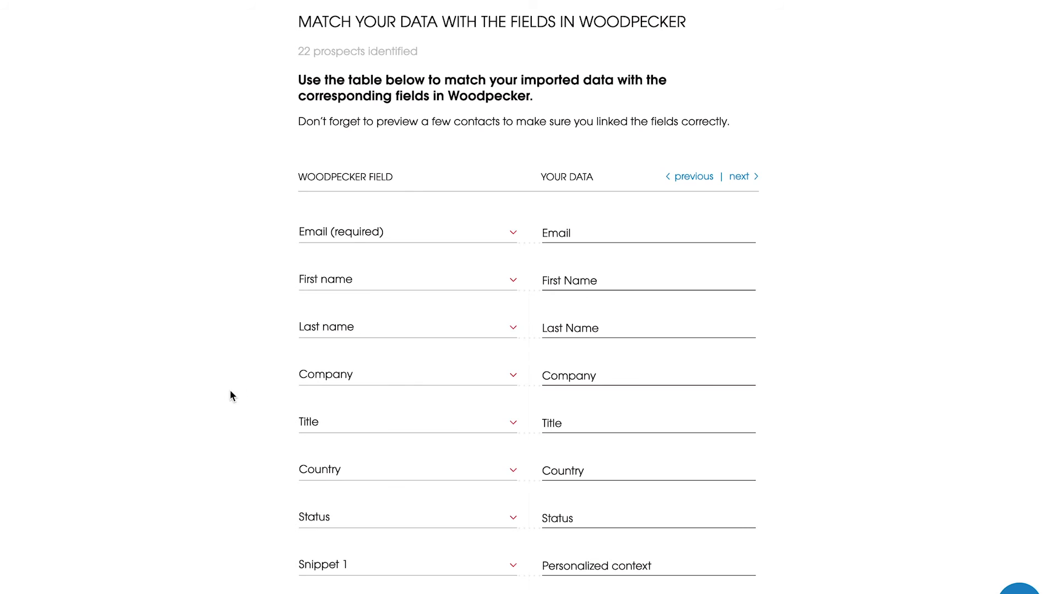
mouse_move(370, 521)
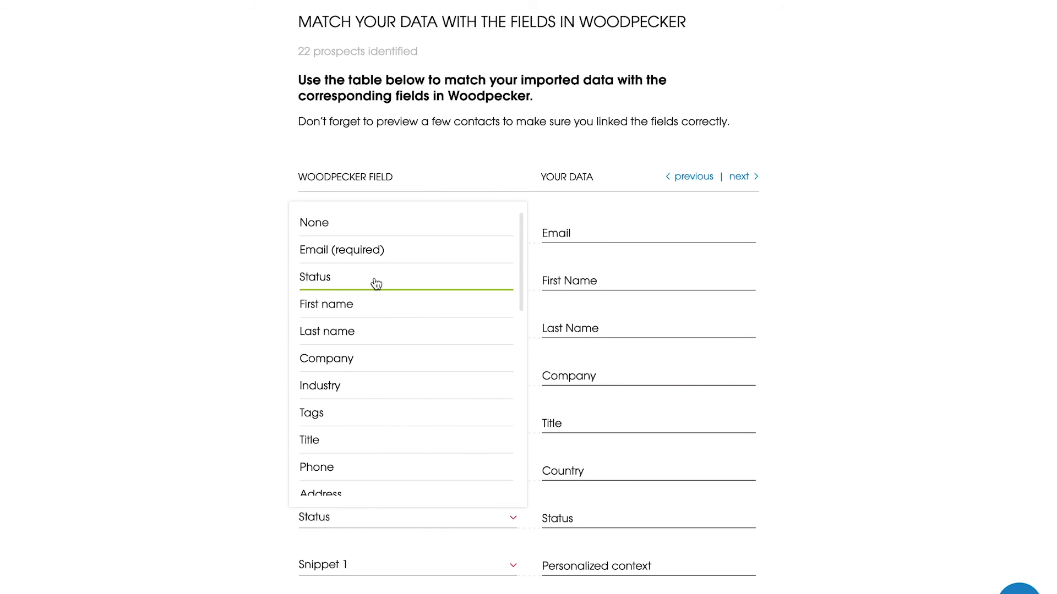
left_click(314, 277)
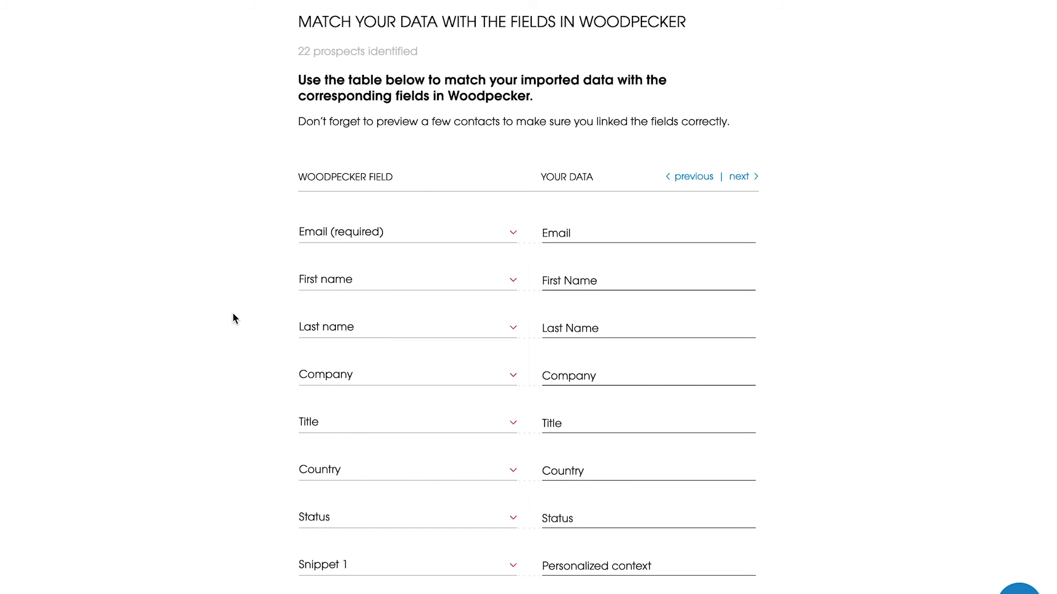
scroll("down", 3)
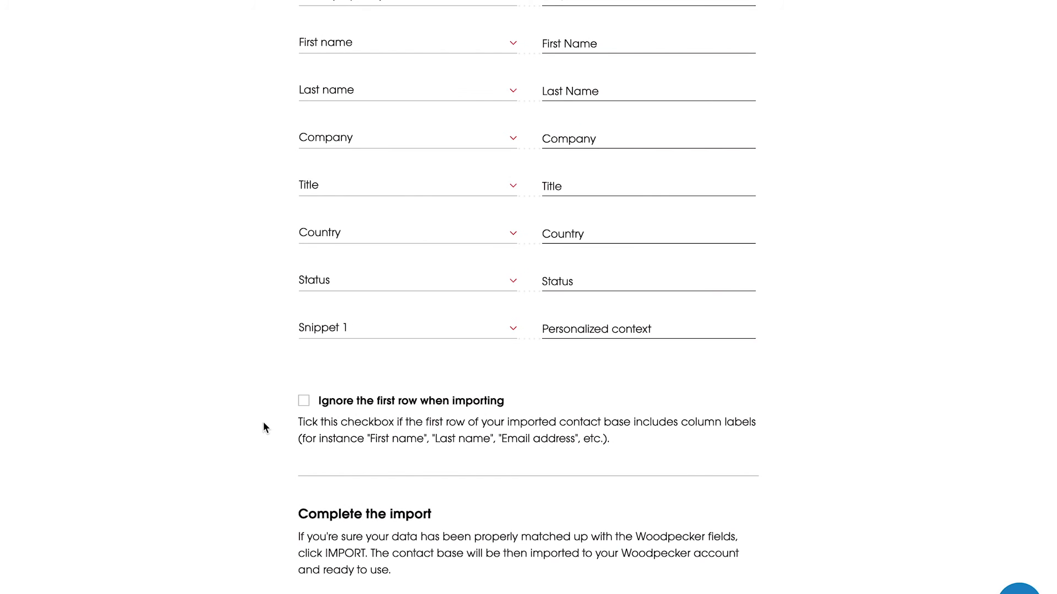
left_click(304, 401)
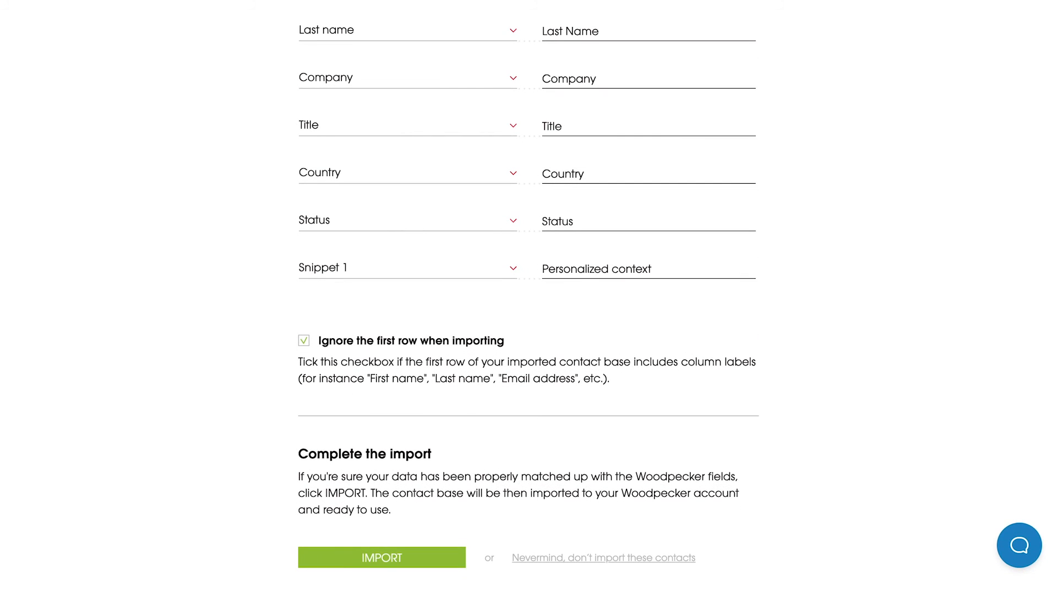
Step: Add the 21 imported prospects to Quickstart Campaign and OK the success message
left_click(382, 557)
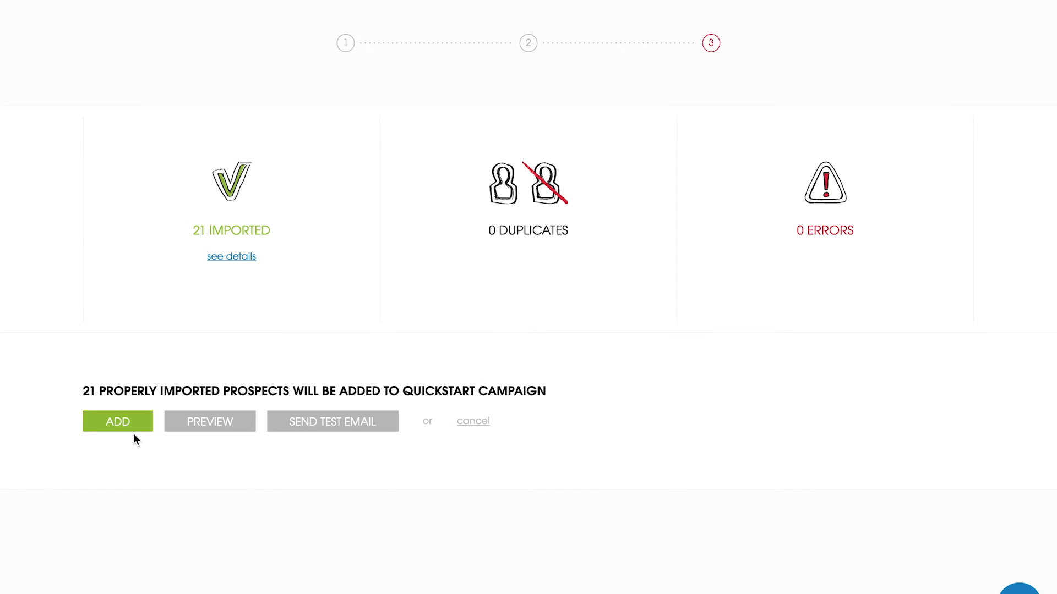
left_click(118, 422)
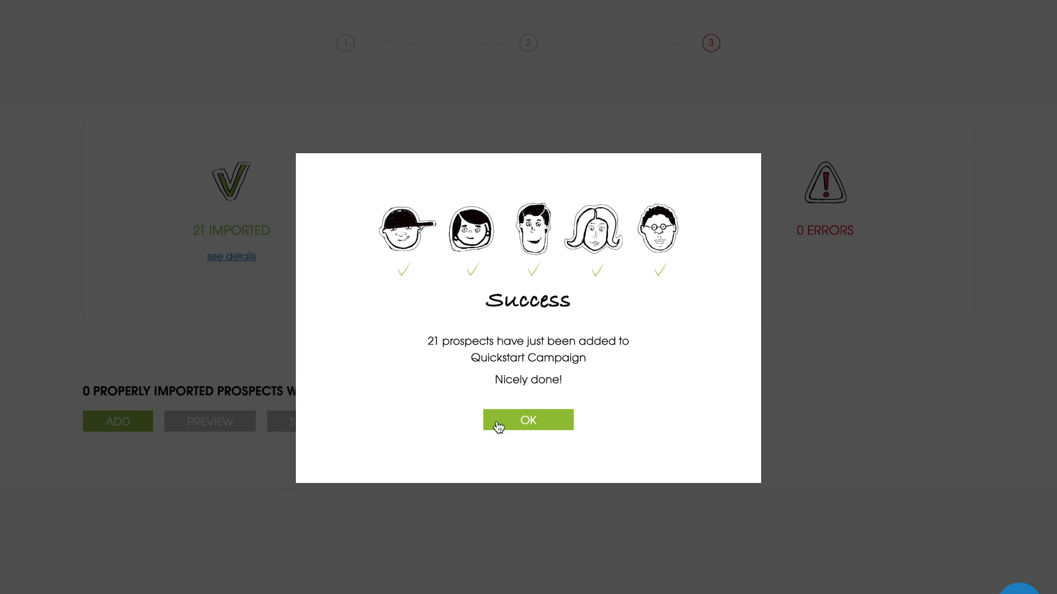
left_click(527, 419)
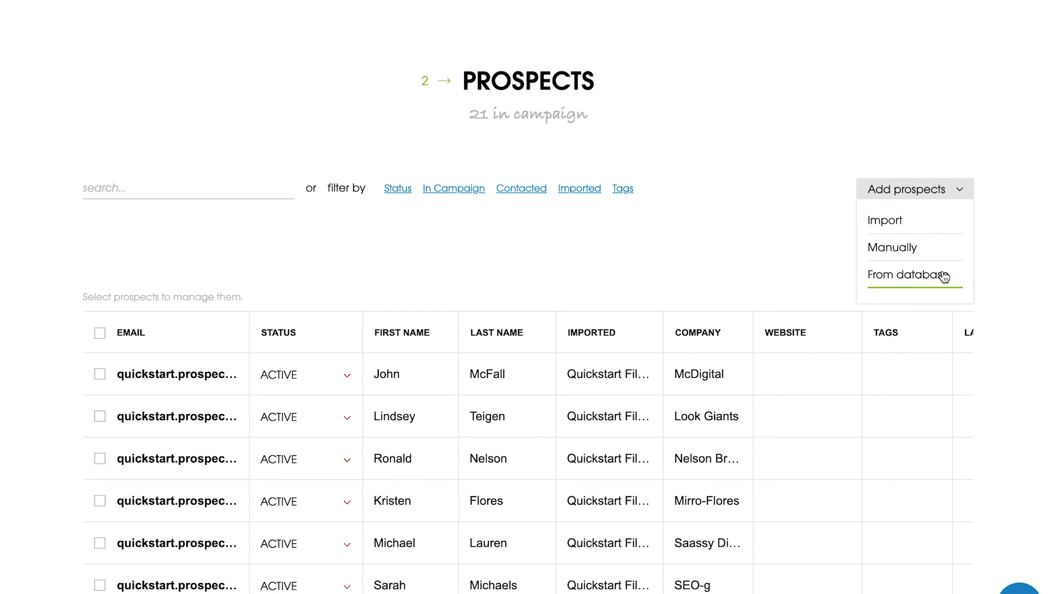
Step: Choose From database, peek at the campaign filter, and tick the ACTIVE prospect
left_click(908, 276)
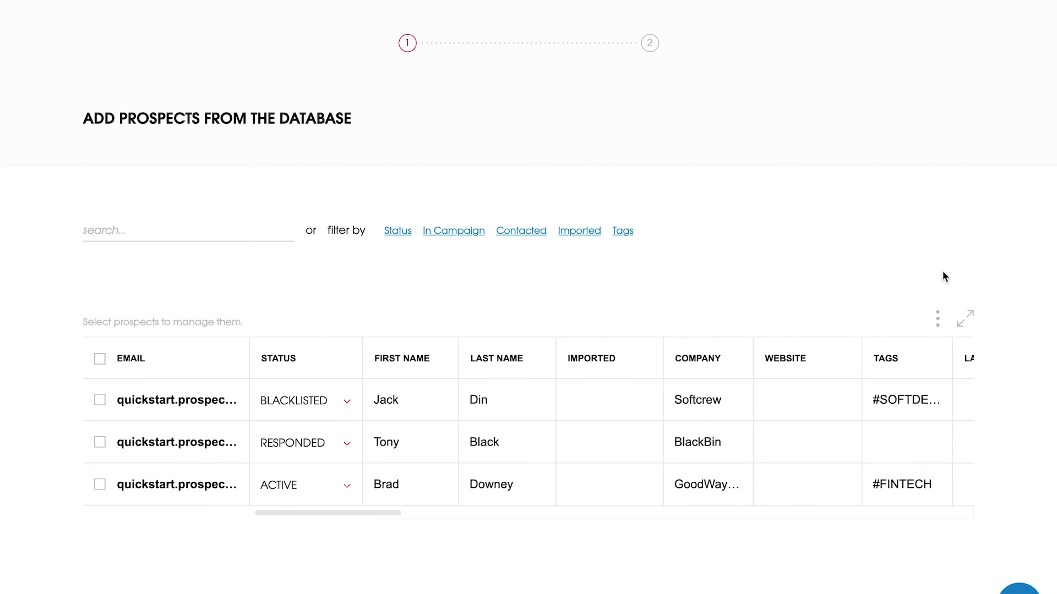
scroll("down", 3)
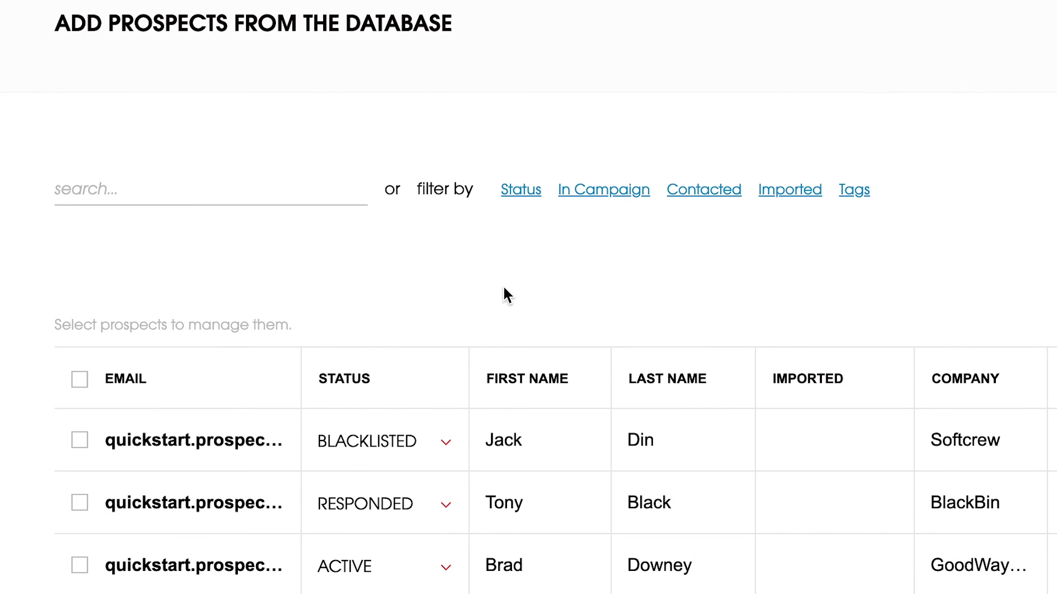
left_click(603, 189)
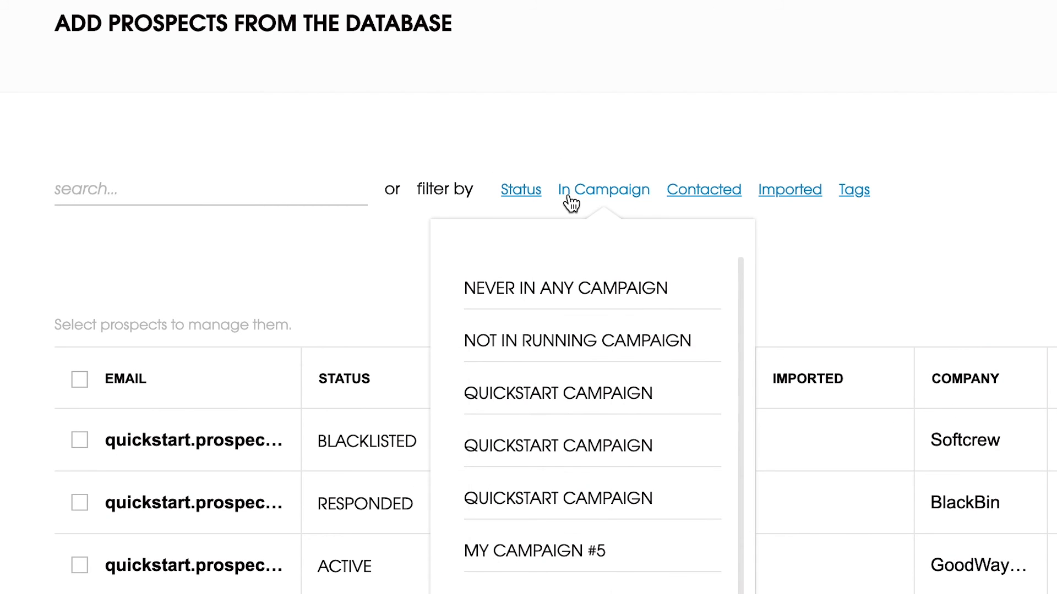
left_click(703, 189)
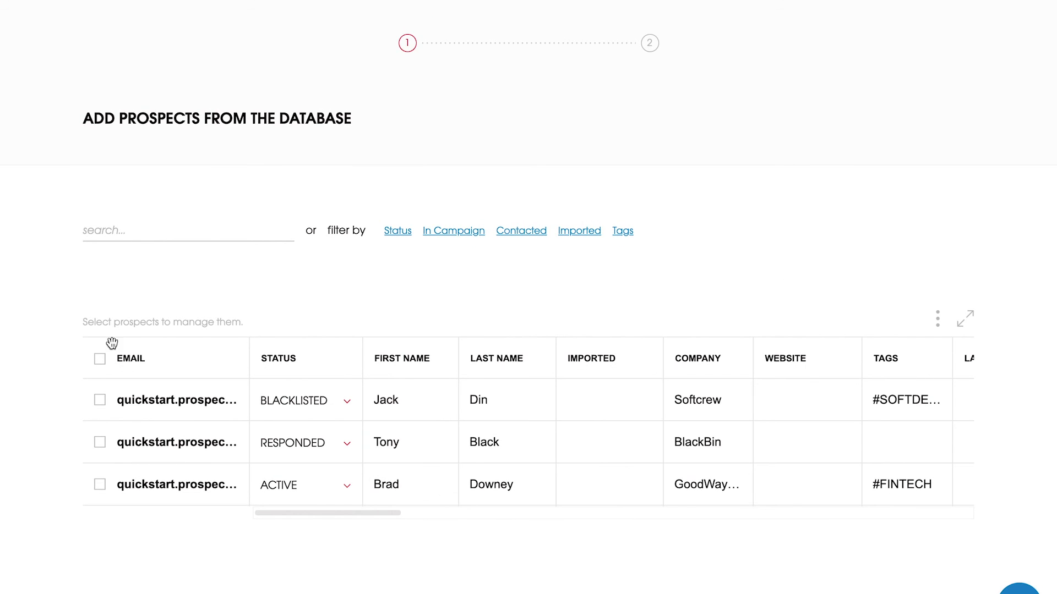
left_click(99, 357)
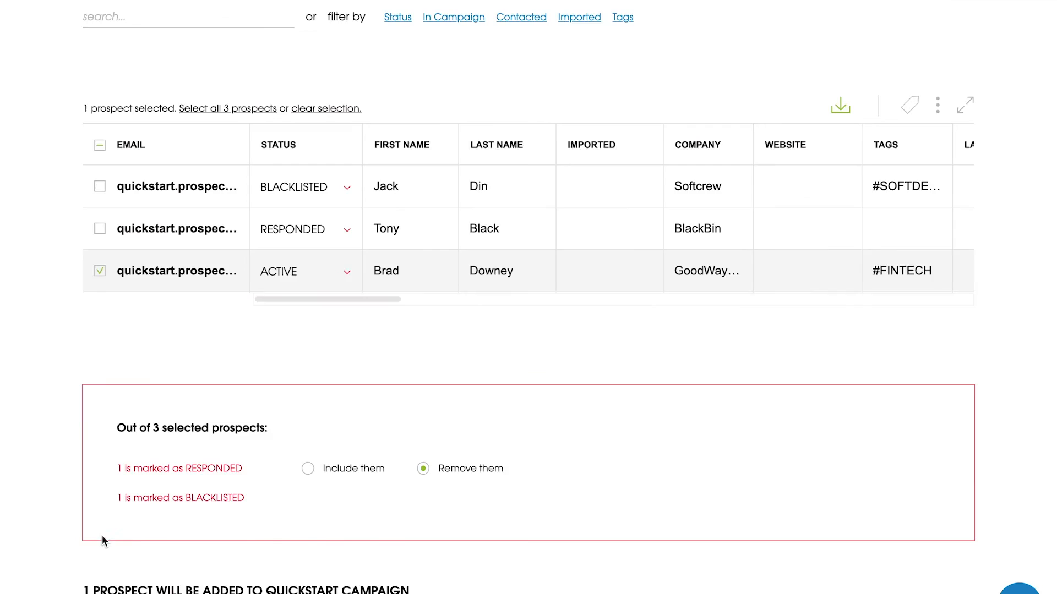
Step: Include the RESPONDED prospect too, add both to the campaign and OK the success message
scroll("down", 3)
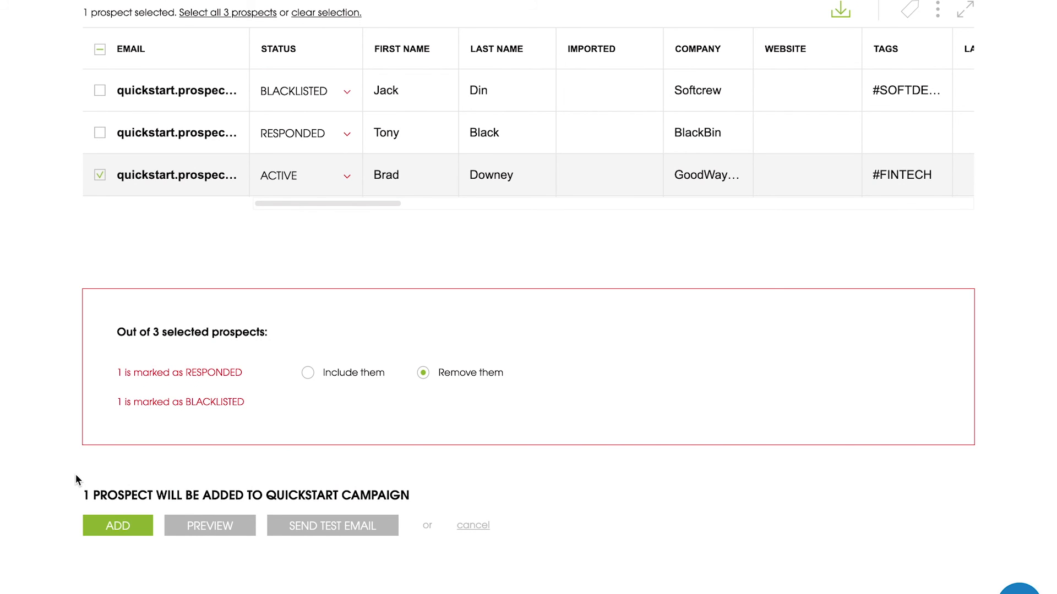
mouse_move(308, 373)
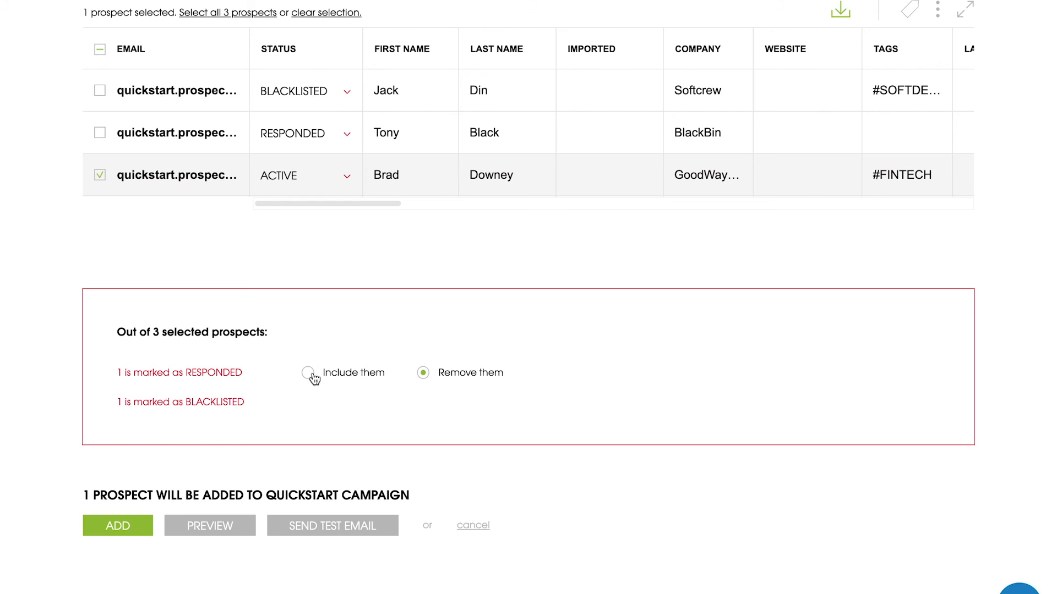
left_click(307, 373)
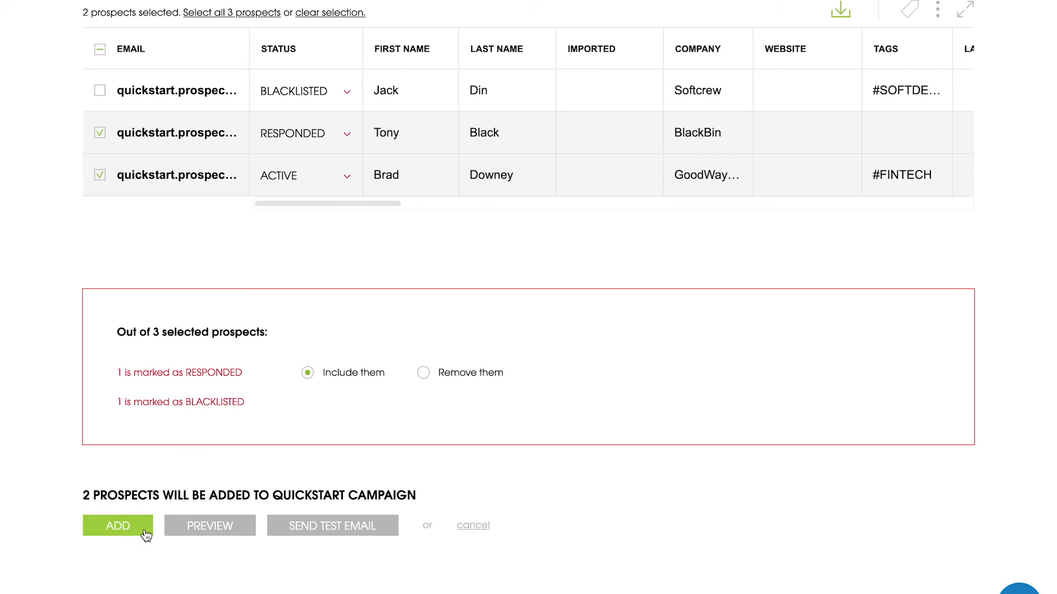
left_click(118, 525)
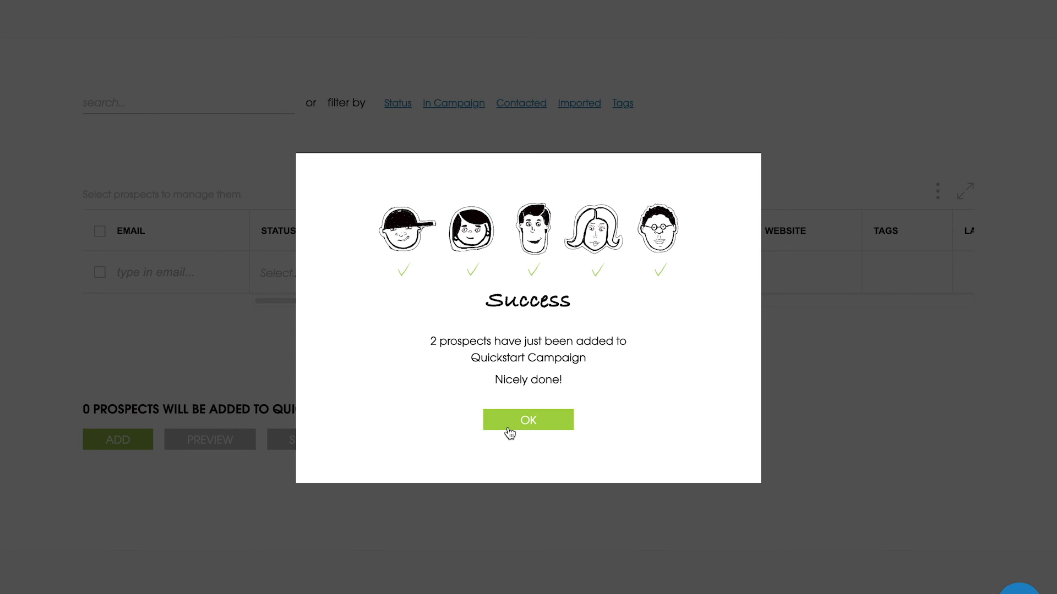
left_click(527, 419)
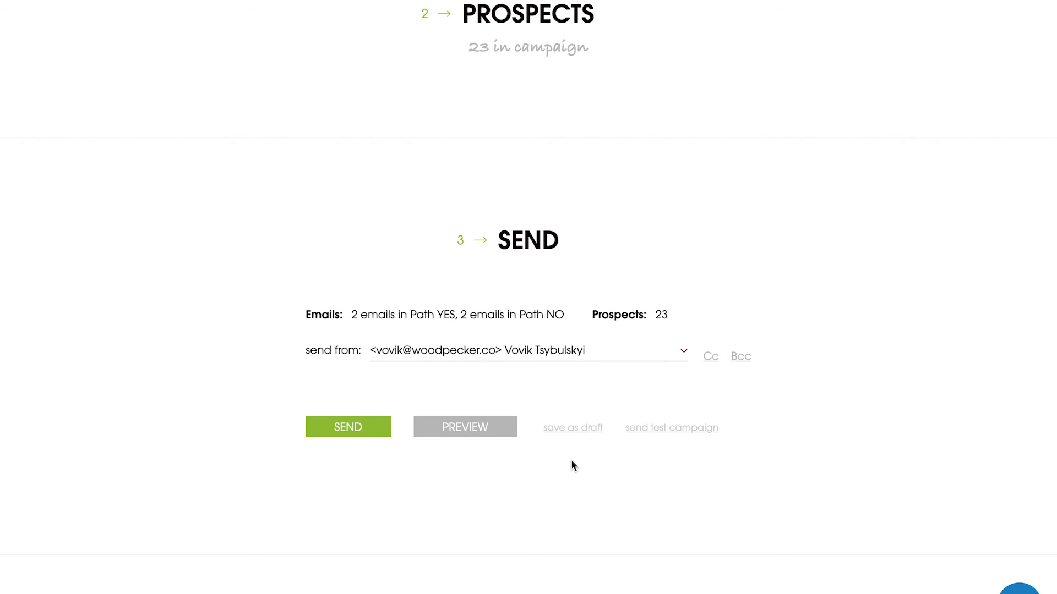
mouse_move(660, 437)
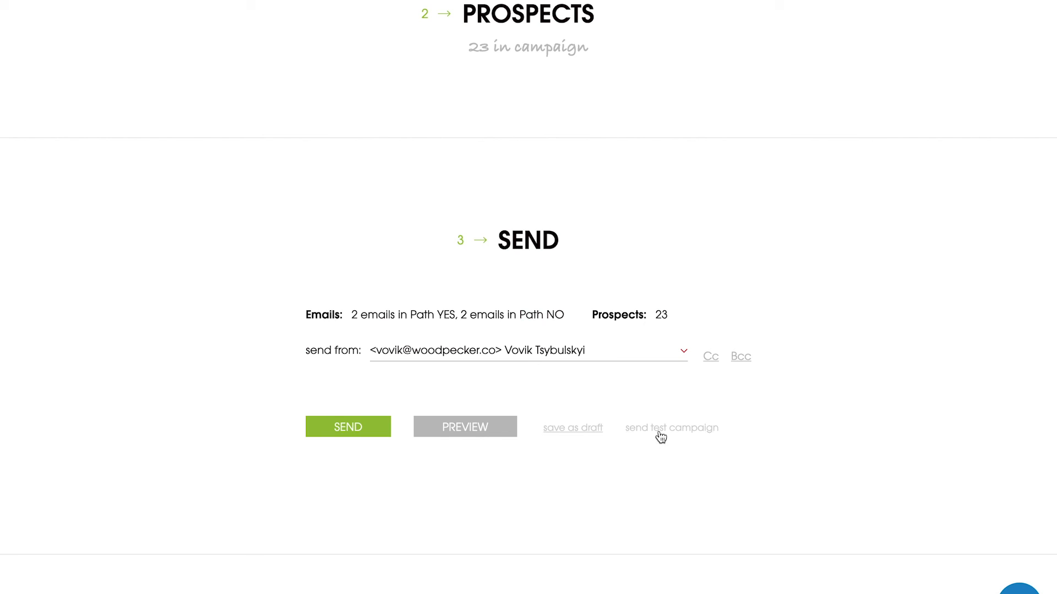
mouse_move(663, 446)
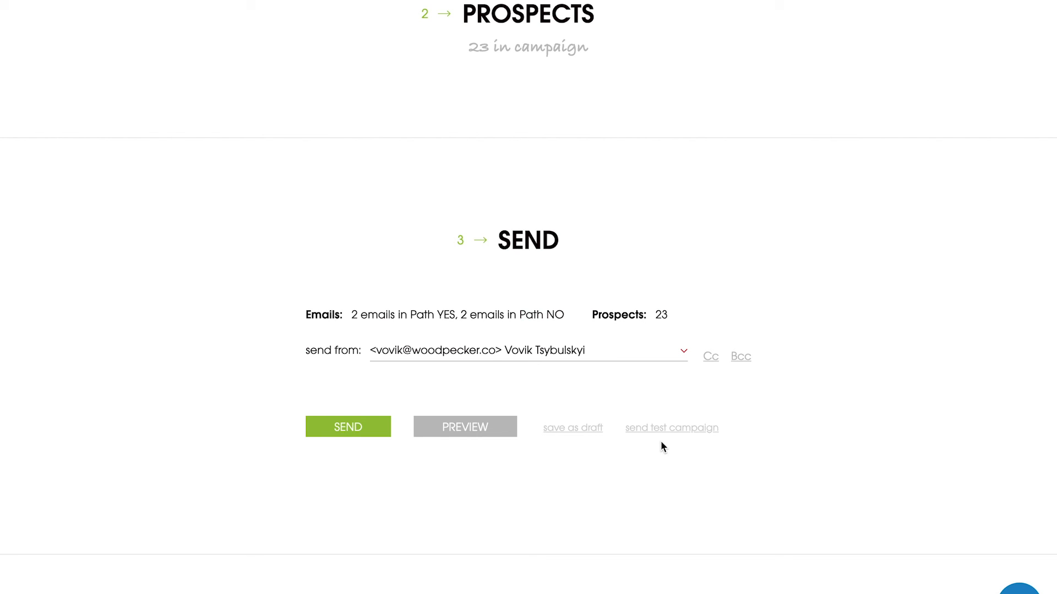
mouse_move(584, 449)
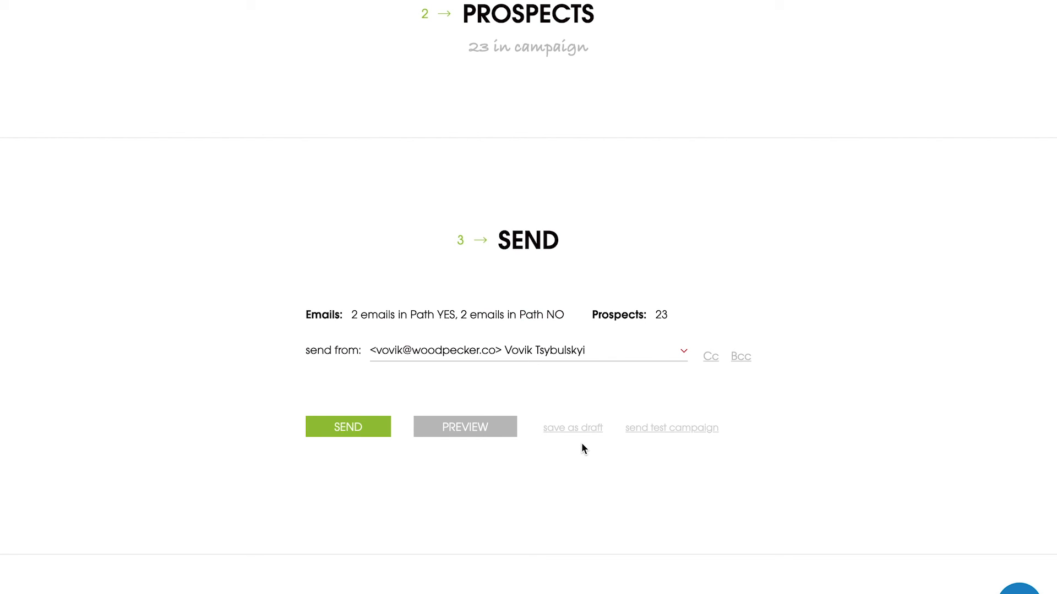
Step: Preview the campaign emails, showing Email #1 for prospect 1 of 23 on the YES path
left_click(464, 427)
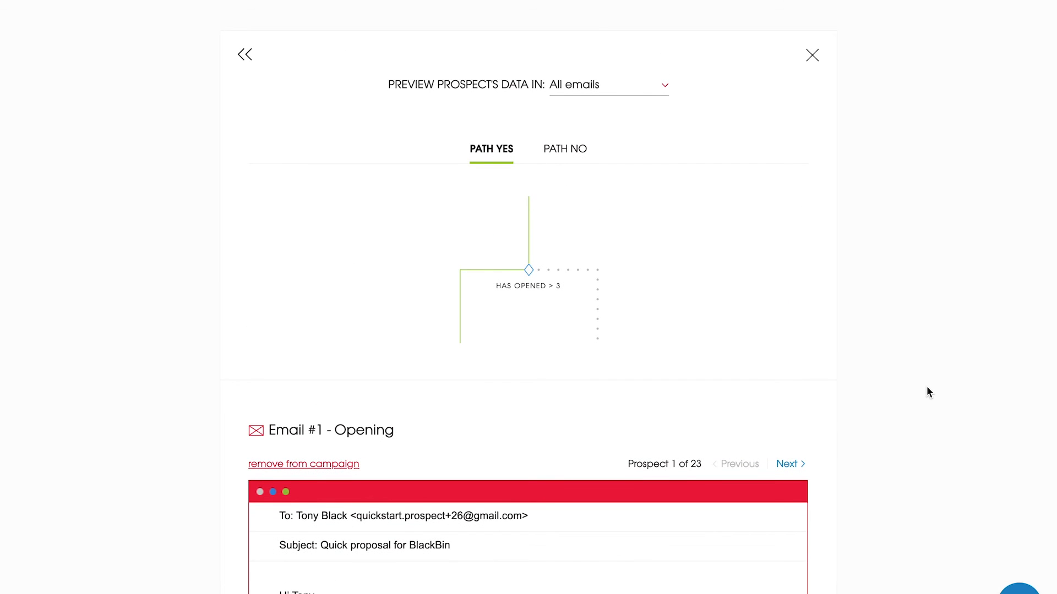
Step: Step the preview through prospects 1 to 3, then close it to return to the Send step
scroll("down", 3)
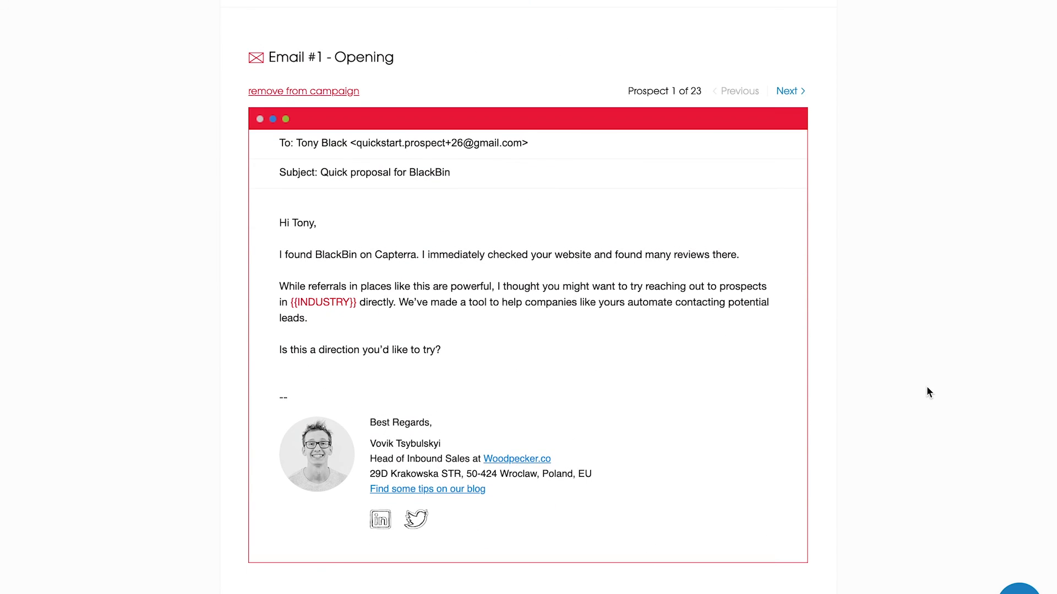
mouse_move(786, 91)
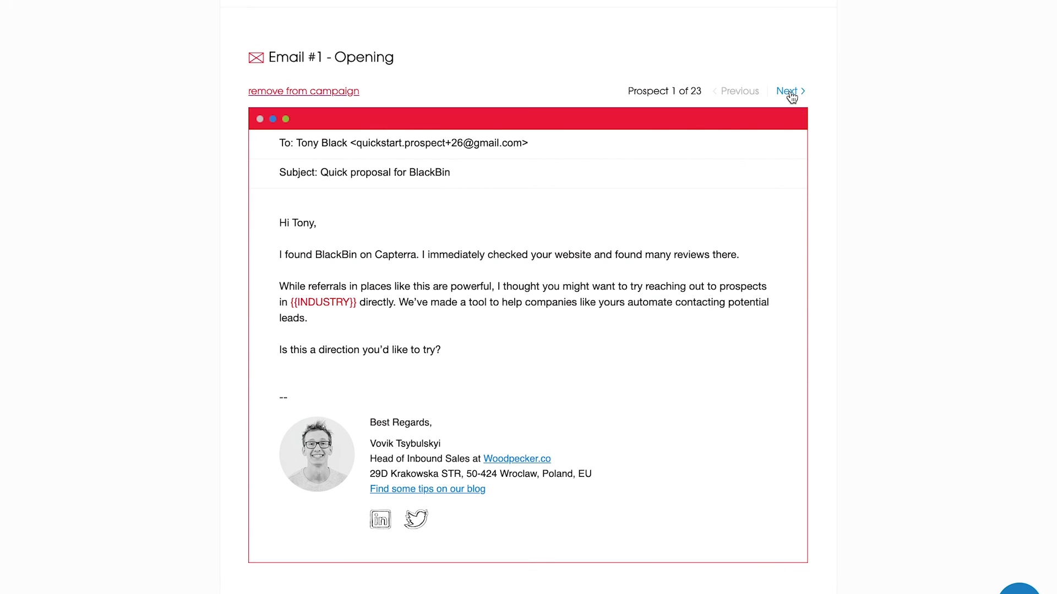
left_click(786, 92)
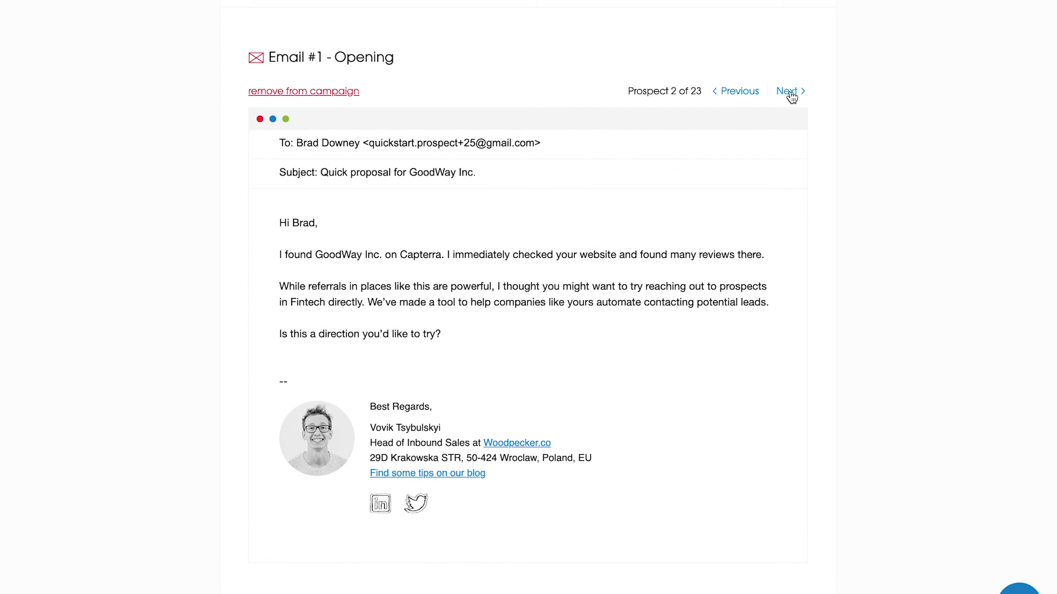
left_click(787, 91)
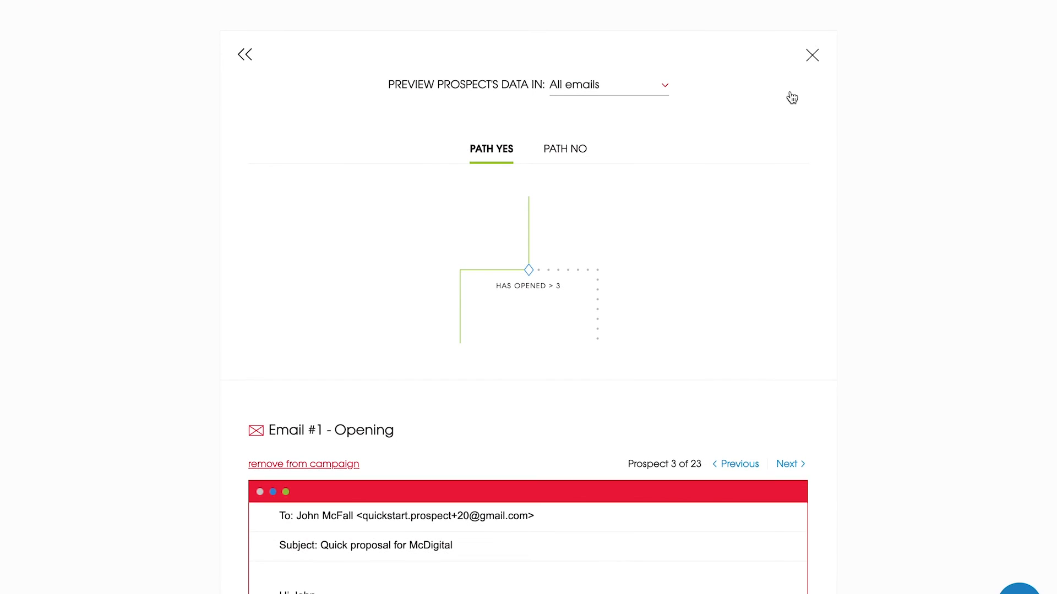
left_click(812, 55)
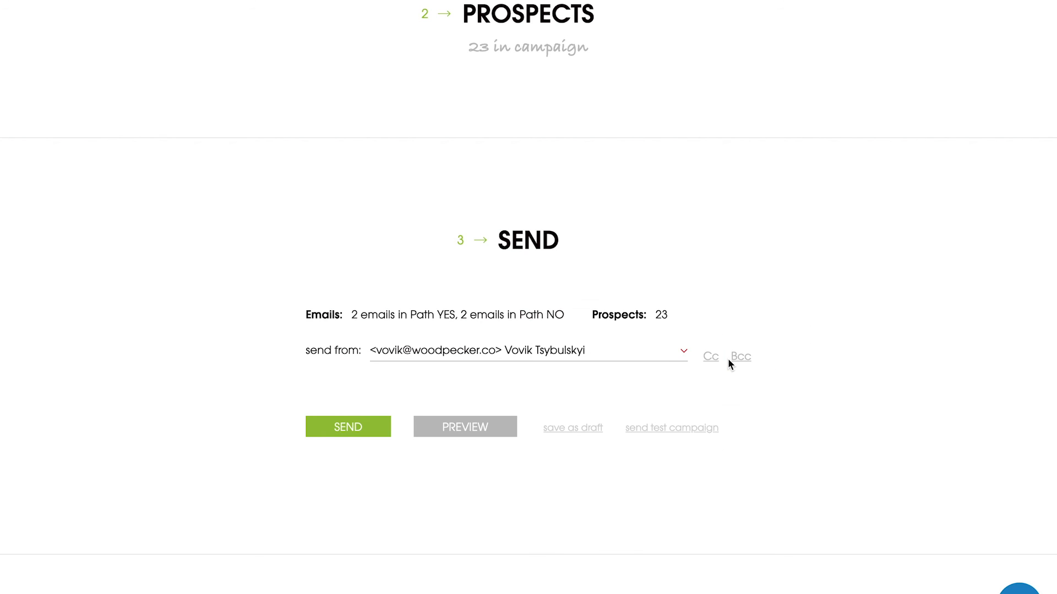
Step: Send a test campaign to the own inbox, OK the confirmation, then launch Quickstart Campaign for 23 prospects
left_click(671, 427)
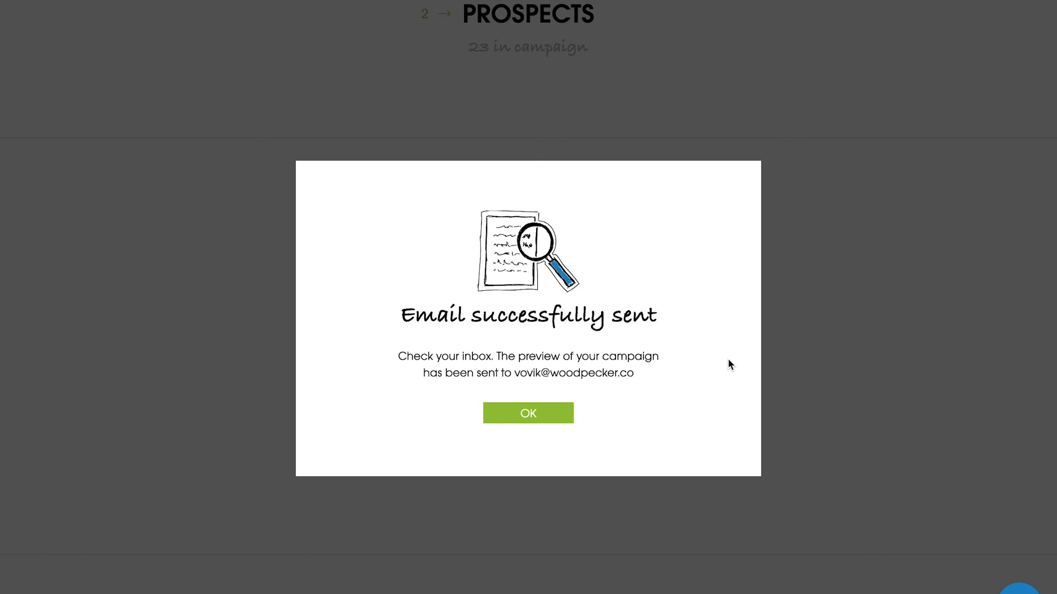
mouse_move(698, 373)
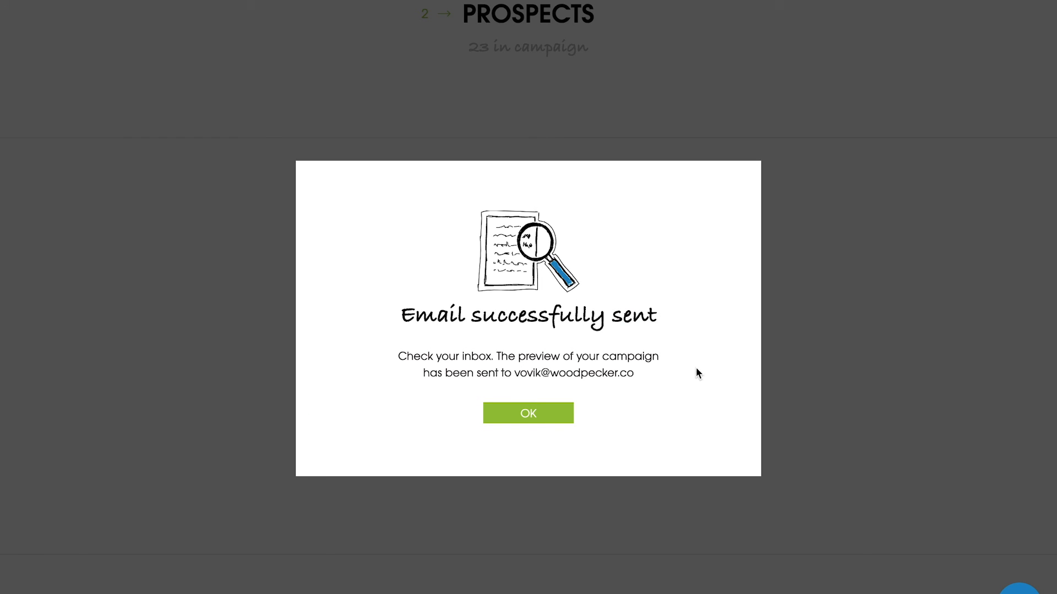
left_click(527, 413)
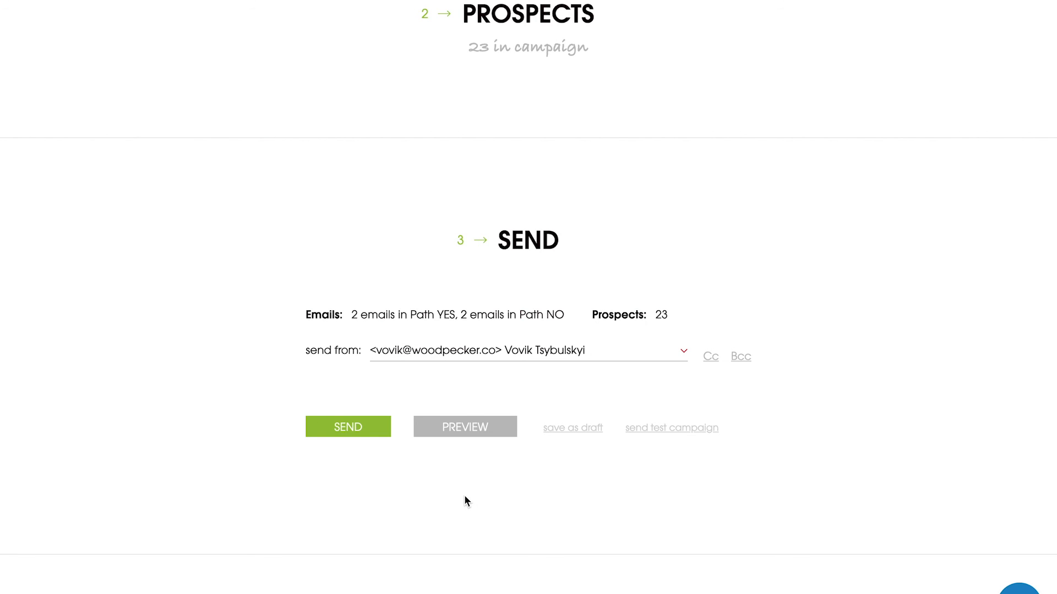
mouse_move(348, 426)
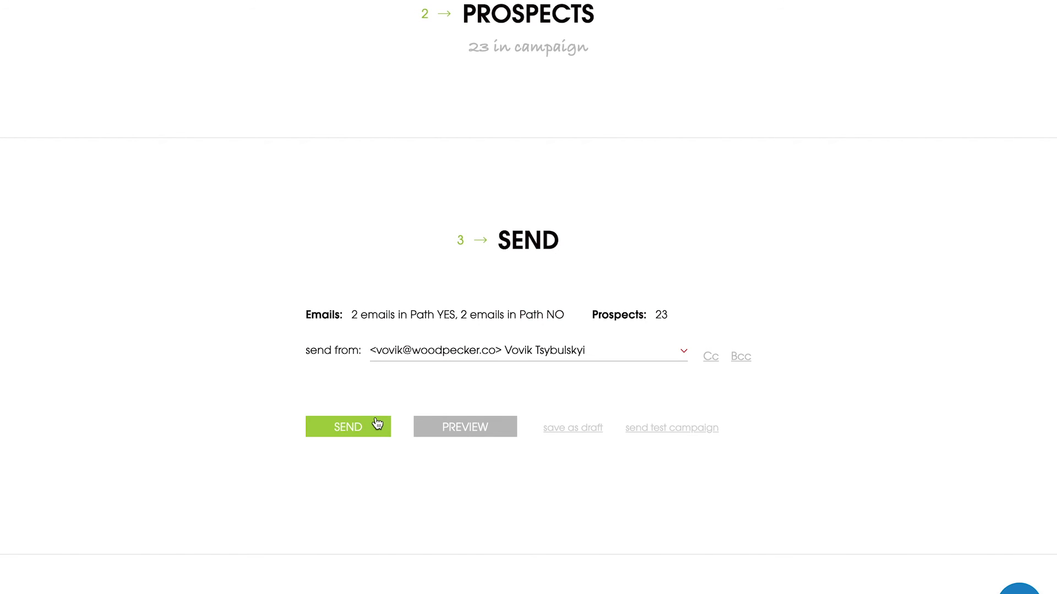
left_click(348, 427)
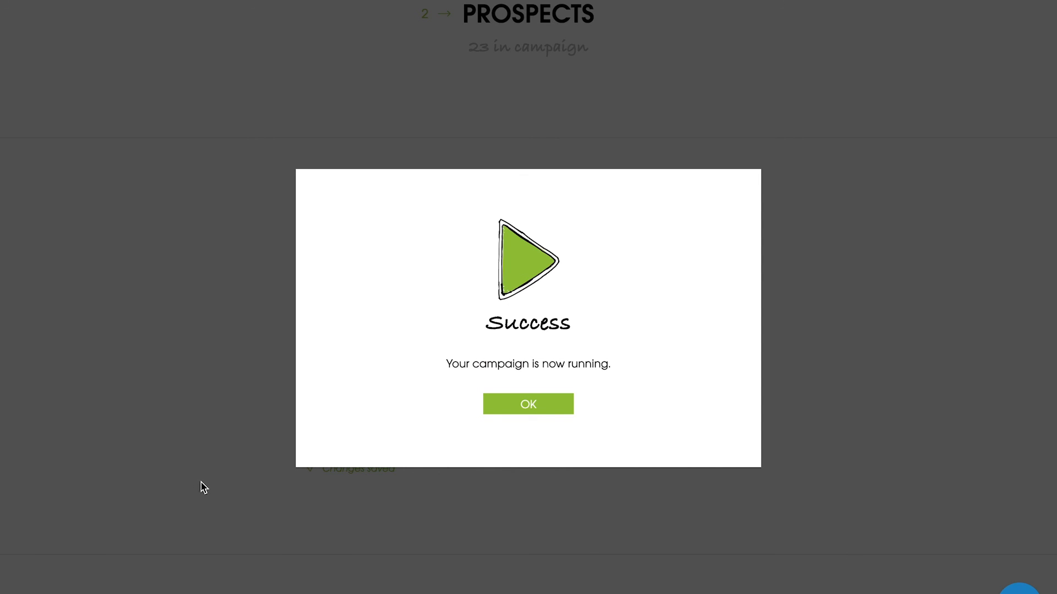